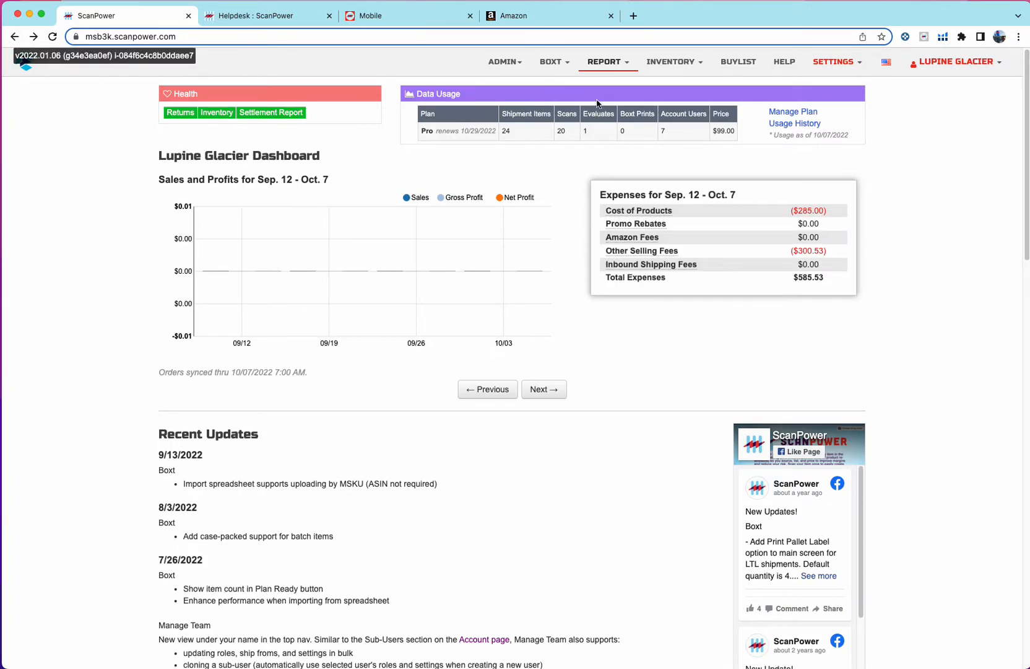
# Step: Open the Boxt page from the BOXT menu to view Batch-2022-10-06 and its golf cap
pyautogui.click(550, 61)
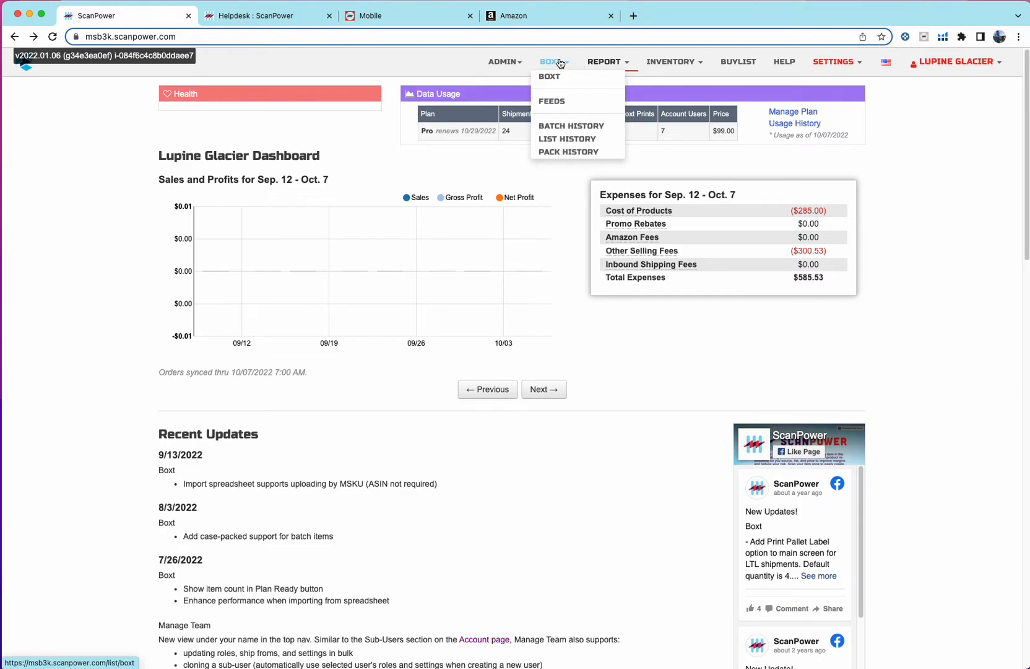
pyautogui.moveTo(549, 76)
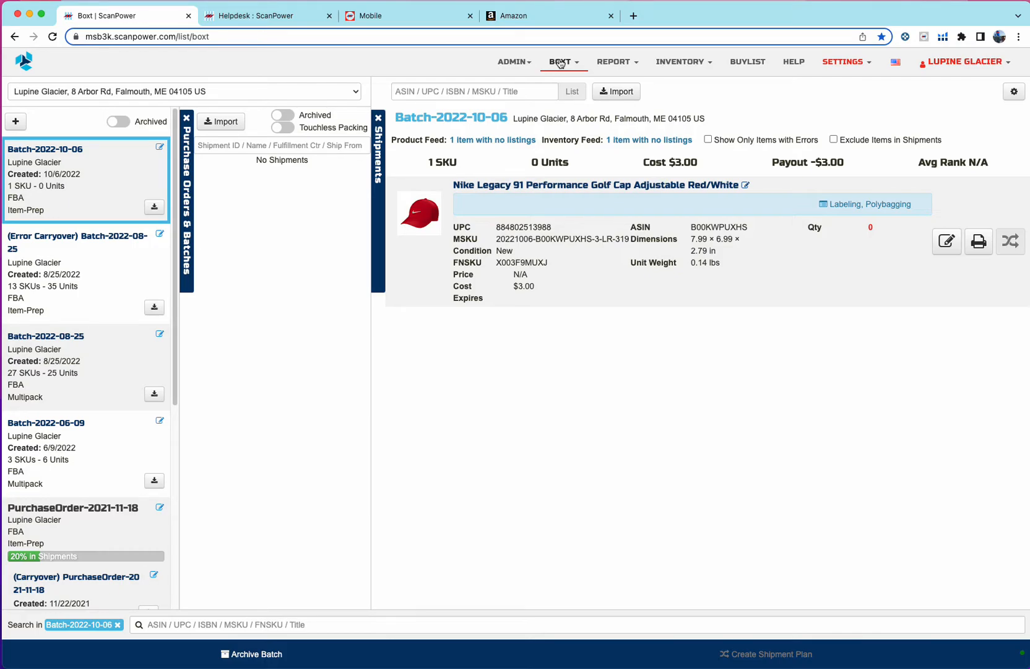
pyautogui.moveTo(362, 67)
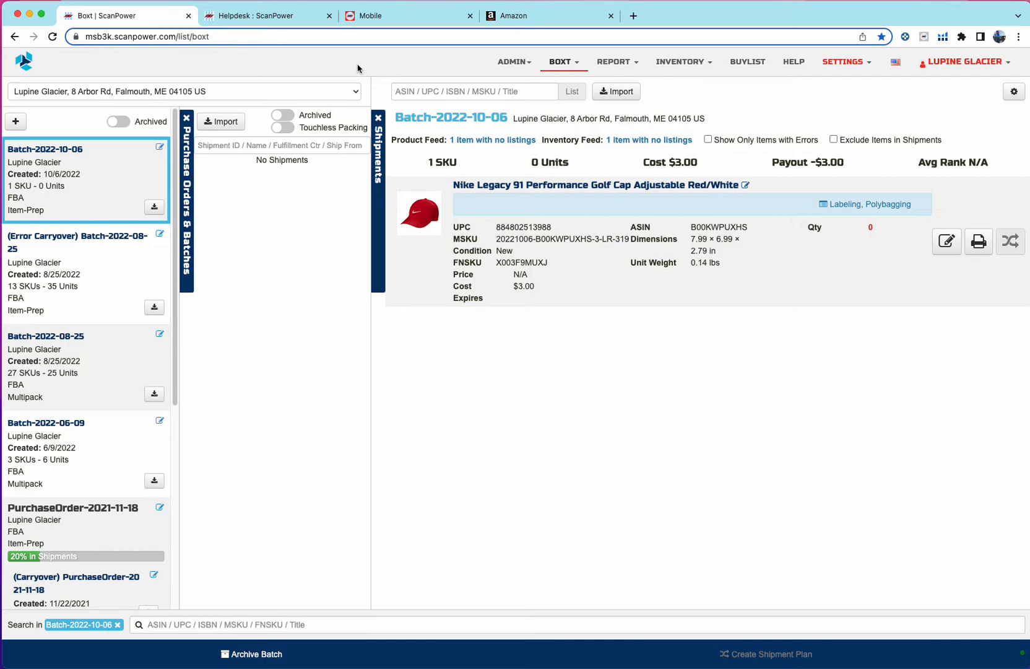
pyautogui.click(559, 61)
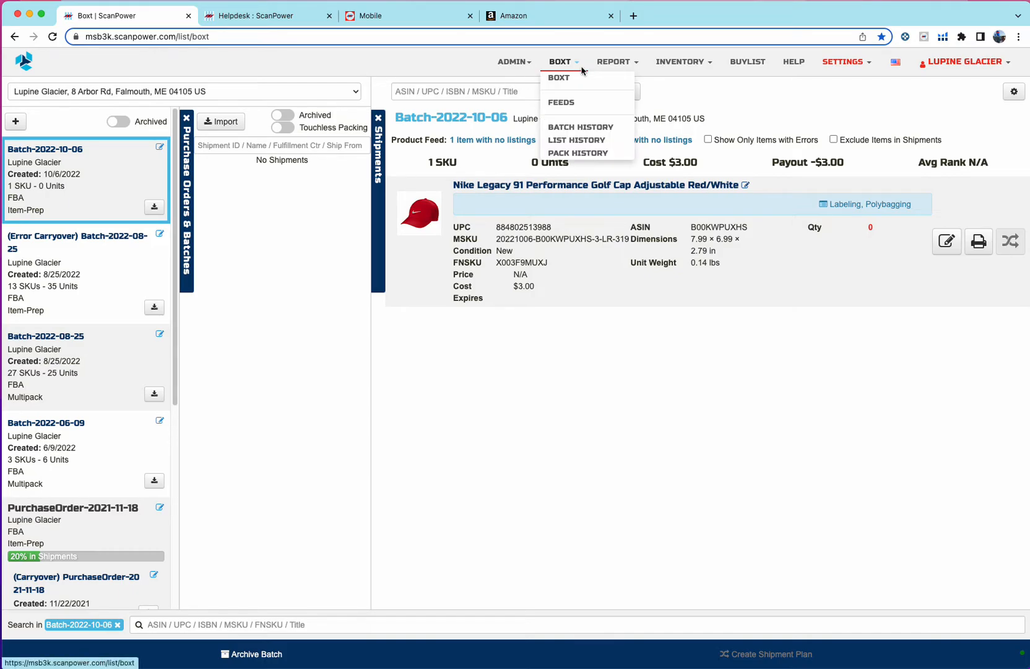
pyautogui.moveTo(559, 77)
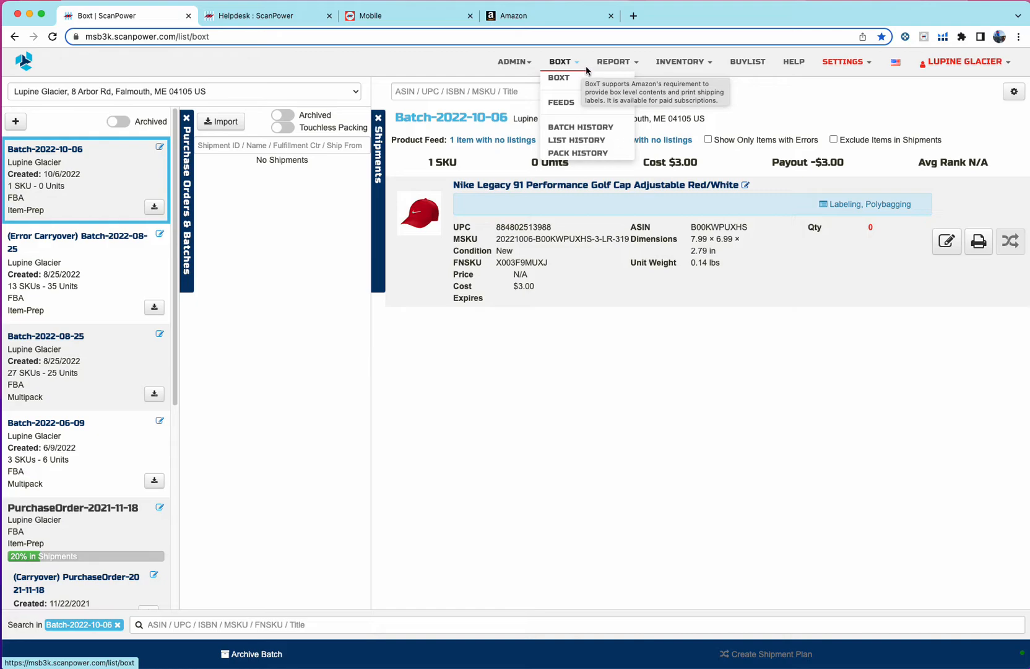
pyautogui.click(615, 61)
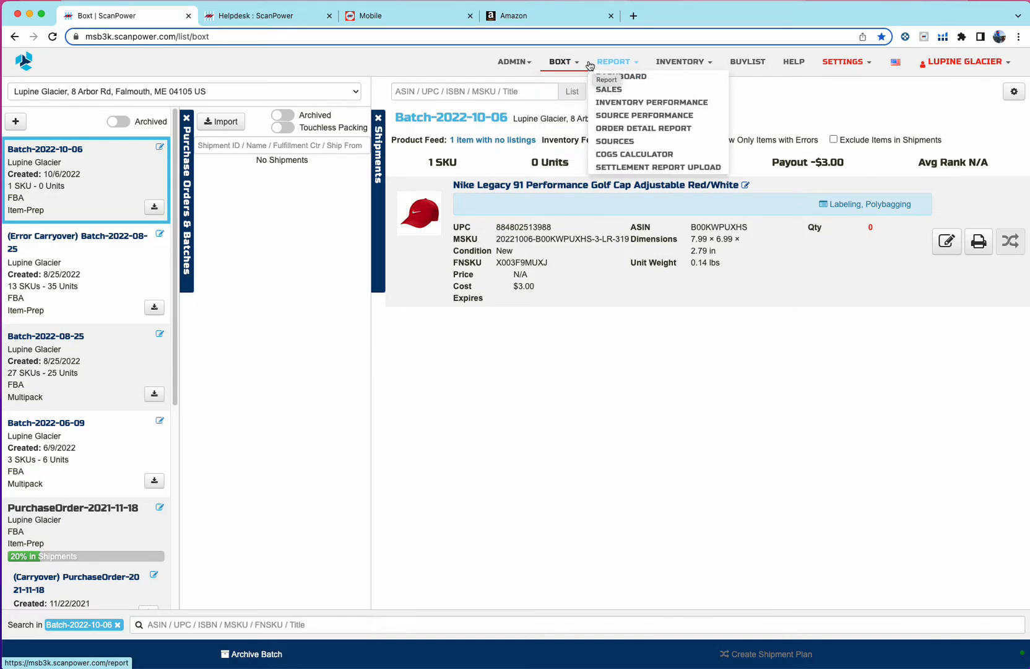
pyautogui.click(559, 61)
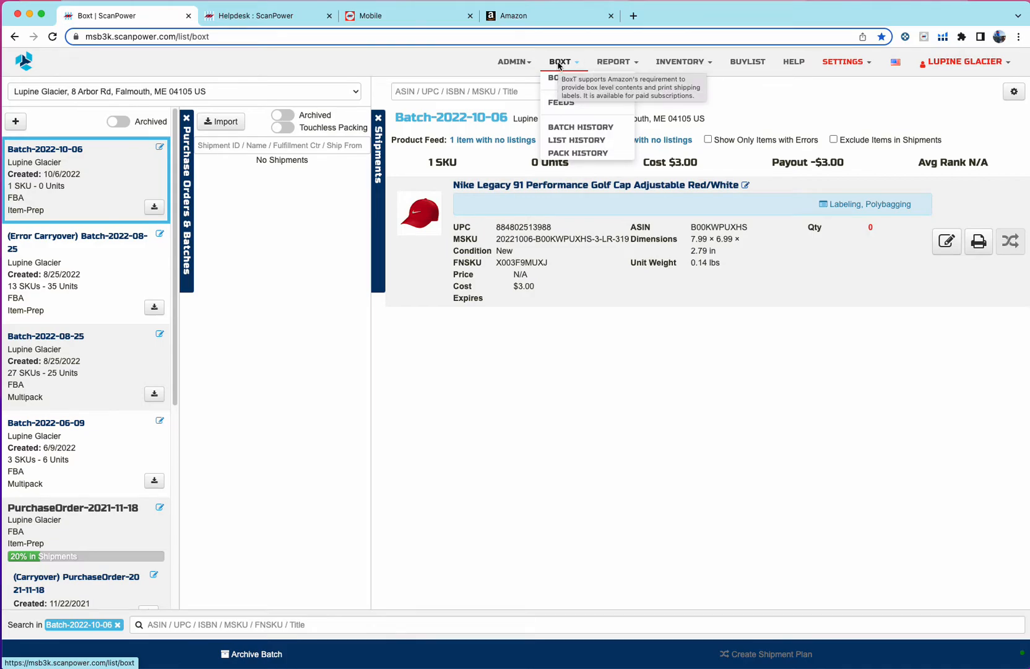
pyautogui.click(266, 15)
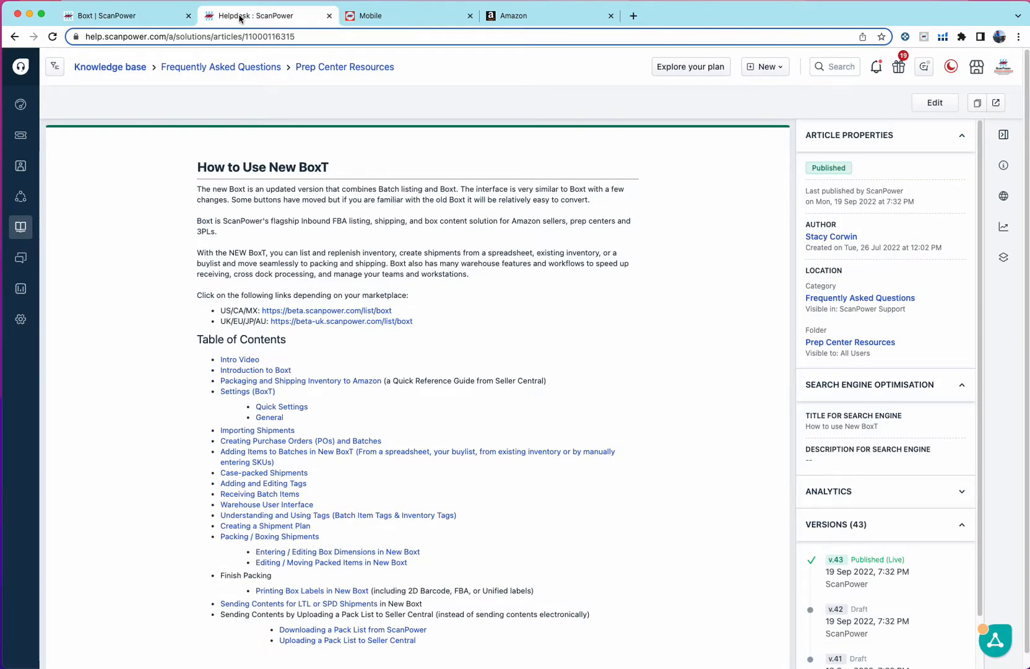
pyautogui.moveTo(173, 145)
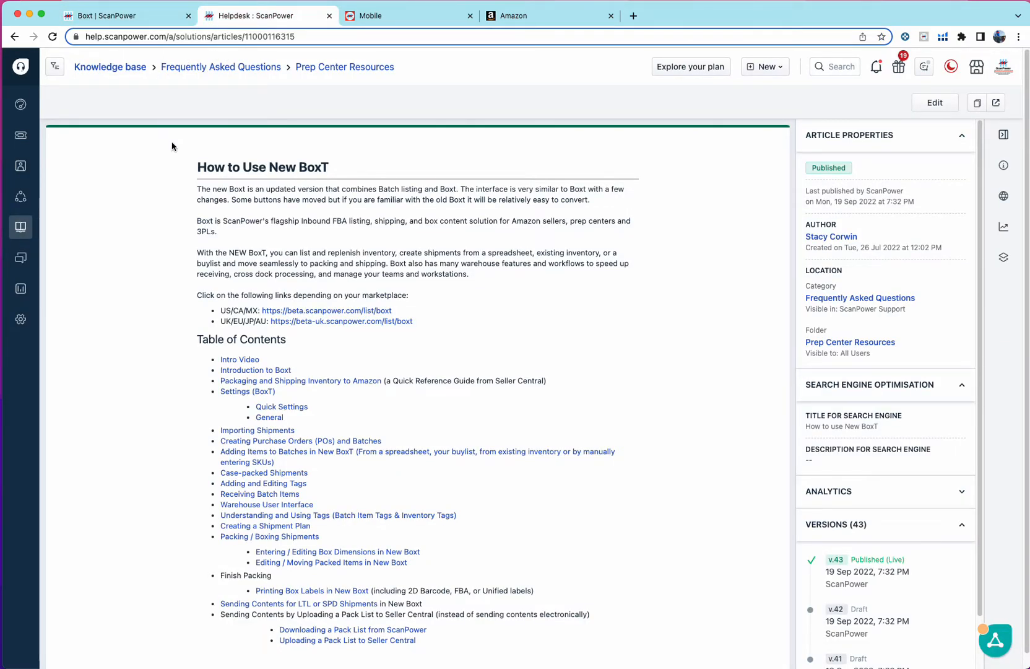
pyautogui.moveTo(239, 359)
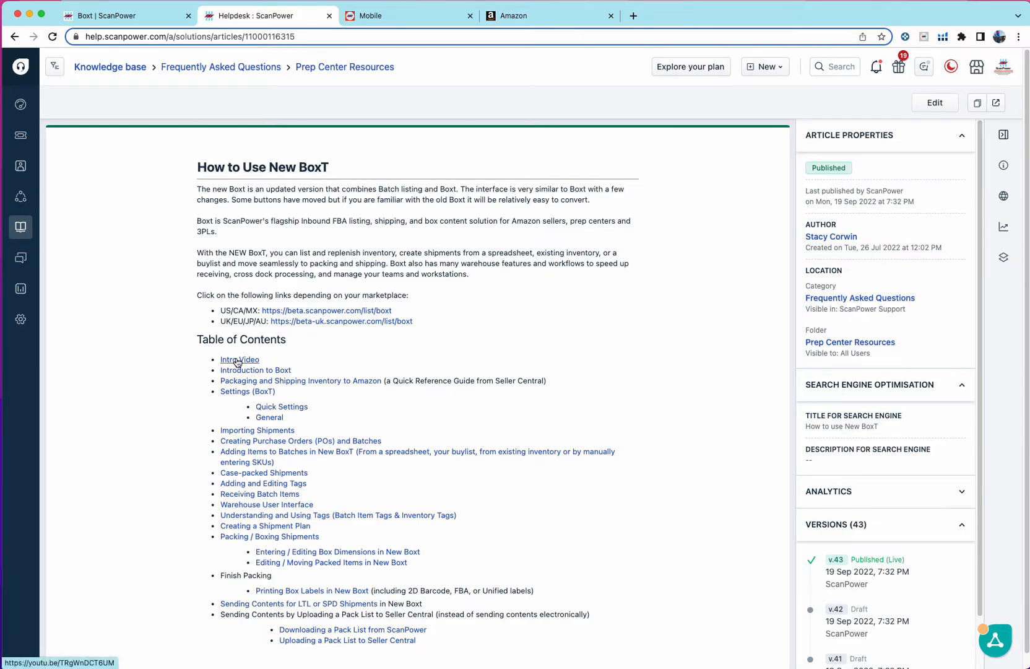
pyautogui.moveTo(170, 186)
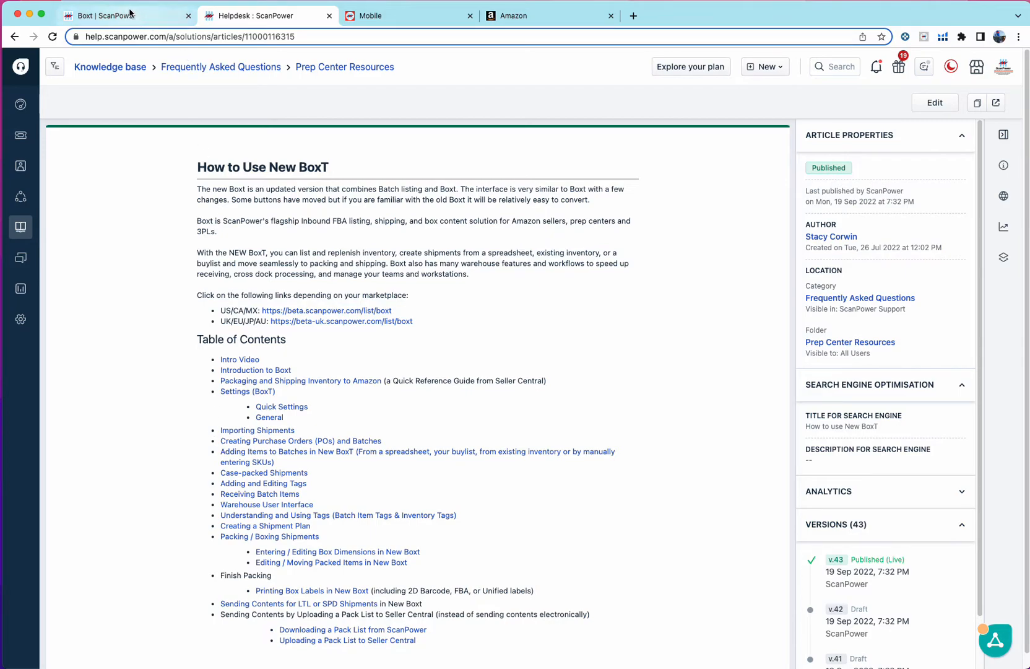
# Step: Return to the Boxt tab and add an empty Box 1 to shipment FBA16XBDQKY6
pyautogui.click(125, 14)
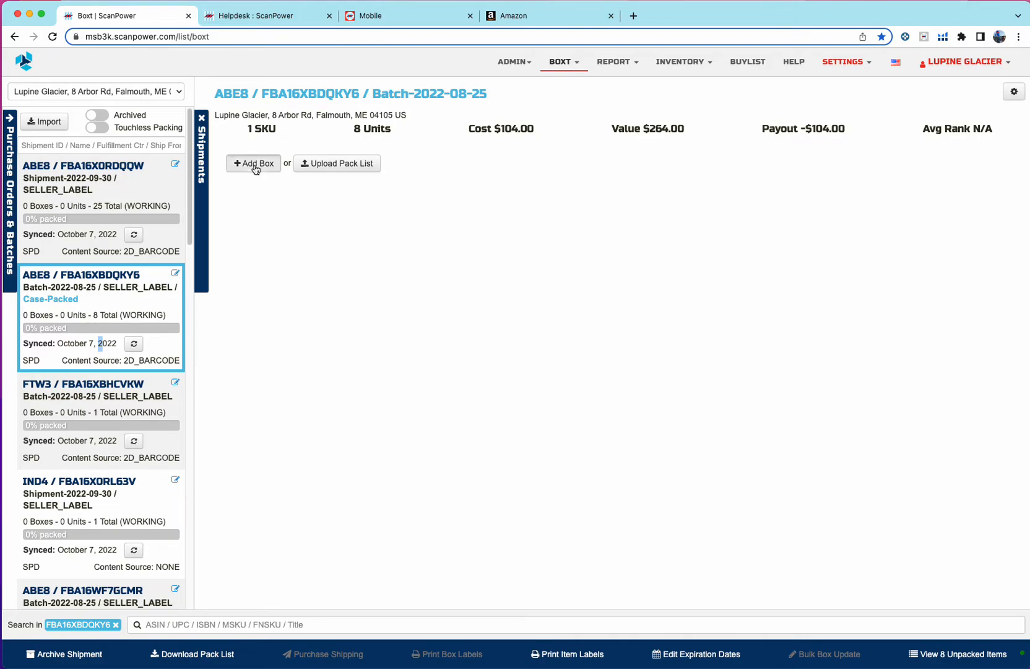
pyautogui.click(253, 163)
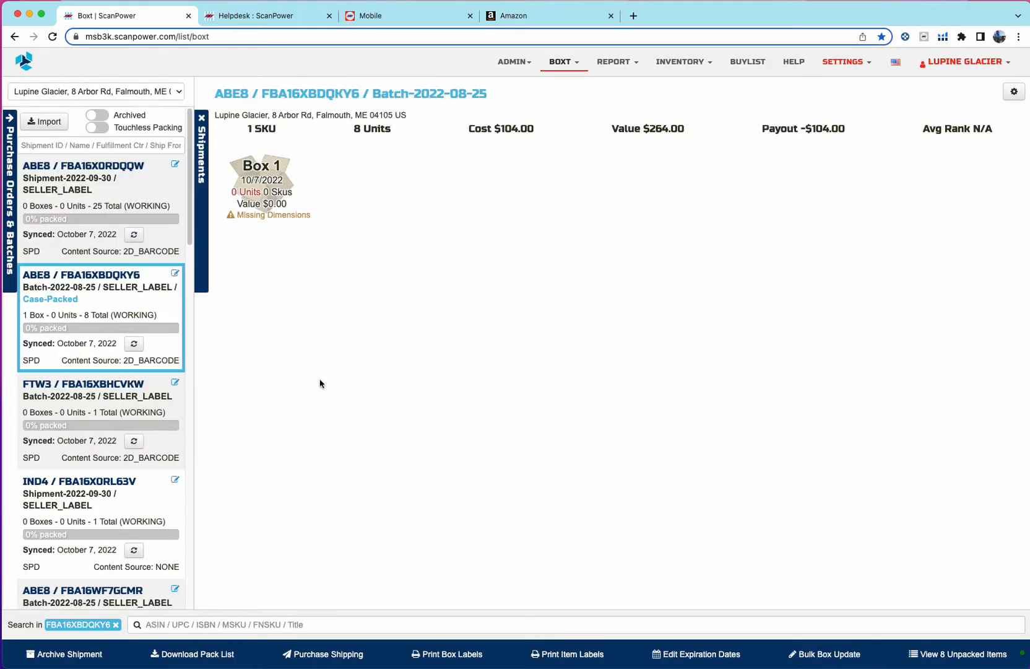
pyautogui.moveTo(117, 330)
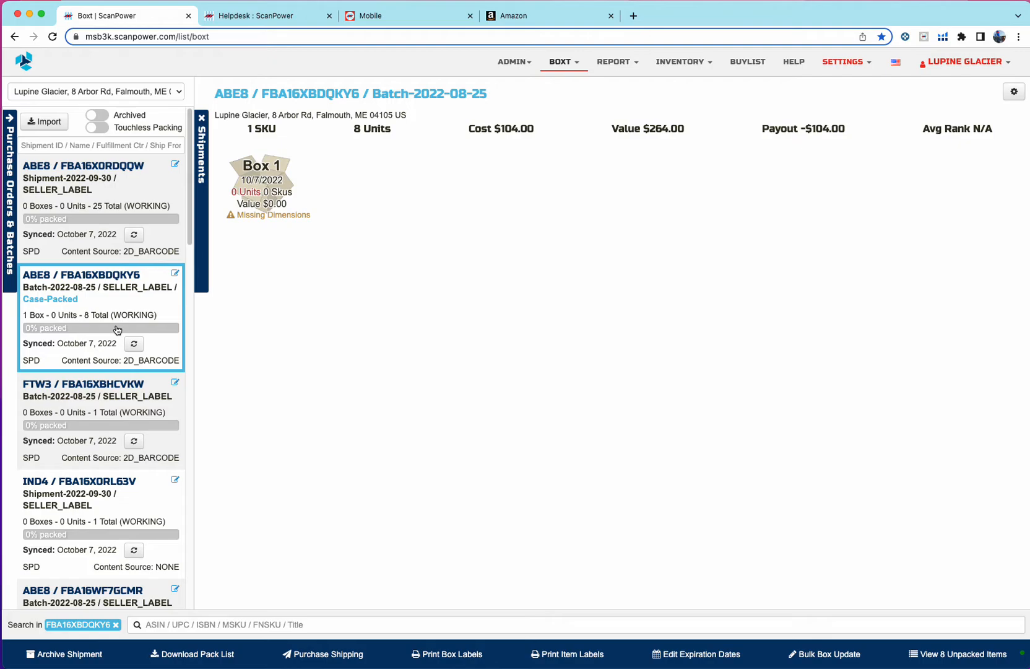
pyautogui.moveTo(77, 283)
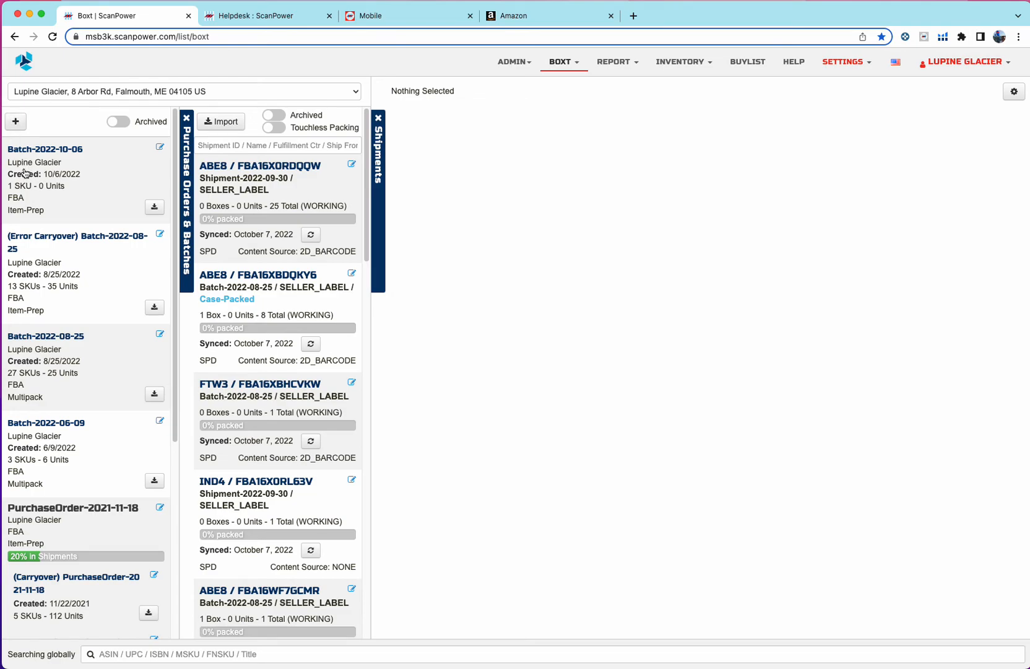
pyautogui.moveTo(128, 399)
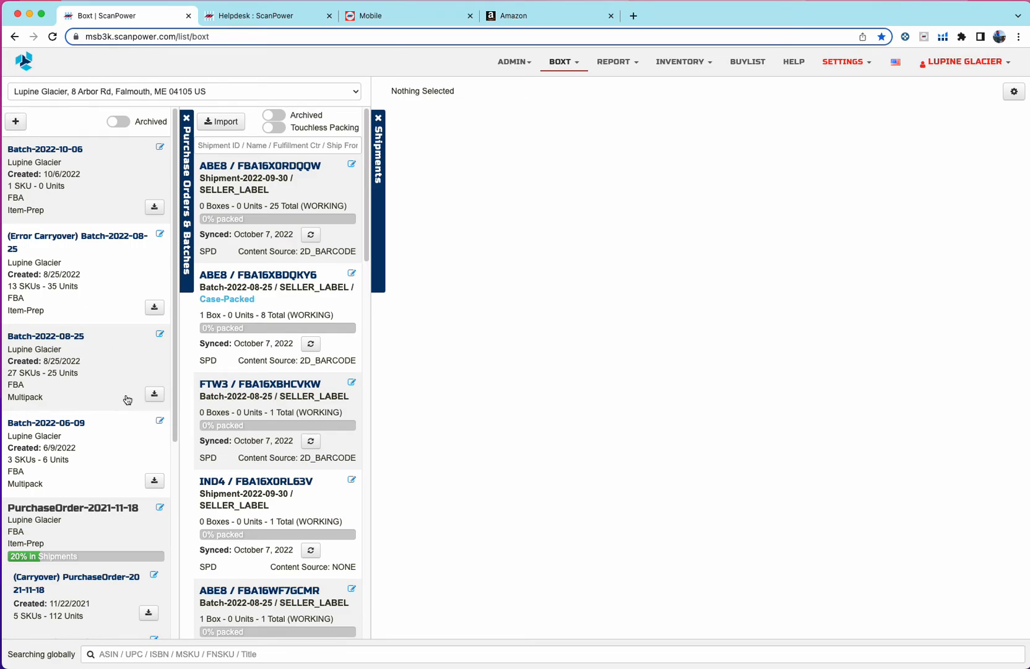
pyautogui.moveTo(111, 466)
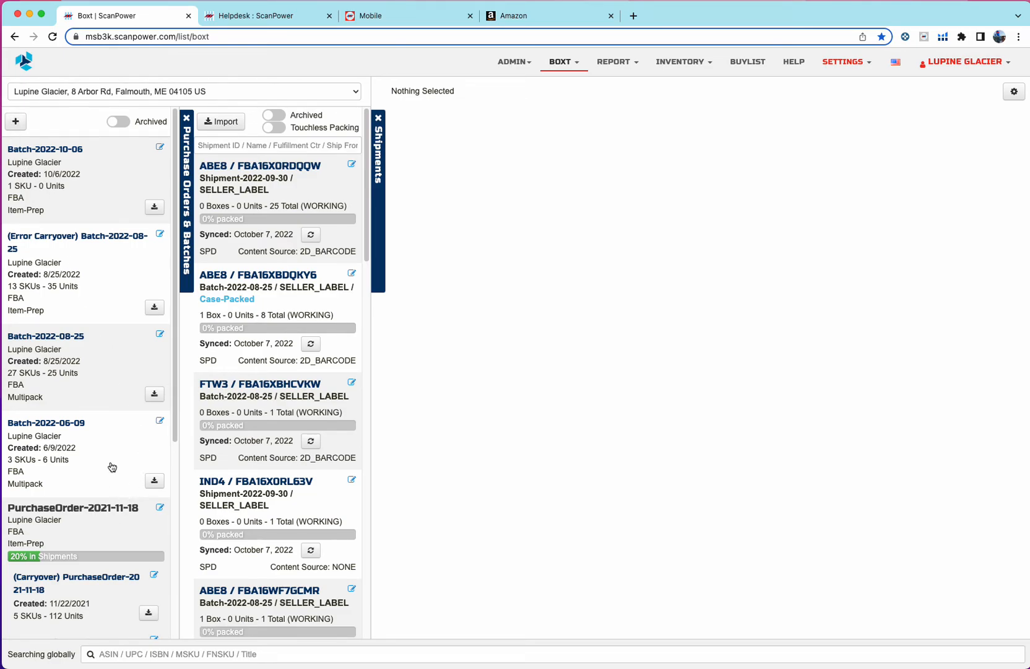
pyautogui.click(45, 422)
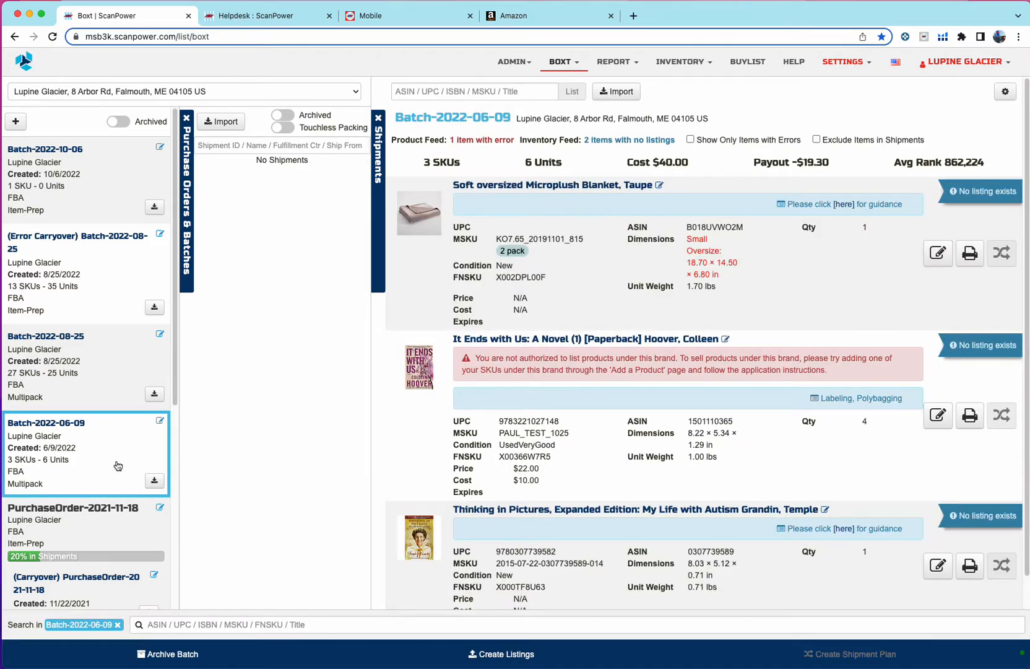
pyautogui.moveTo(267, 206)
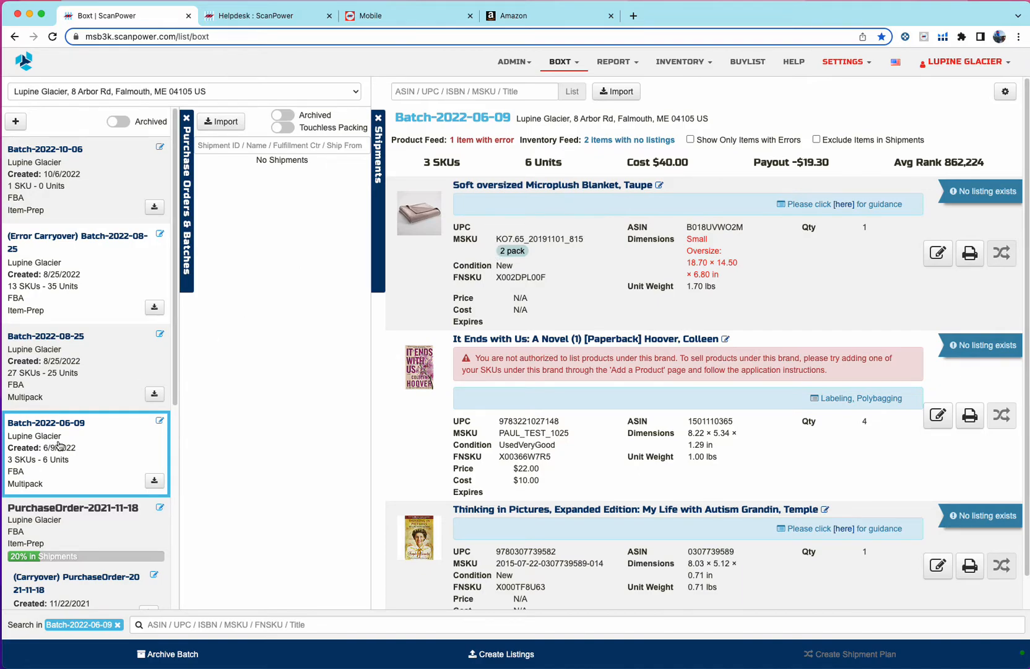
pyautogui.moveTo(342, 194)
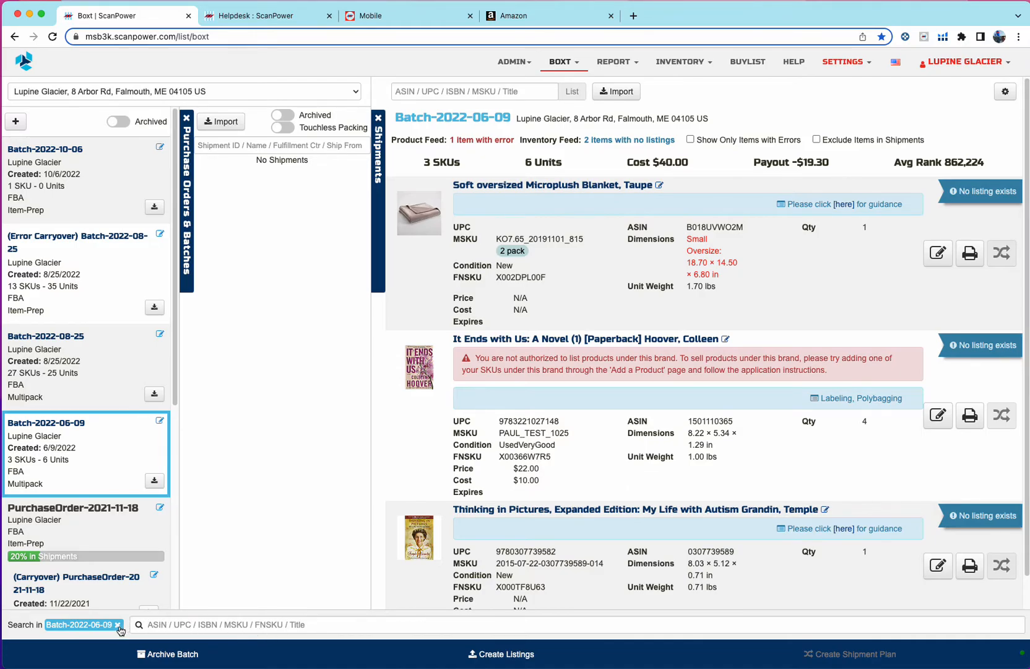
pyautogui.click(118, 625)
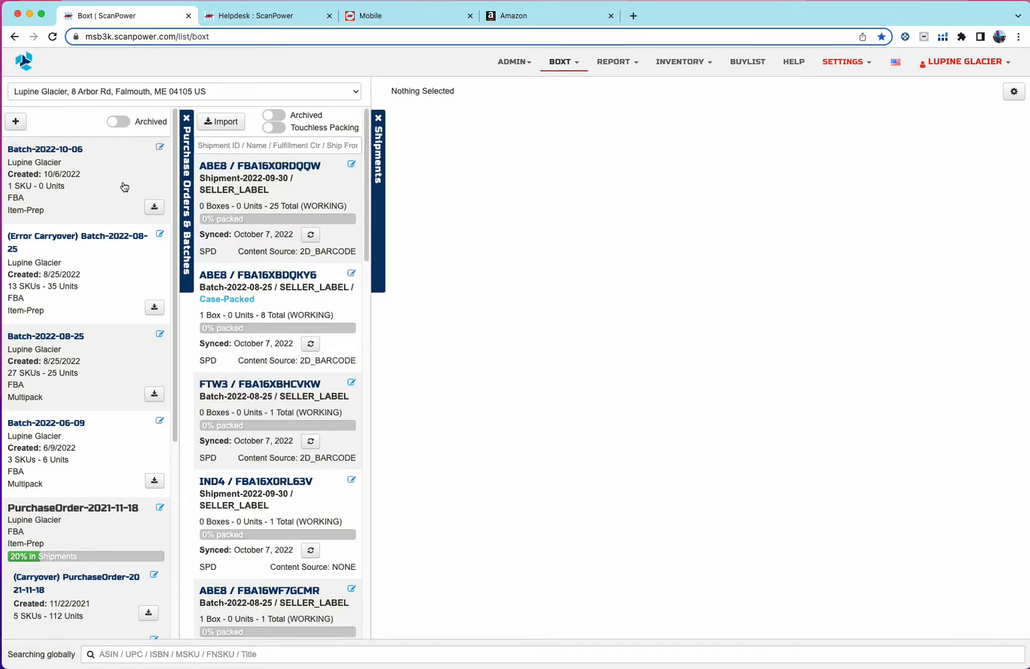
pyautogui.scroll(-3)
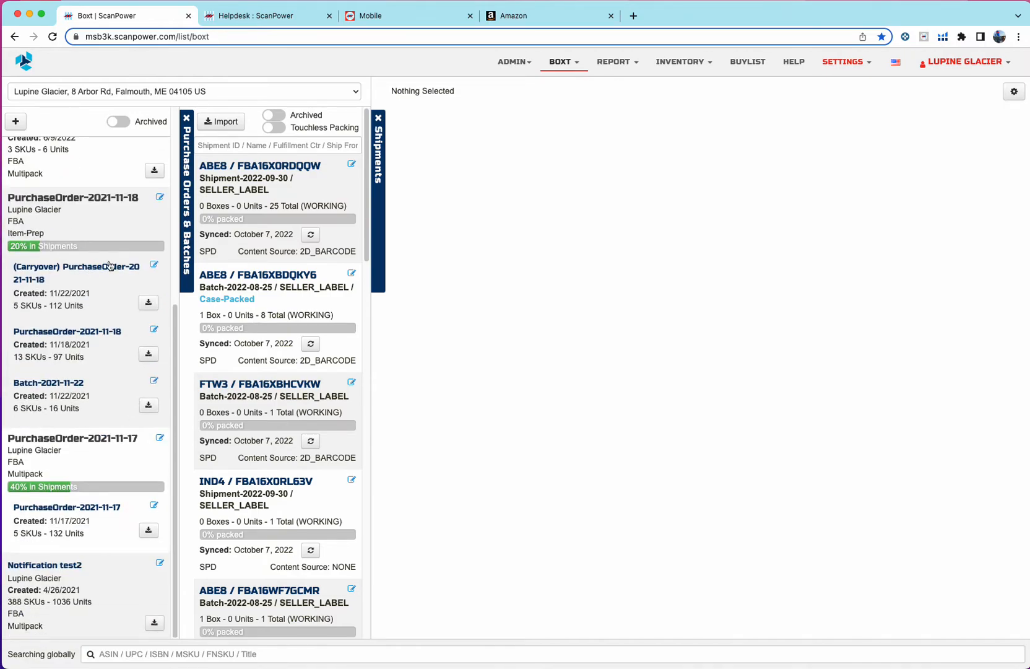
pyautogui.scroll(-3)
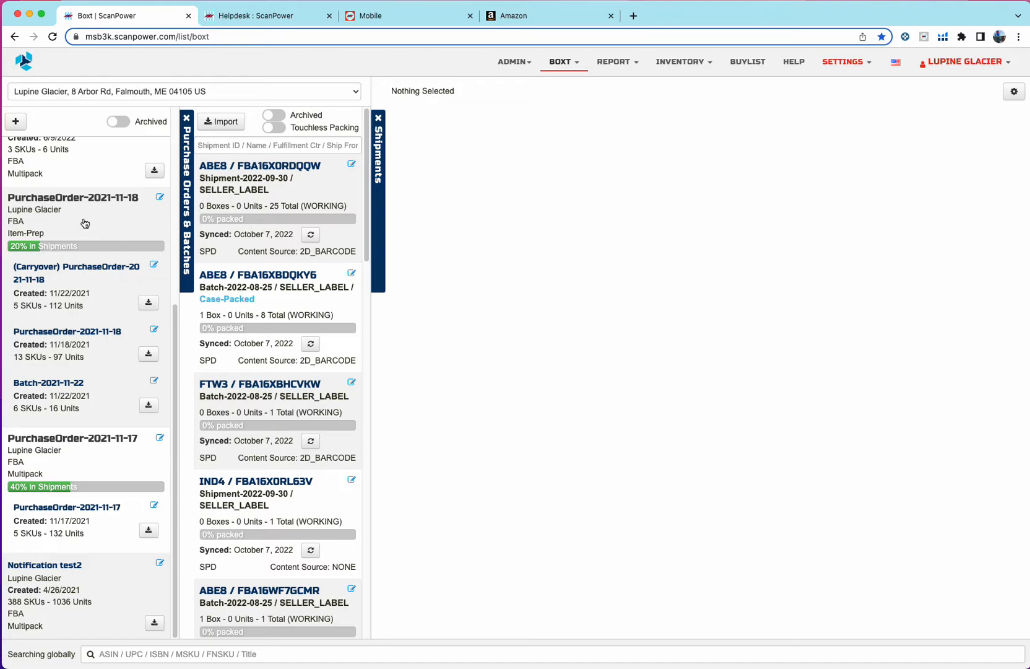
# Step: Open PurchaseOrder-2021-11-18 and show its archived voided shipment SAT1 / FBA16HCZQ538
pyautogui.click(72, 216)
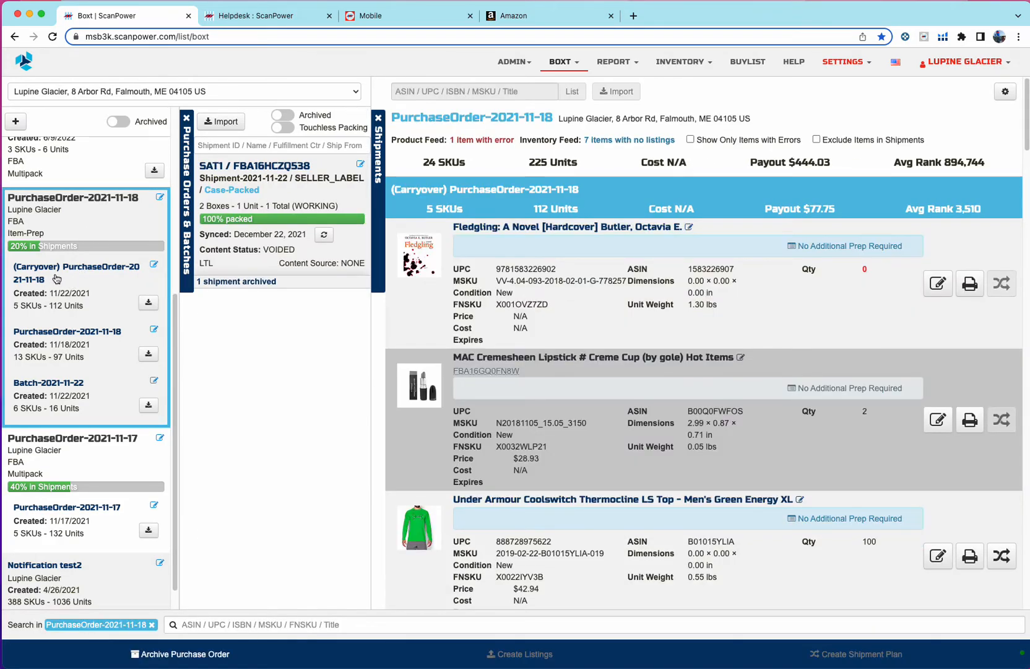
pyautogui.moveTo(115, 416)
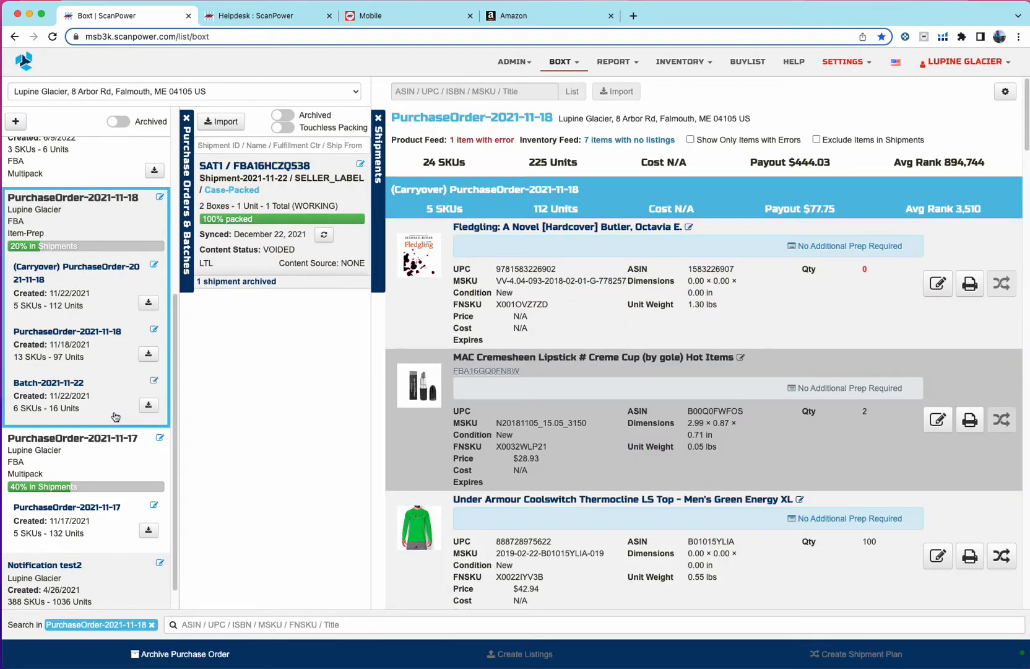
pyautogui.moveTo(197, 316)
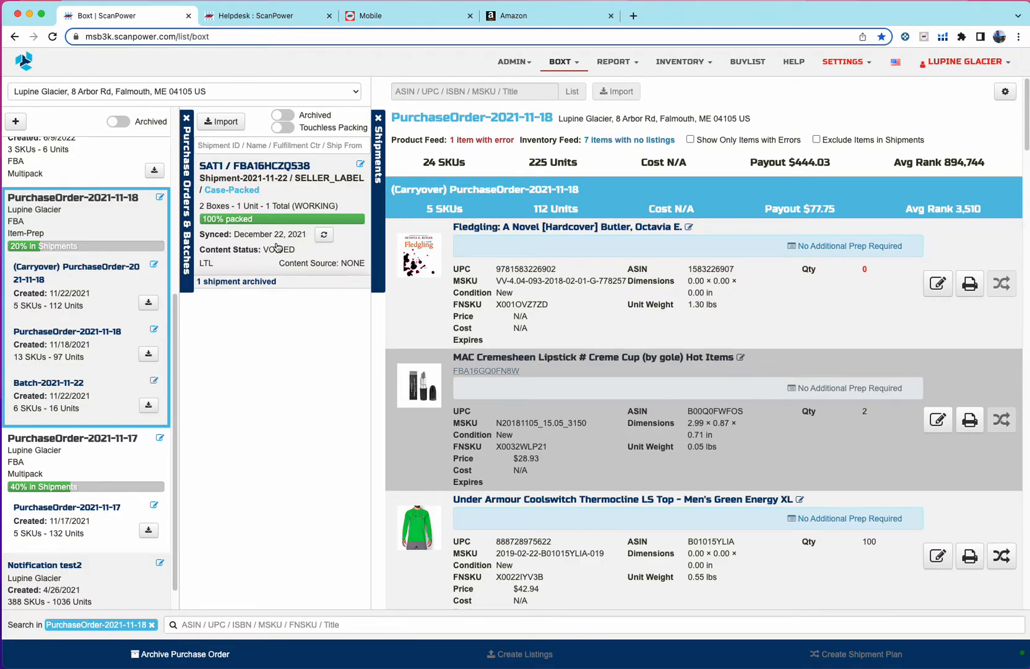
pyautogui.moveTo(255, 287)
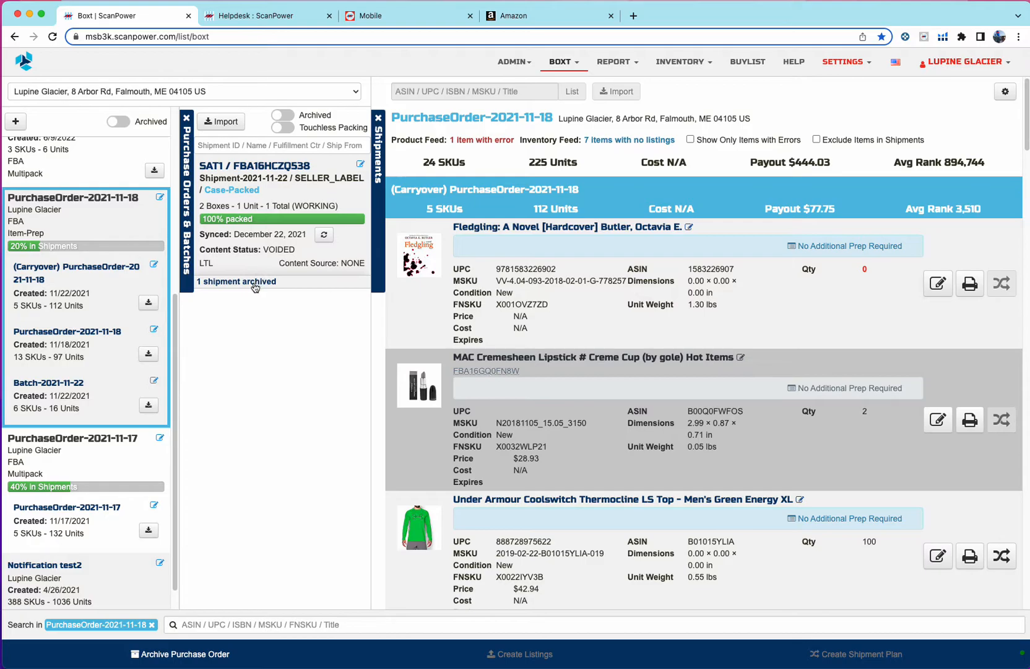
pyautogui.click(282, 115)
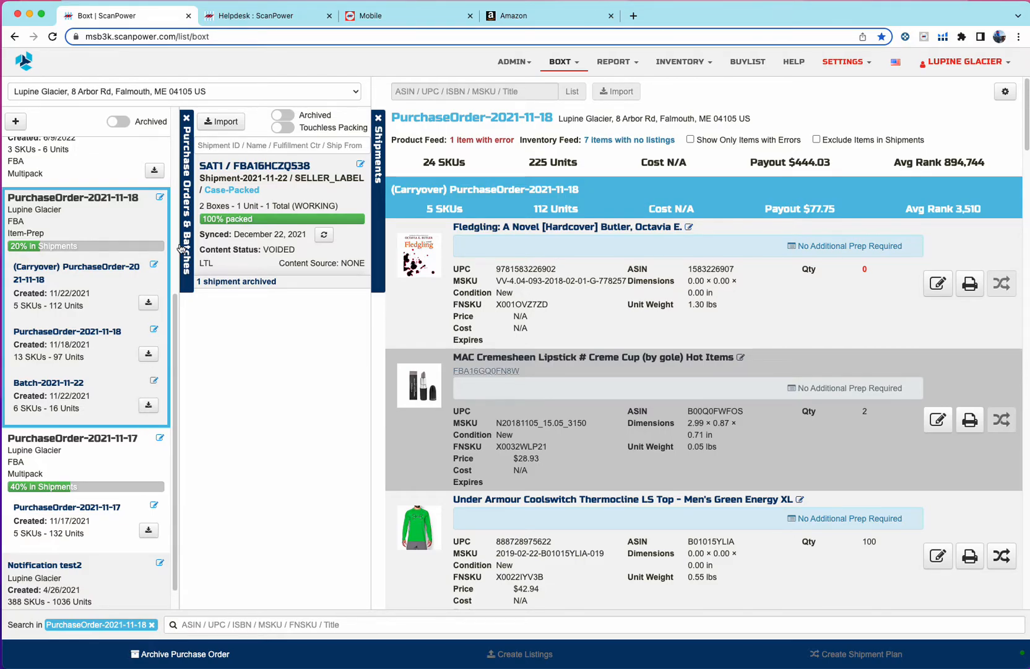
pyautogui.moveTo(181, 240)
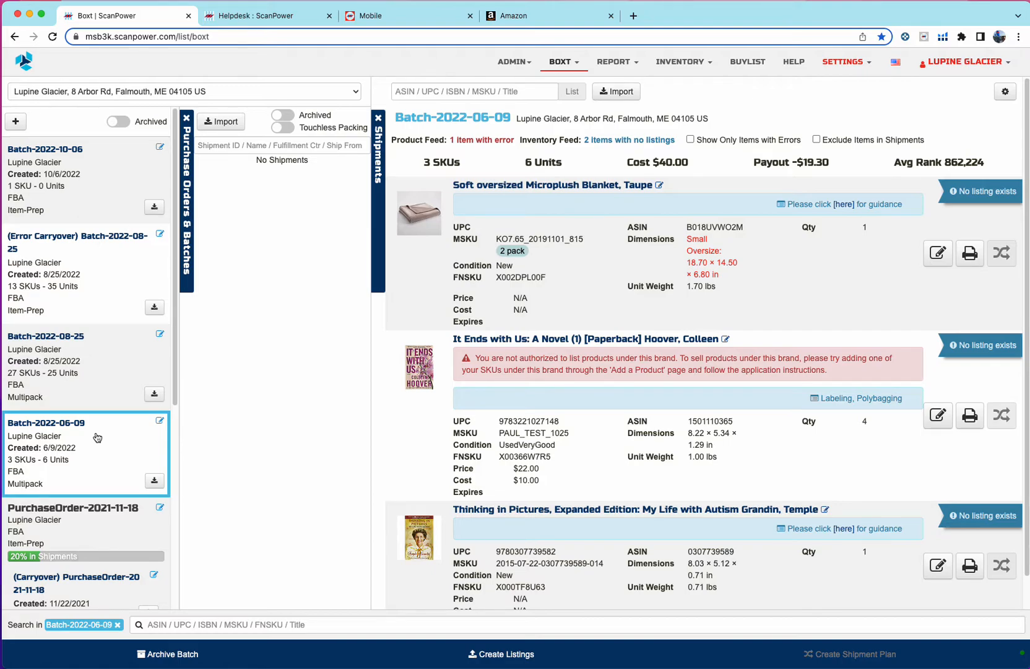
pyautogui.moveTo(332, 308)
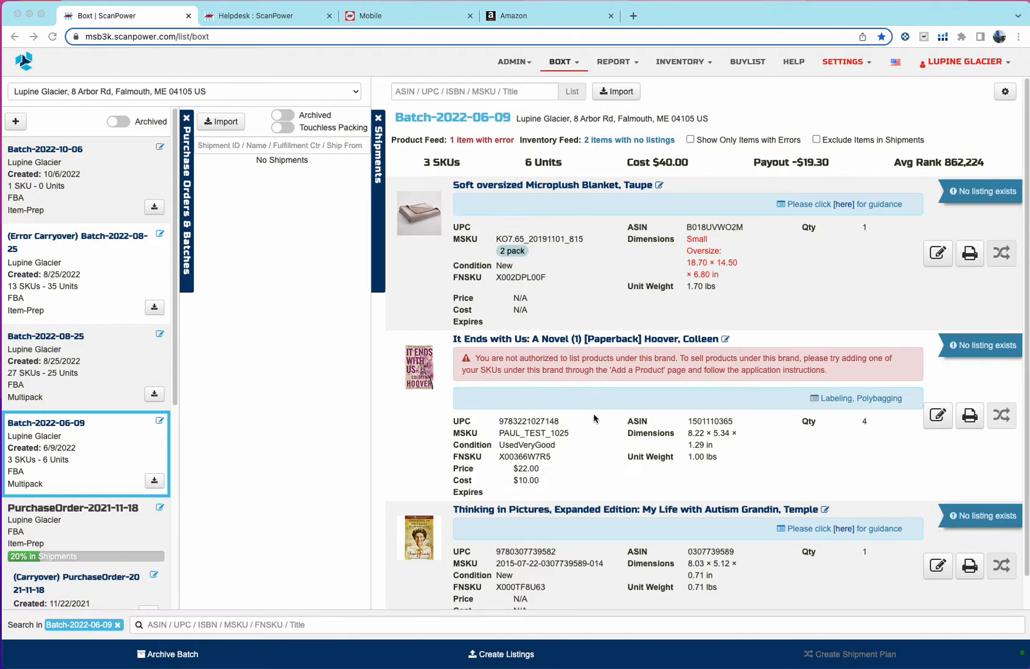
pyautogui.click(473, 91)
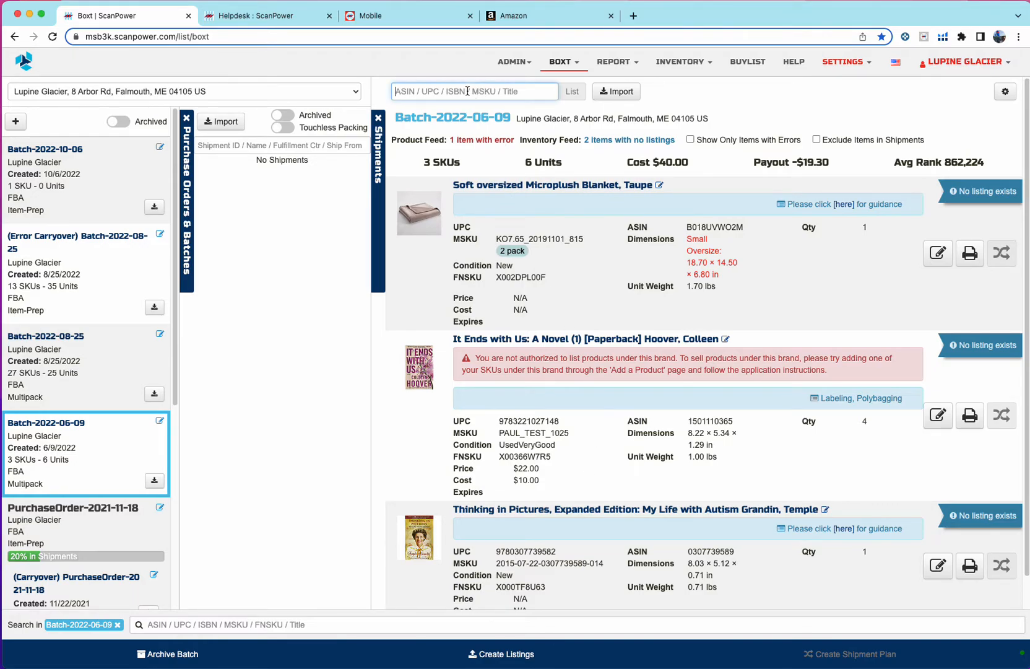
pyautogui.write('888411720942')
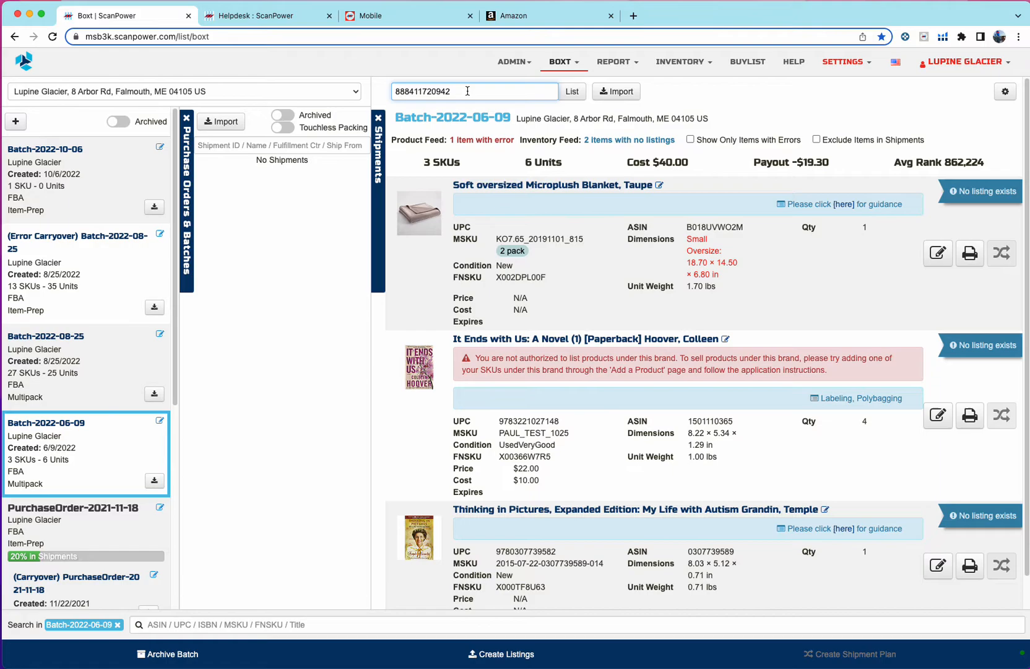
# Step: Add the Nike Golf Dri-FIT Low-Profile Tech Cap to Batch-2022-06-09 at $4.00 cost
pyautogui.click(571, 91)
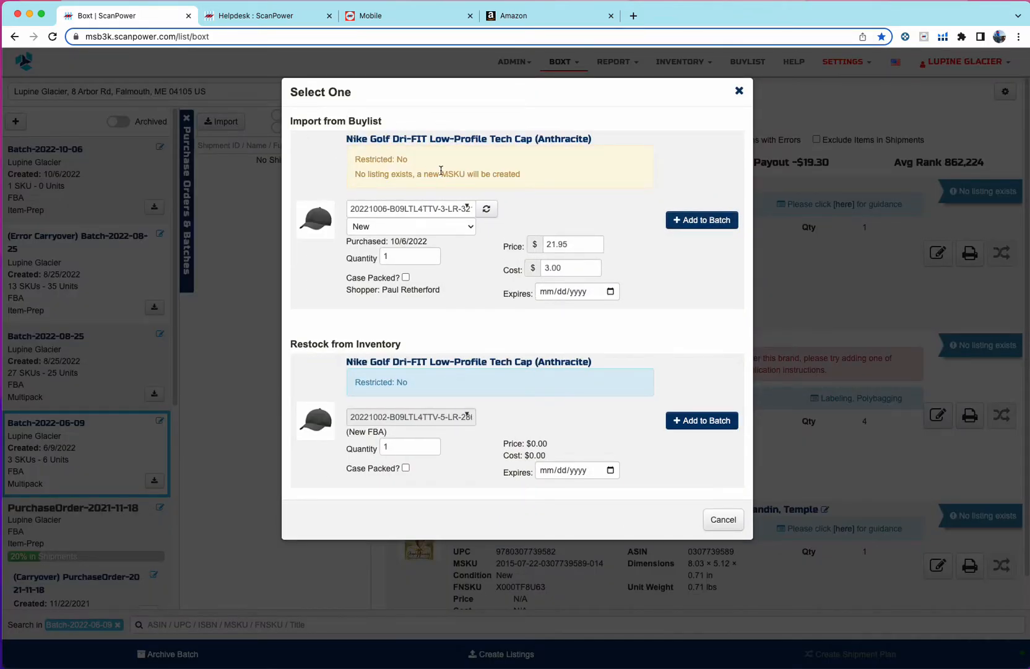
pyautogui.moveTo(395, 272)
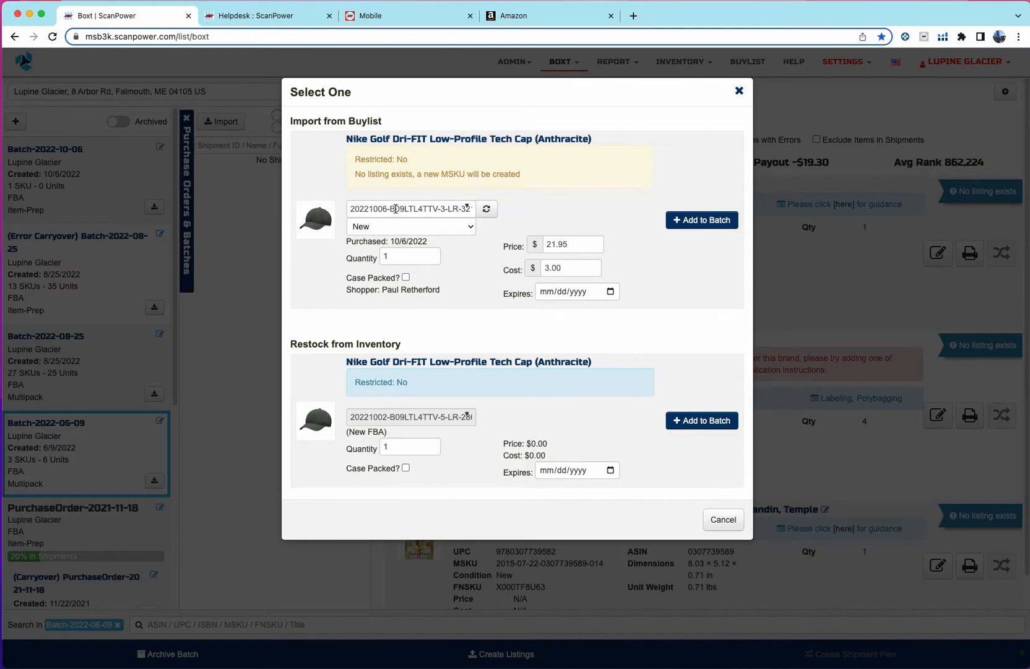
pyautogui.moveTo(493, 254)
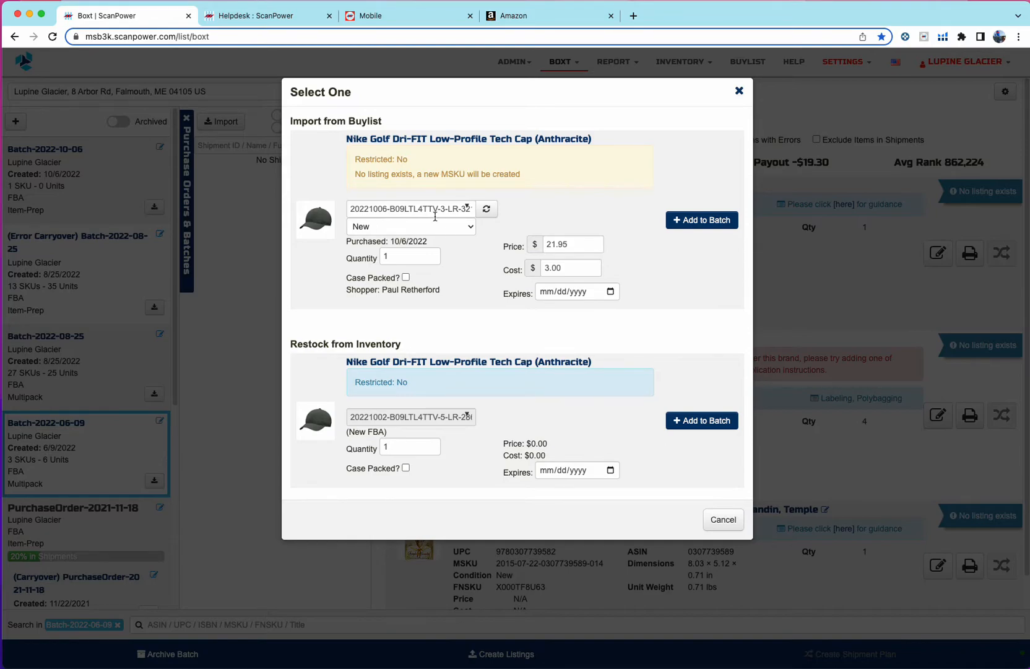
pyautogui.tripleClick(570, 267)
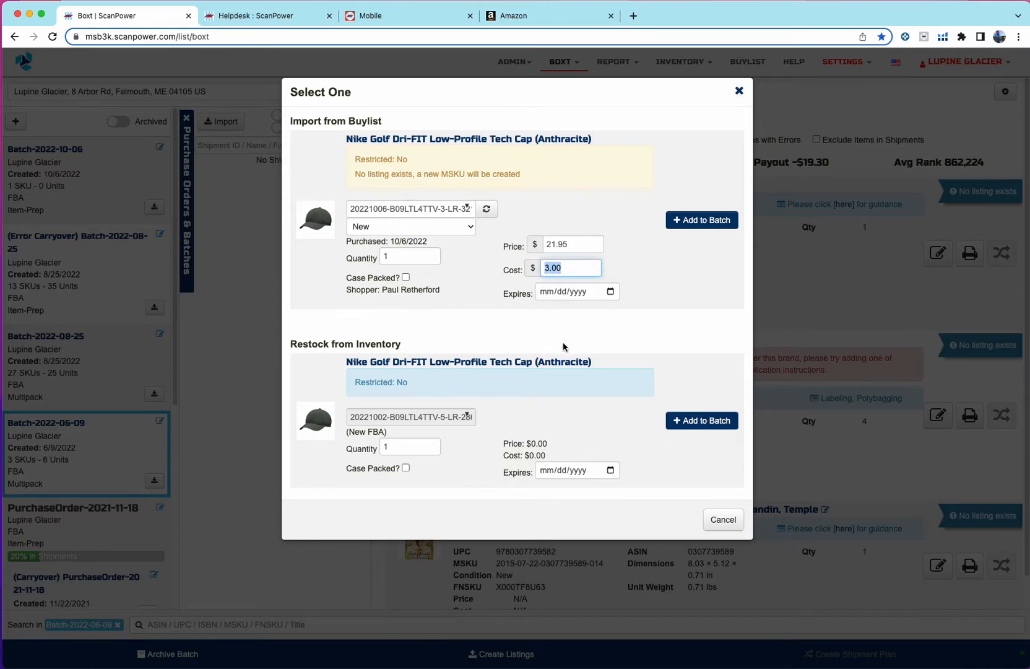
pyautogui.moveTo(421, 236)
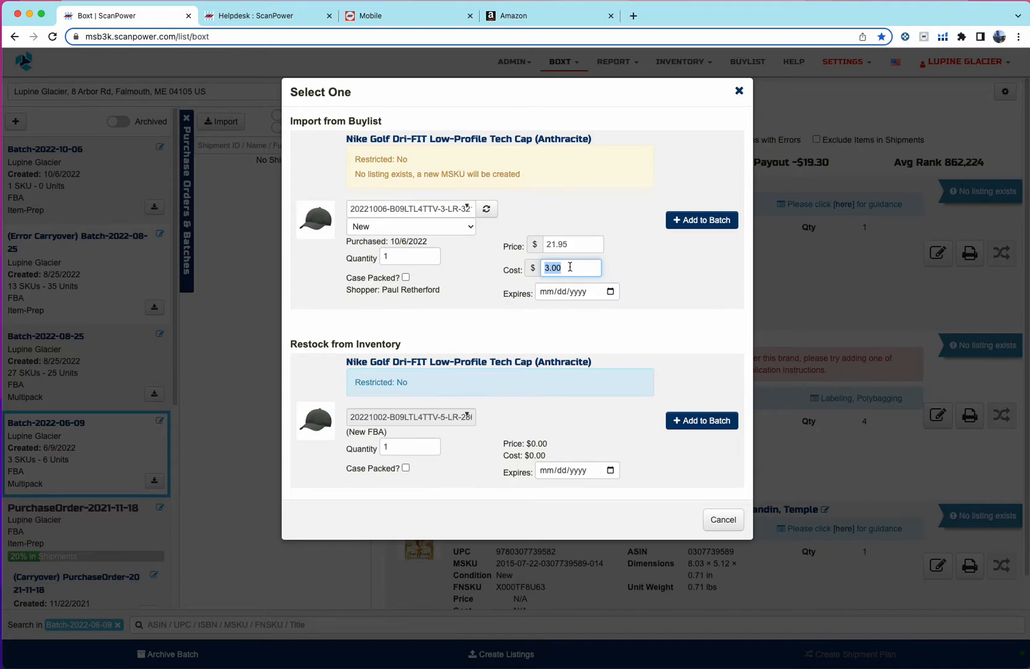
pyautogui.write('4.00')
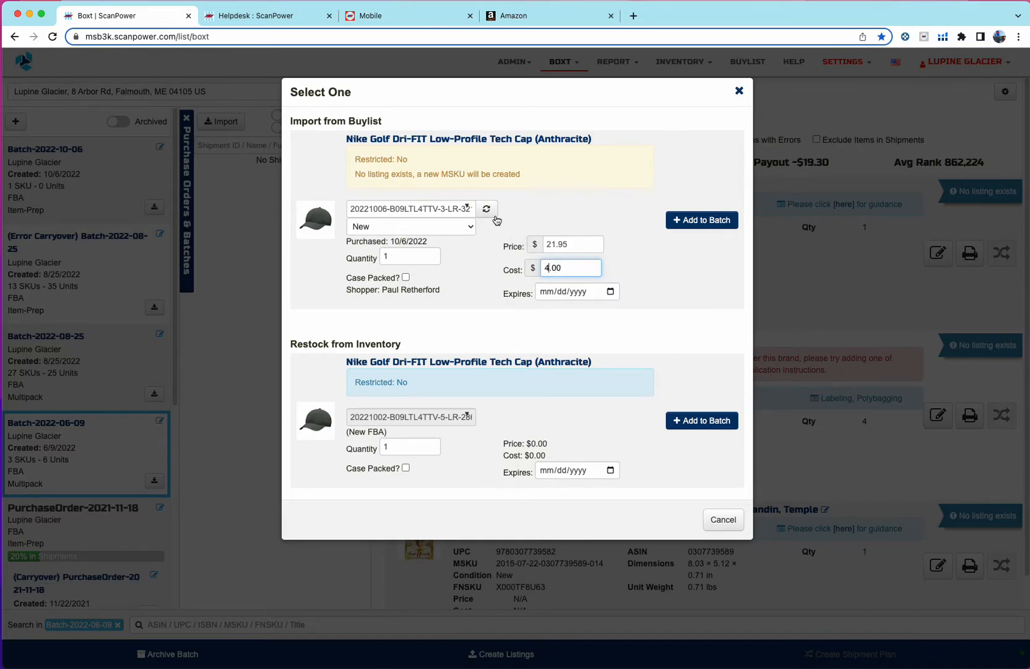
pyautogui.click(486, 208)
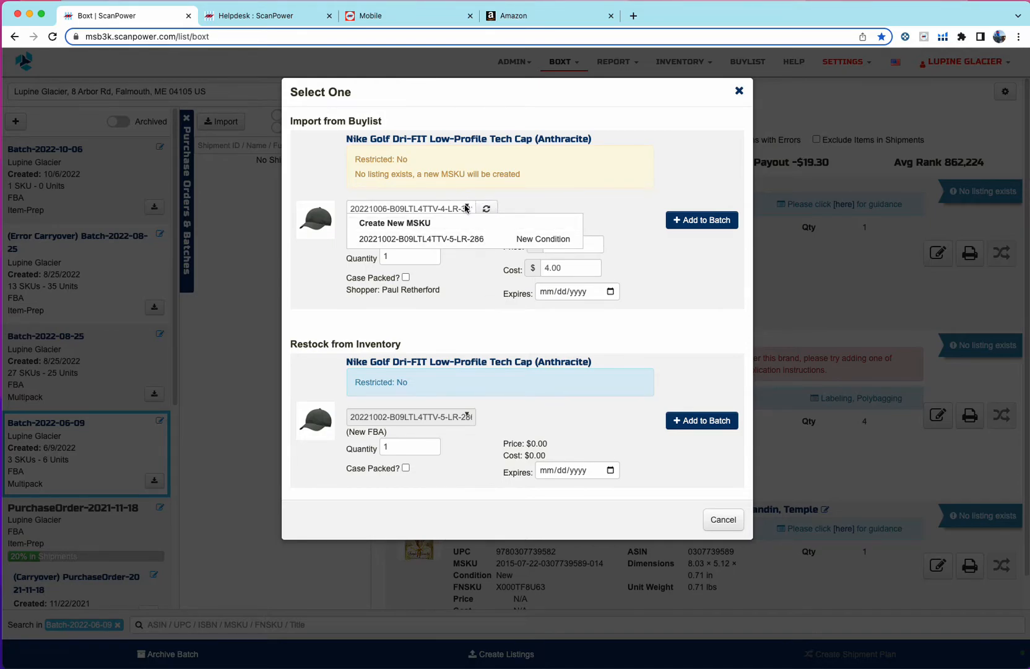
pyautogui.moveTo(503, 282)
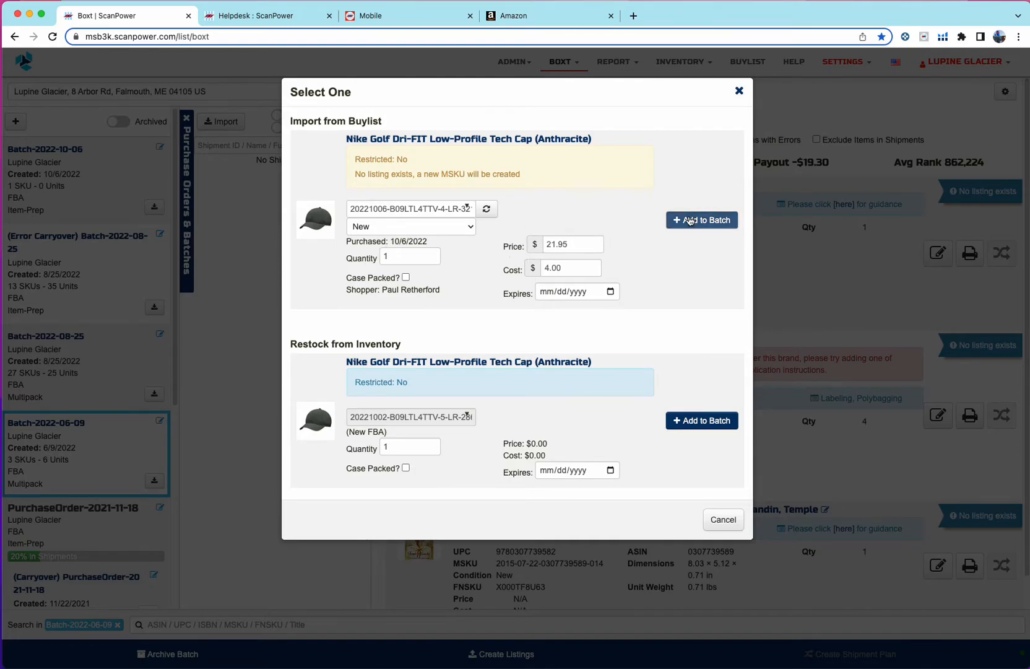
pyautogui.click(700, 220)
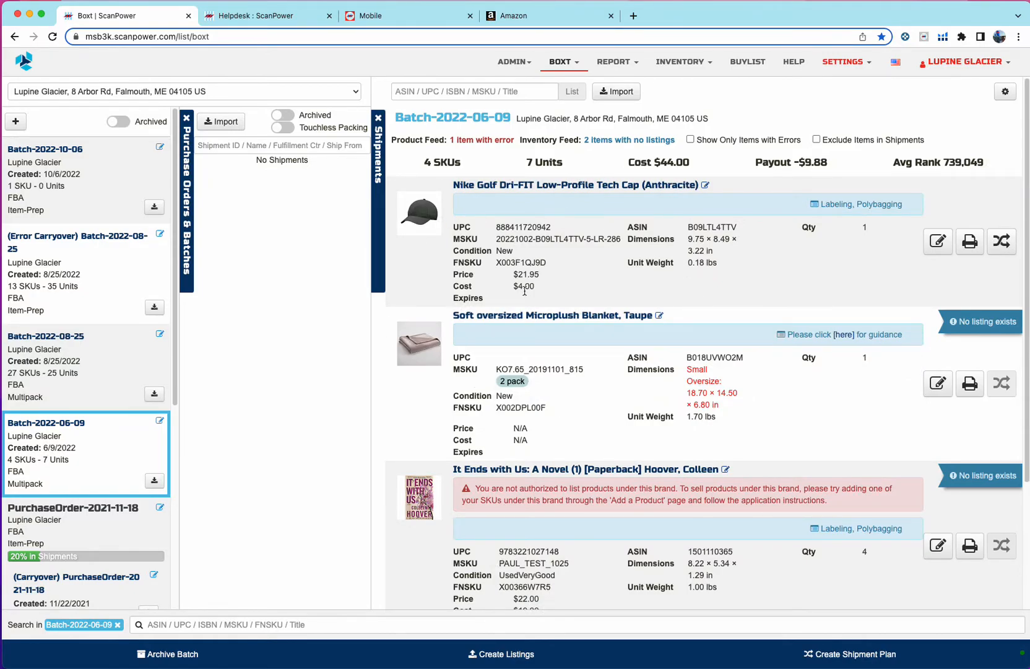
pyautogui.moveTo(531, 308)
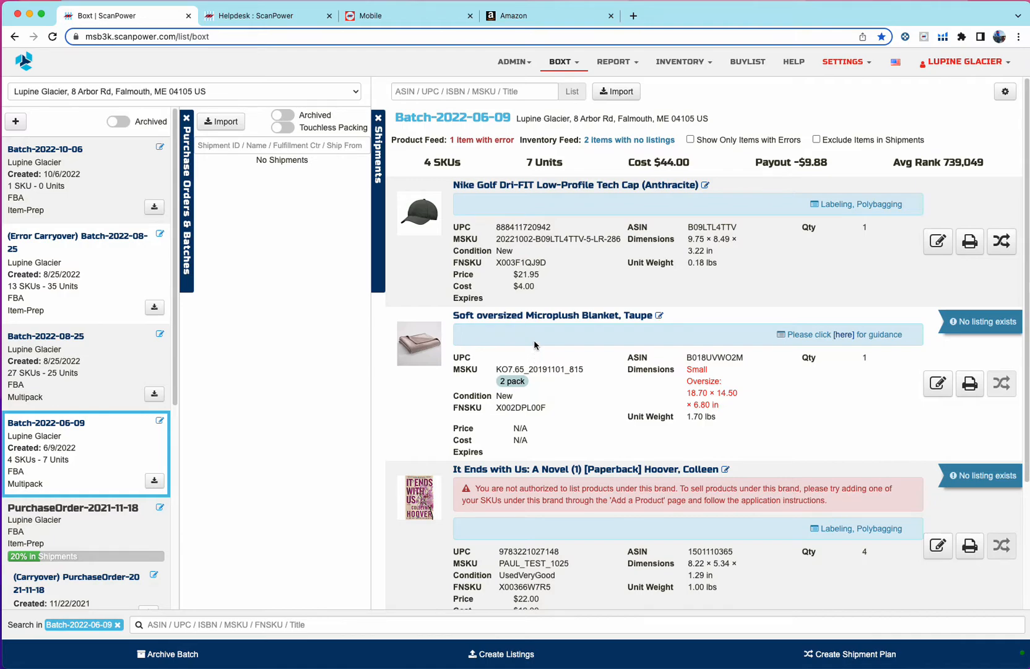
pyautogui.moveTo(838, 245)
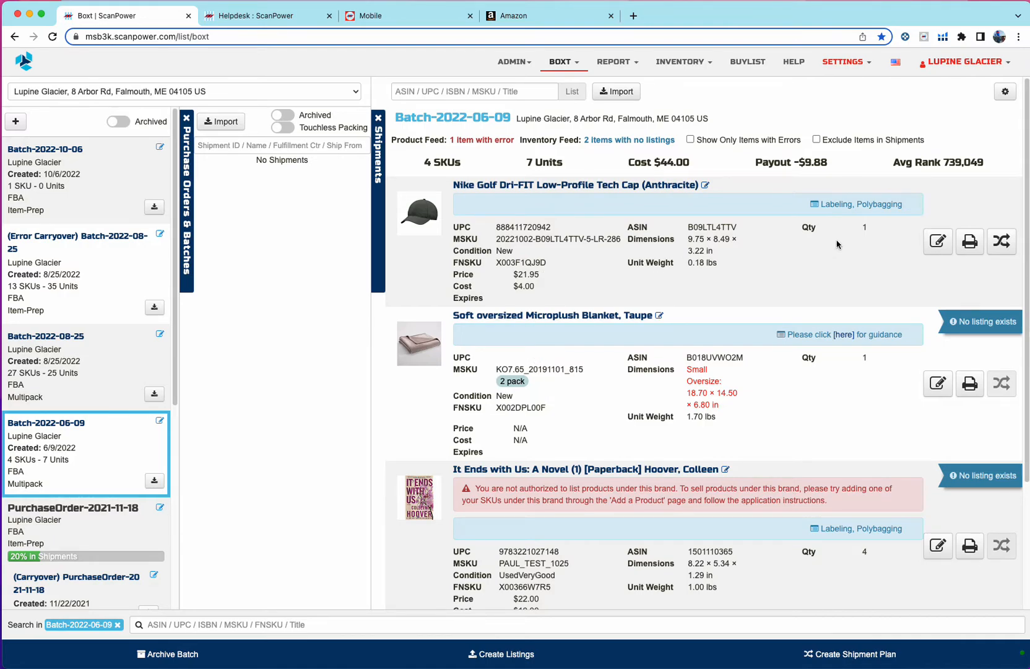
pyautogui.moveTo(723, 287)
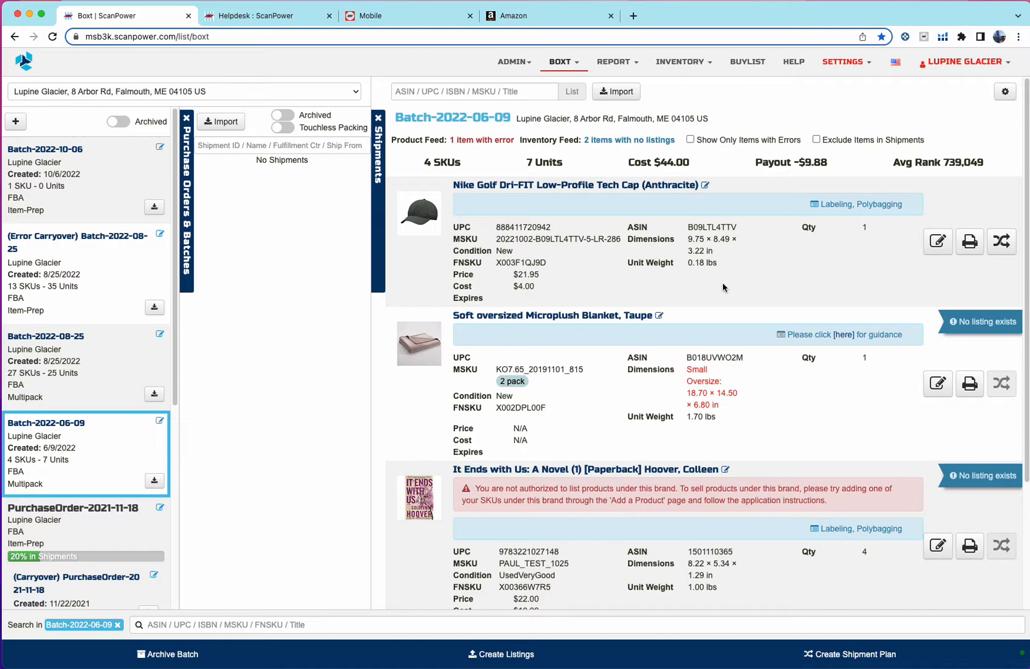
pyautogui.moveTo(509, 194)
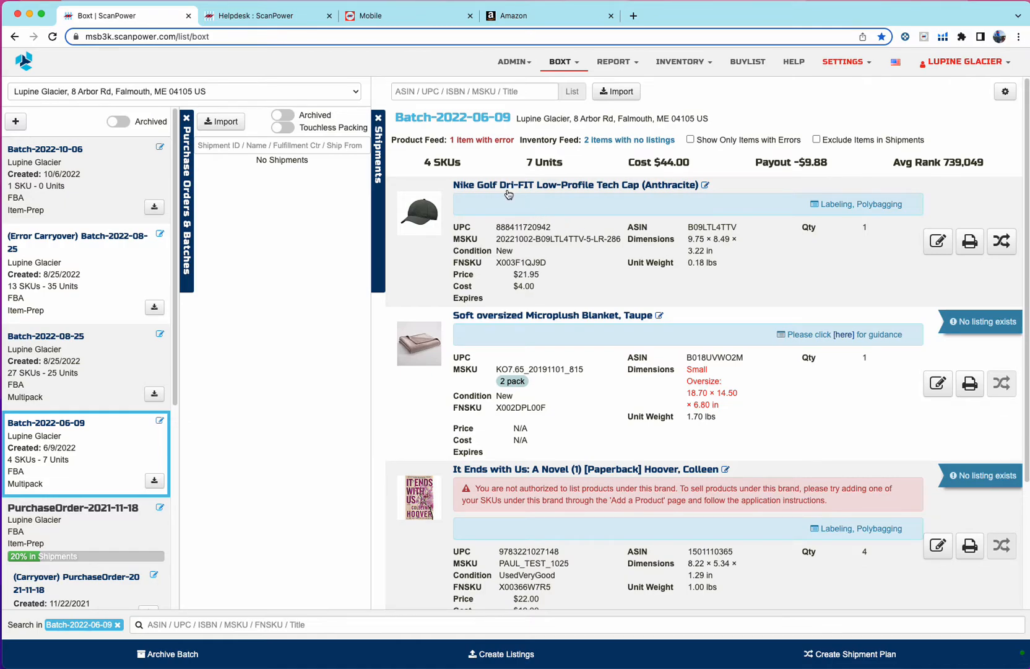
pyautogui.moveTo(462, 91)
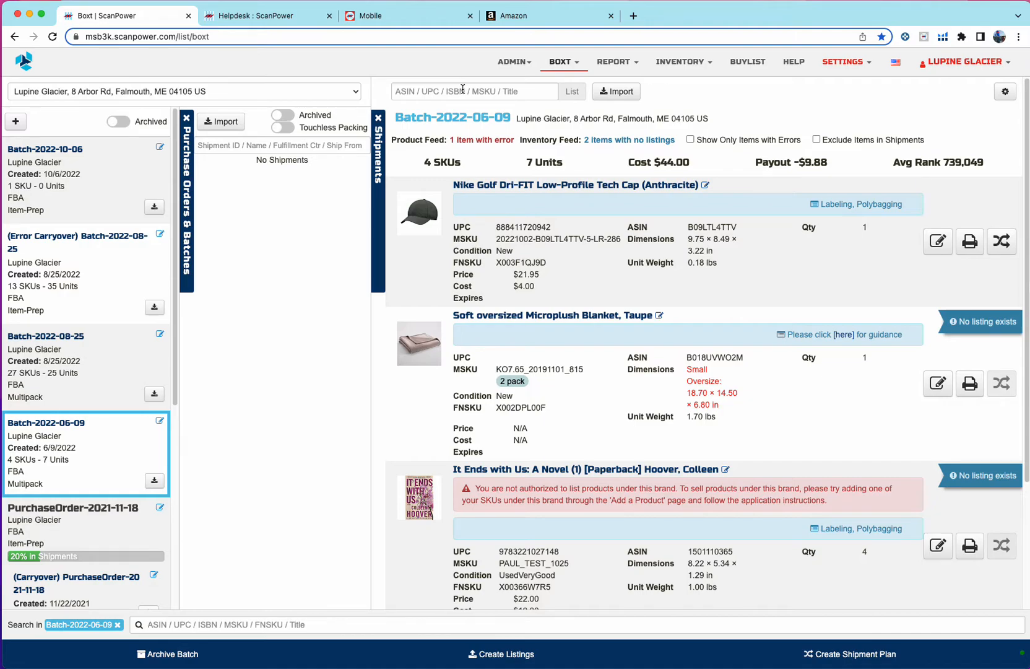
pyautogui.click(474, 91)
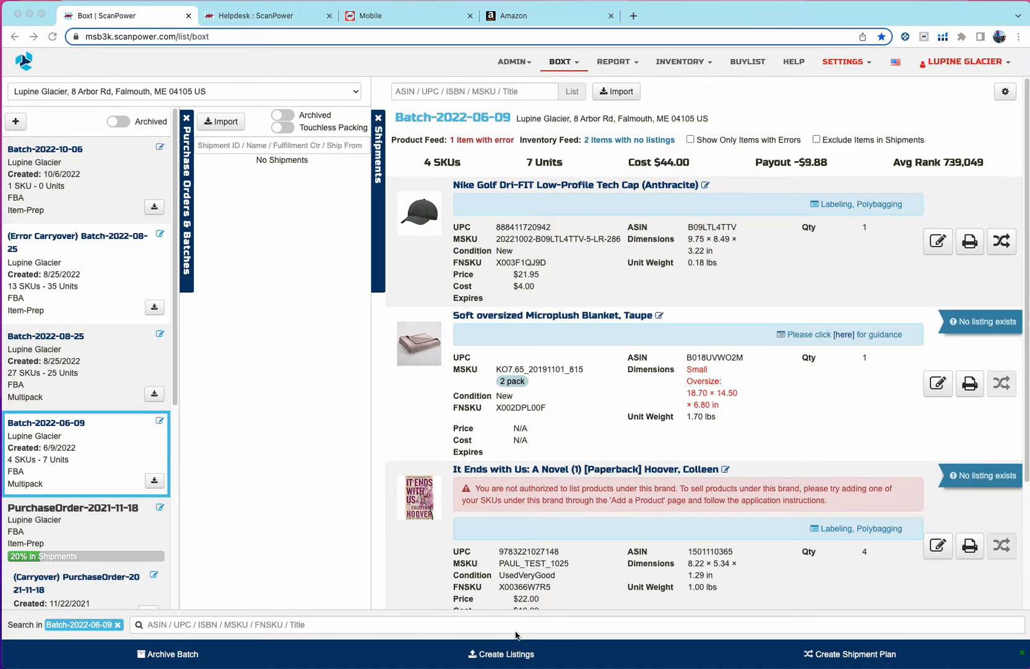
pyautogui.click(473, 91)
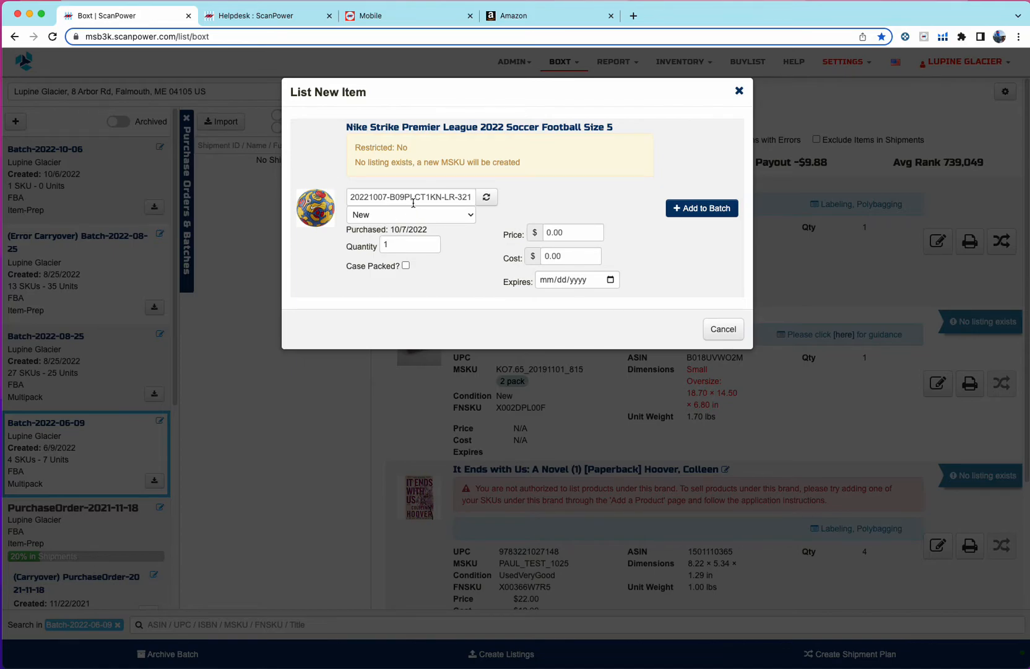
pyautogui.moveTo(395, 216)
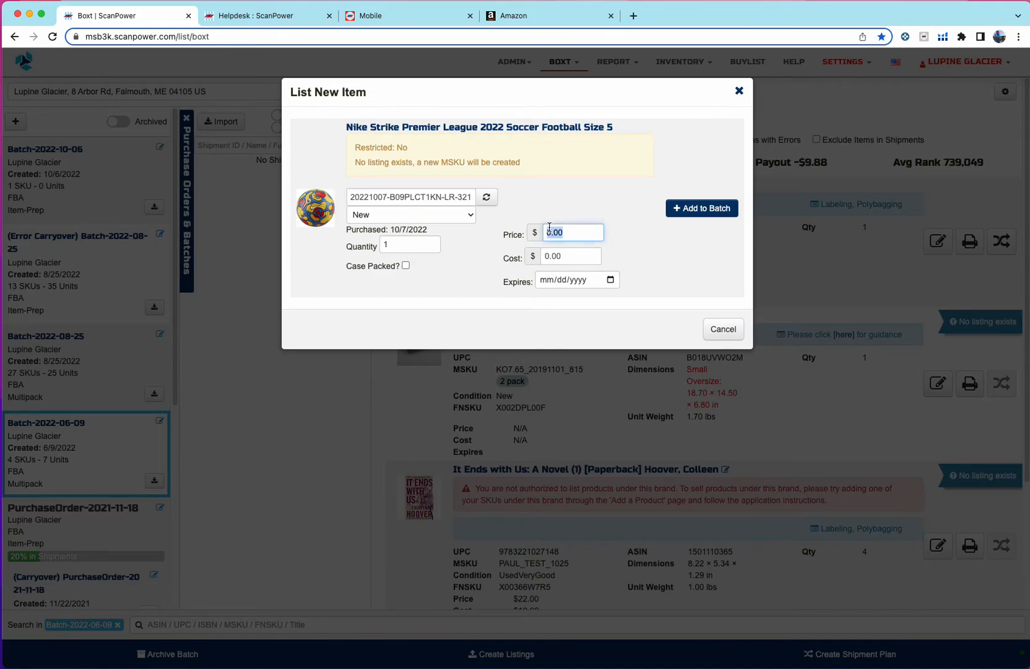
# Step: Enter price 12.00 for the Nike Strike soccer ball and regenerate its MSKU
pyautogui.write('12.00')
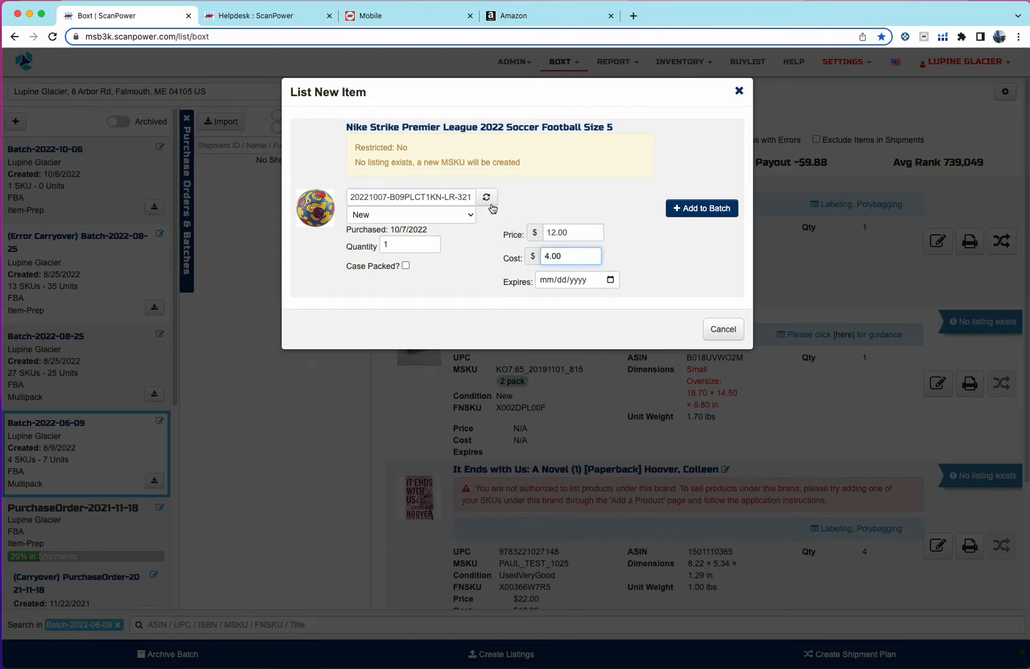
pyautogui.click(486, 196)
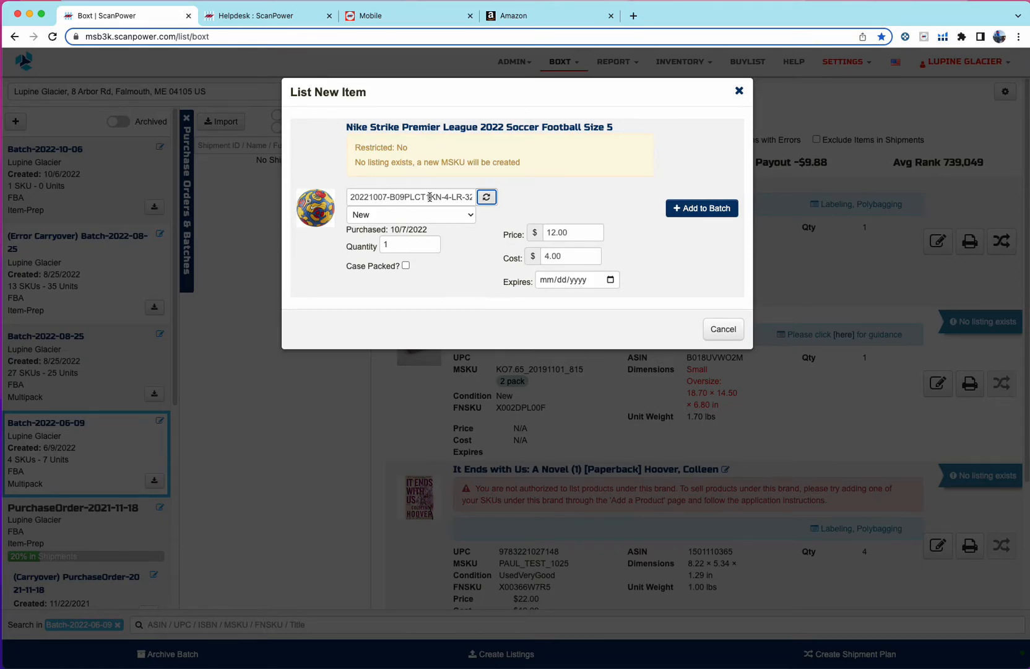
pyautogui.moveTo(546, 249)
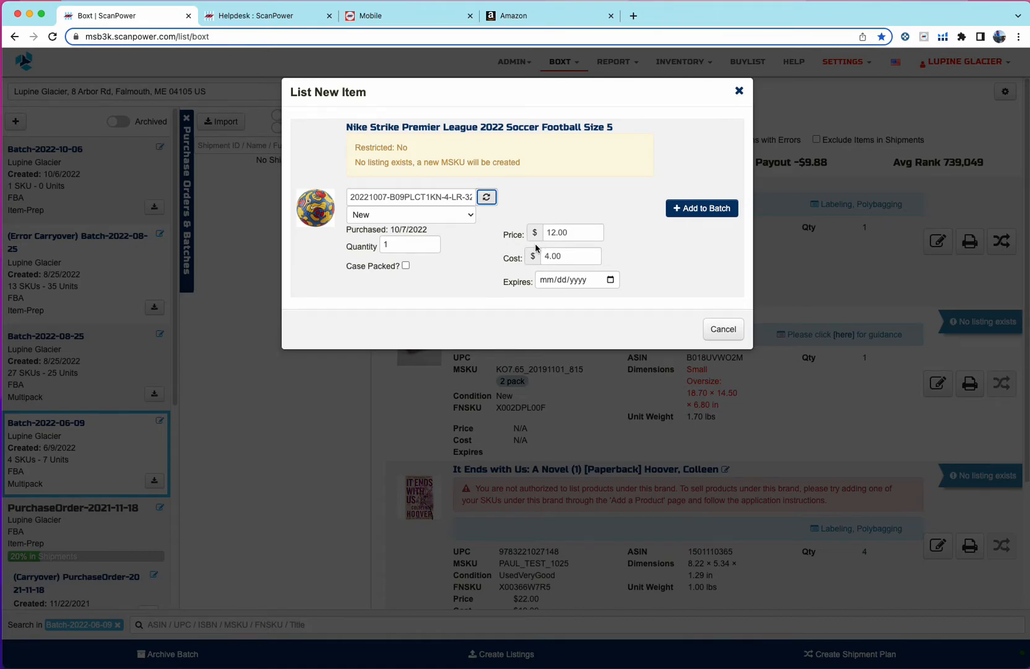
pyautogui.moveTo(423, 259)
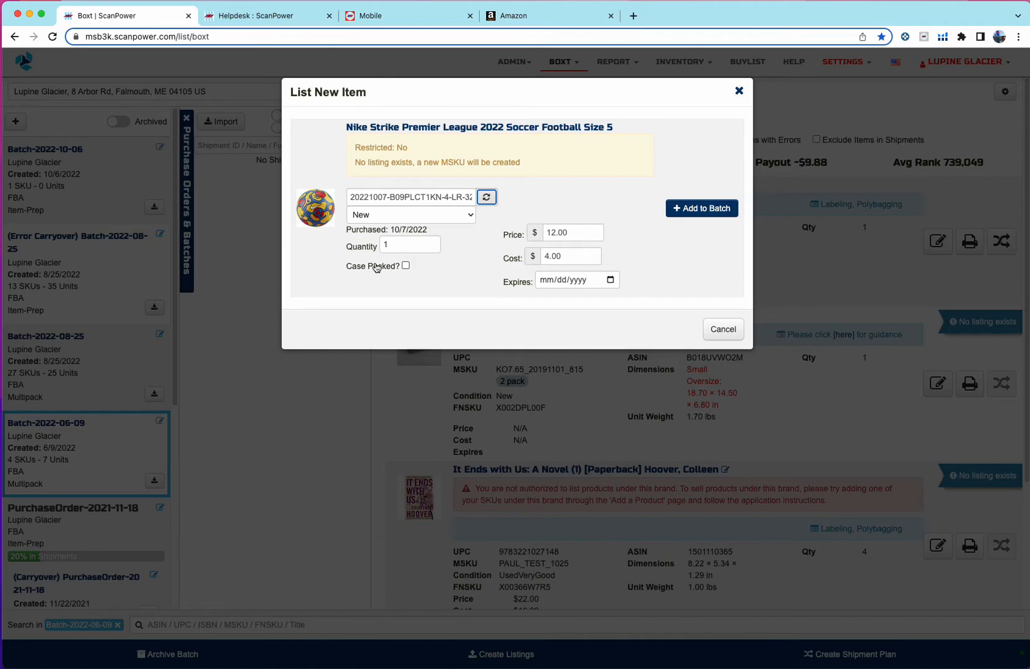
pyautogui.moveTo(548, 226)
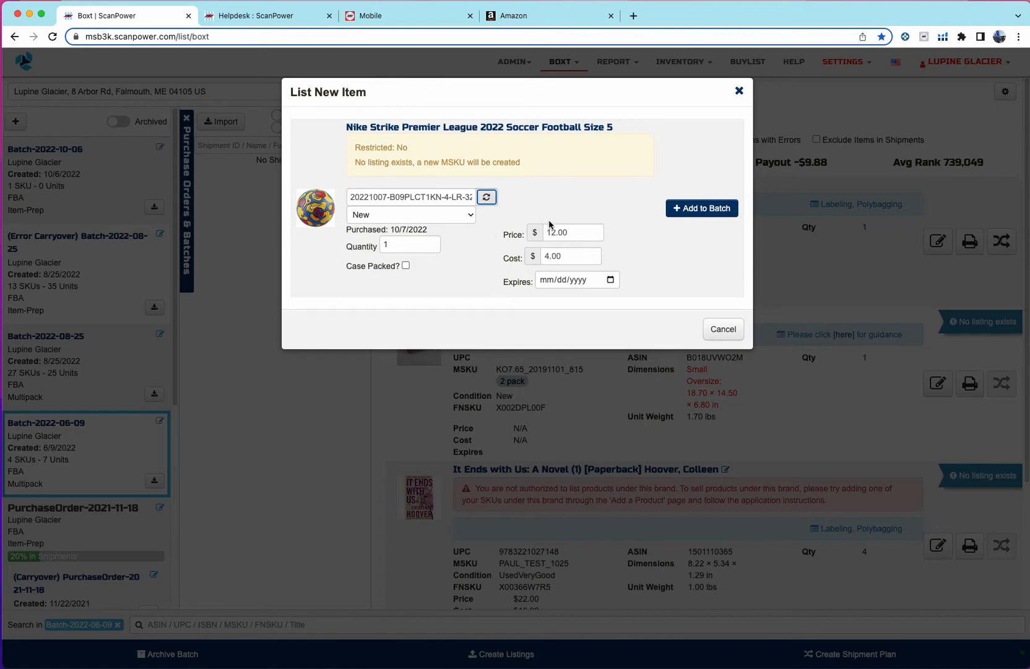
pyautogui.moveTo(384, 292)
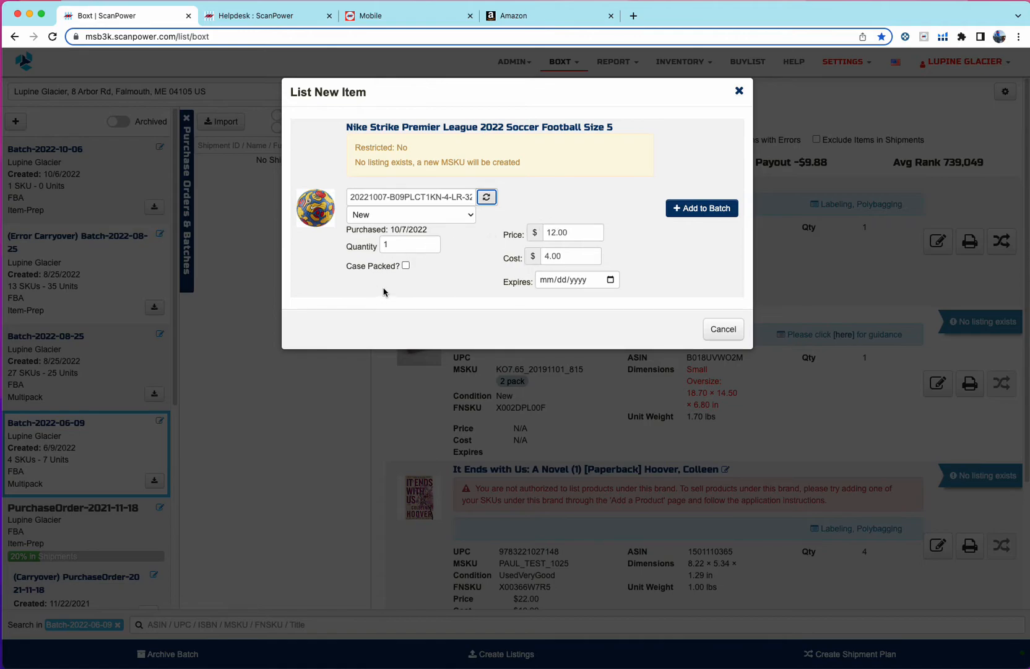
pyautogui.moveTo(412, 277)
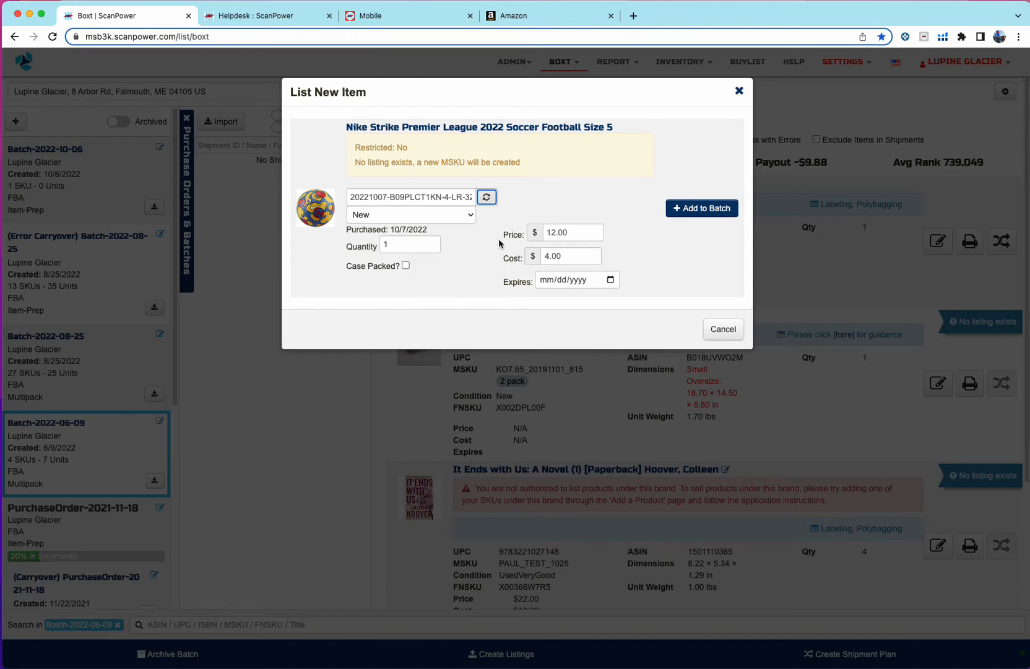
pyautogui.moveTo(637, 222)
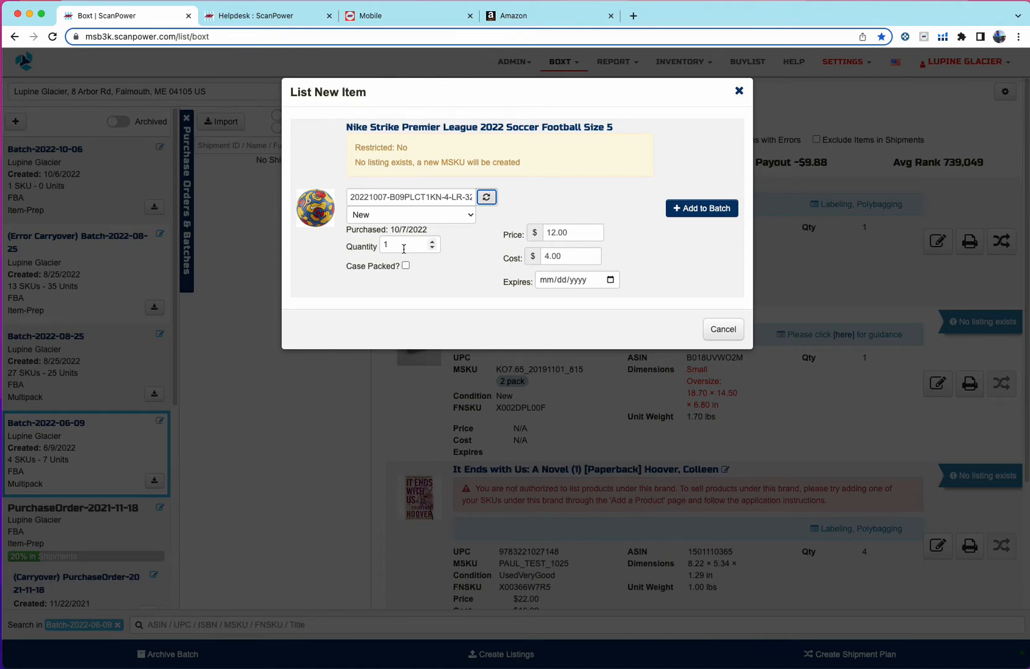
pyautogui.click(405, 265)
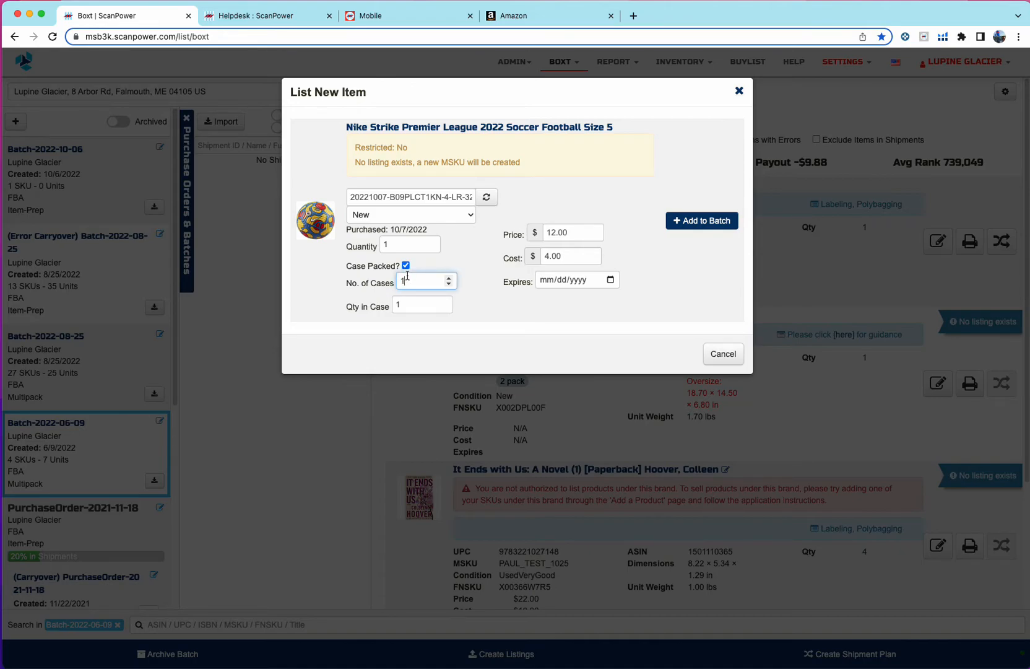
# Step: Turn off Case Packed for the soccer ball and add 4 units to Batch-2022-06-09
pyautogui.write('13')
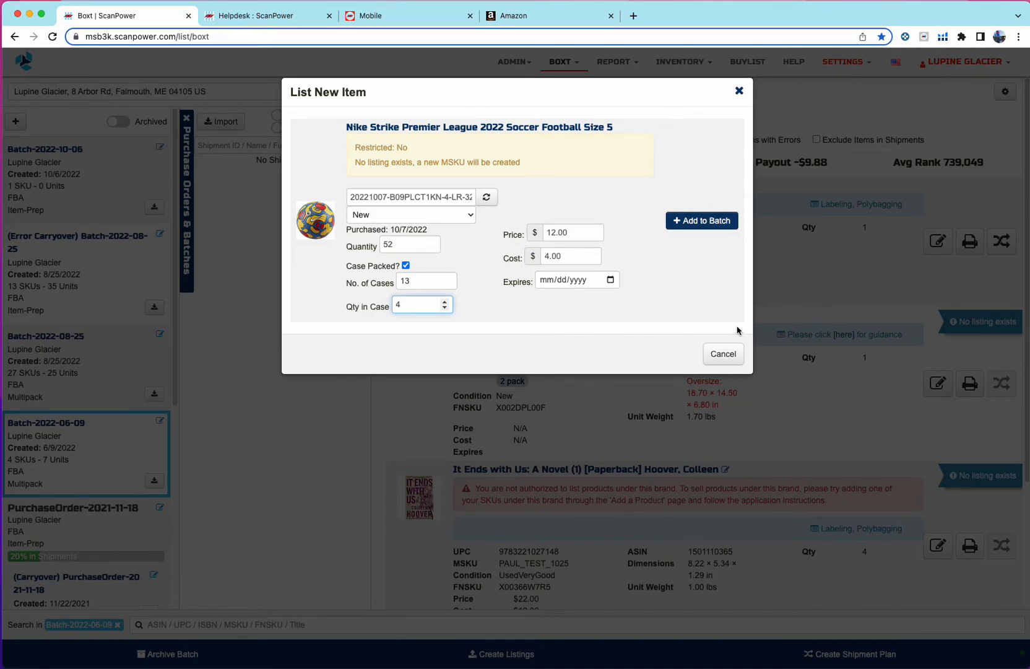
pyautogui.moveTo(626, 248)
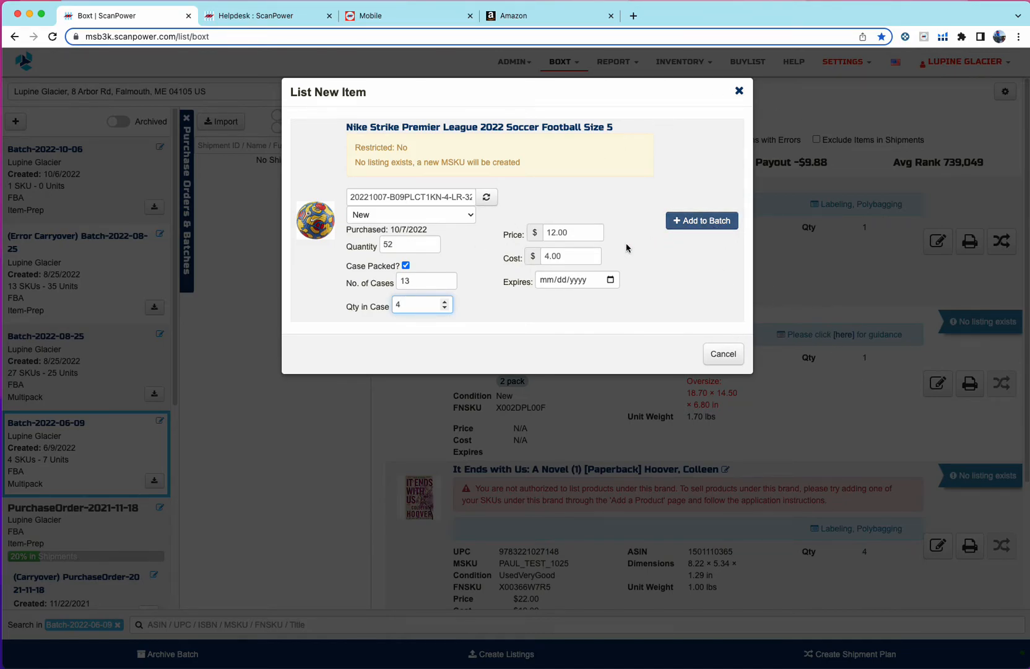
pyautogui.click(406, 265)
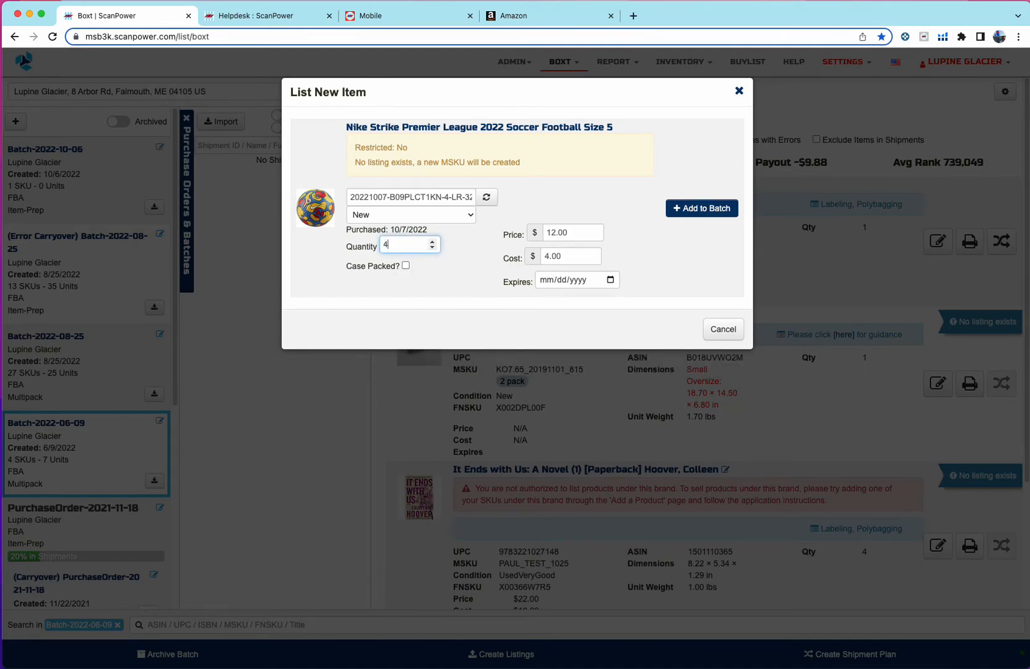
pyautogui.click(700, 208)
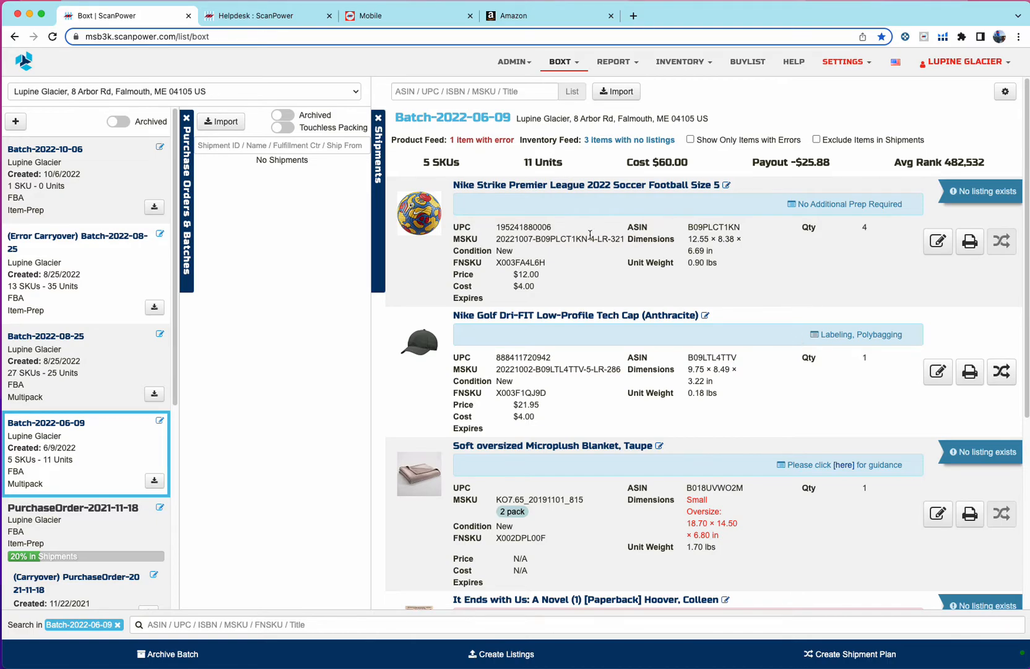
pyautogui.moveTo(956, 197)
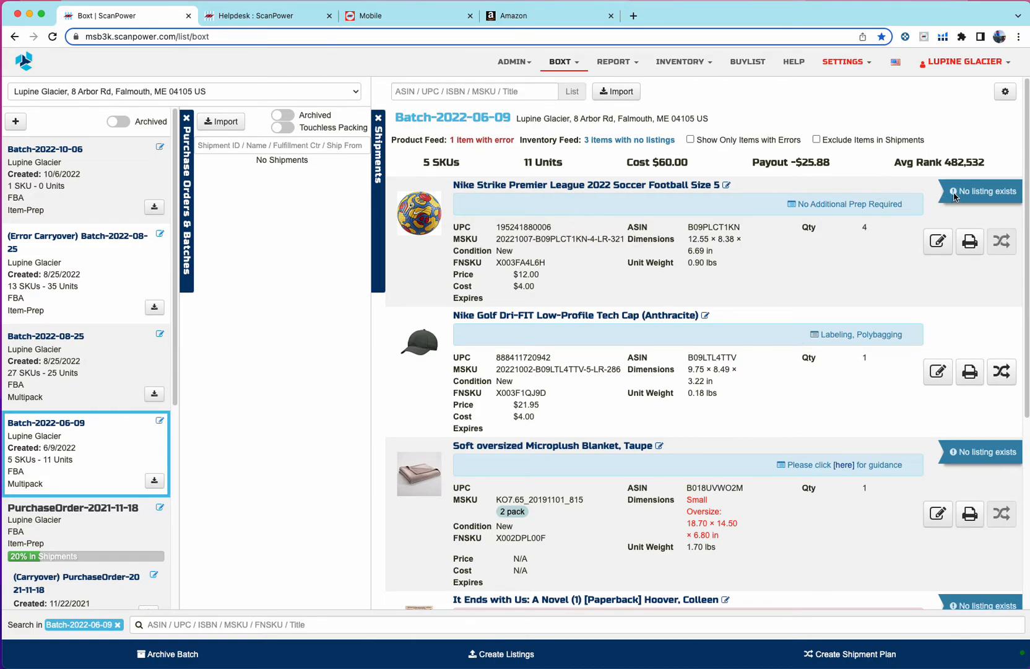
pyautogui.moveTo(940, 198)
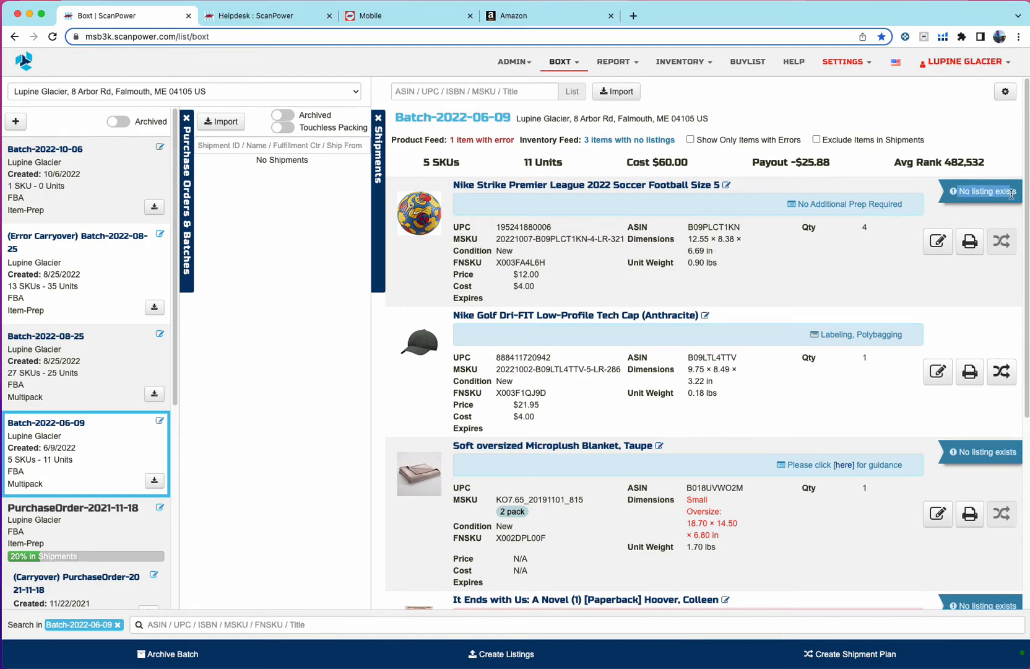
pyautogui.moveTo(506, 660)
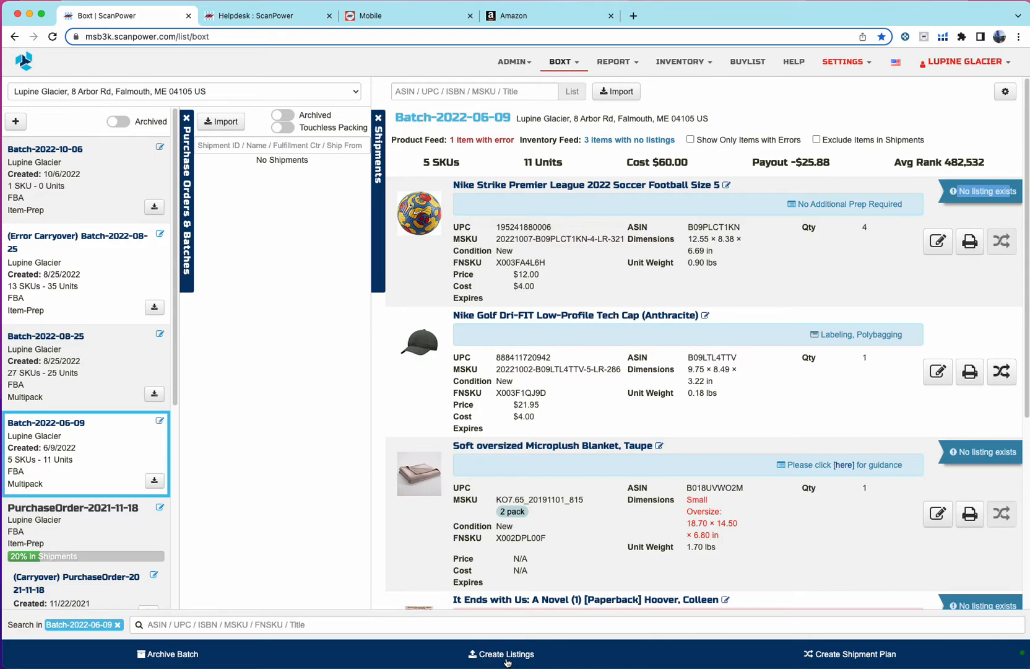
pyautogui.moveTo(553, 352)
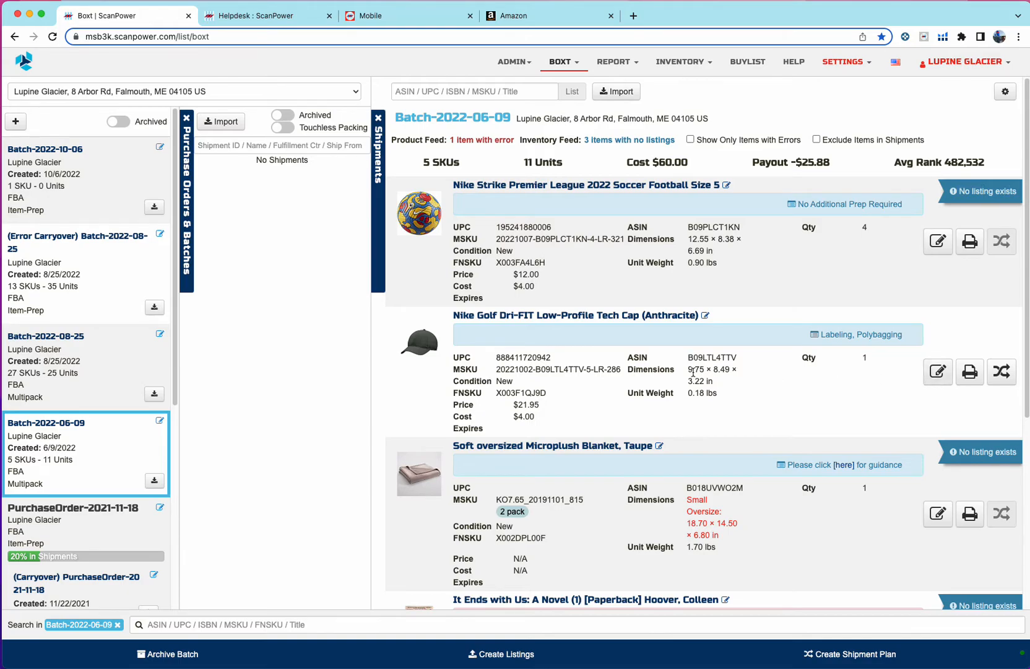
pyautogui.moveTo(612, 381)
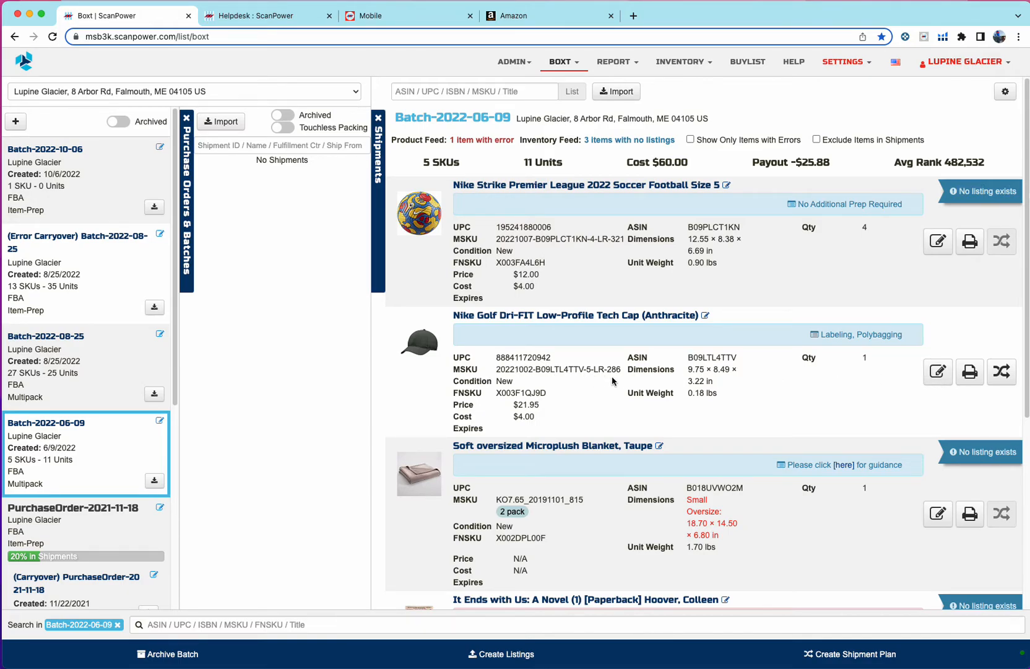
pyautogui.moveTo(866, 425)
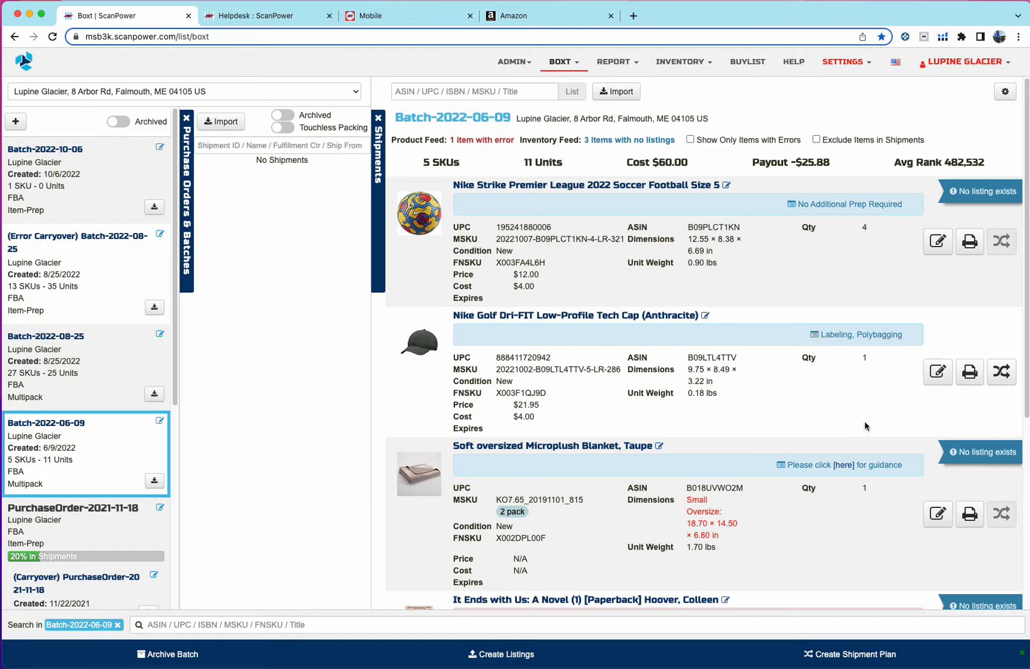
pyautogui.moveTo(685, 185)
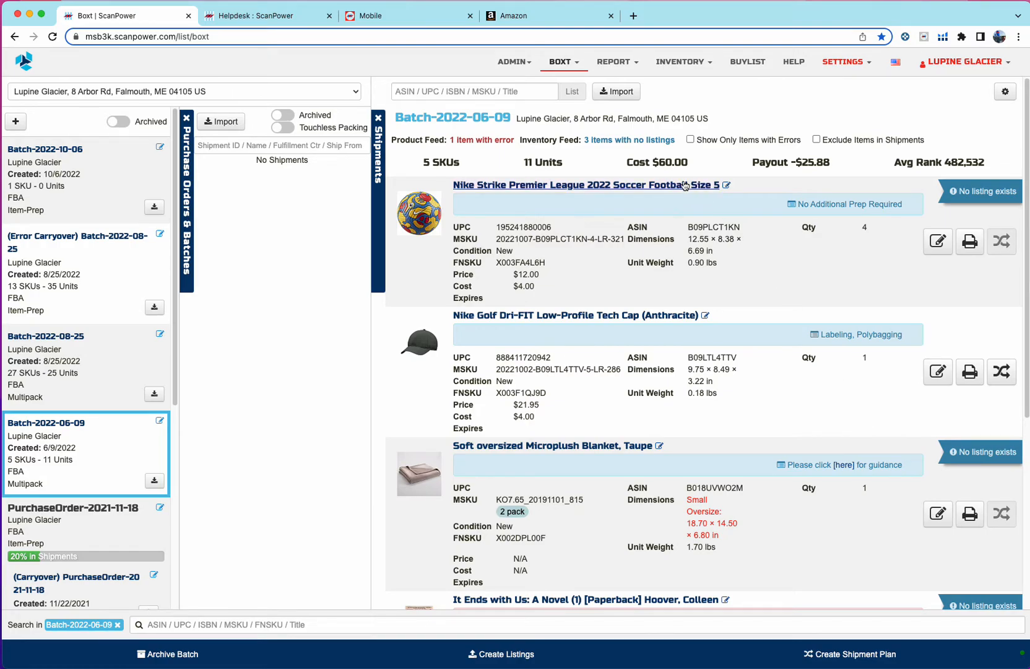
pyautogui.scroll(-3)
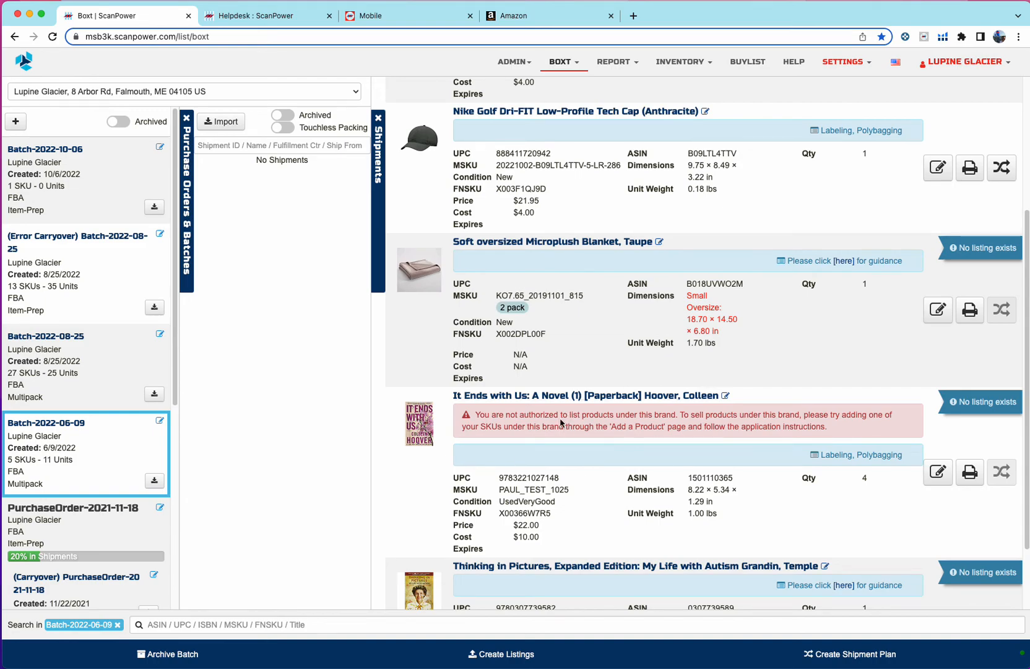
pyautogui.moveTo(487, 423)
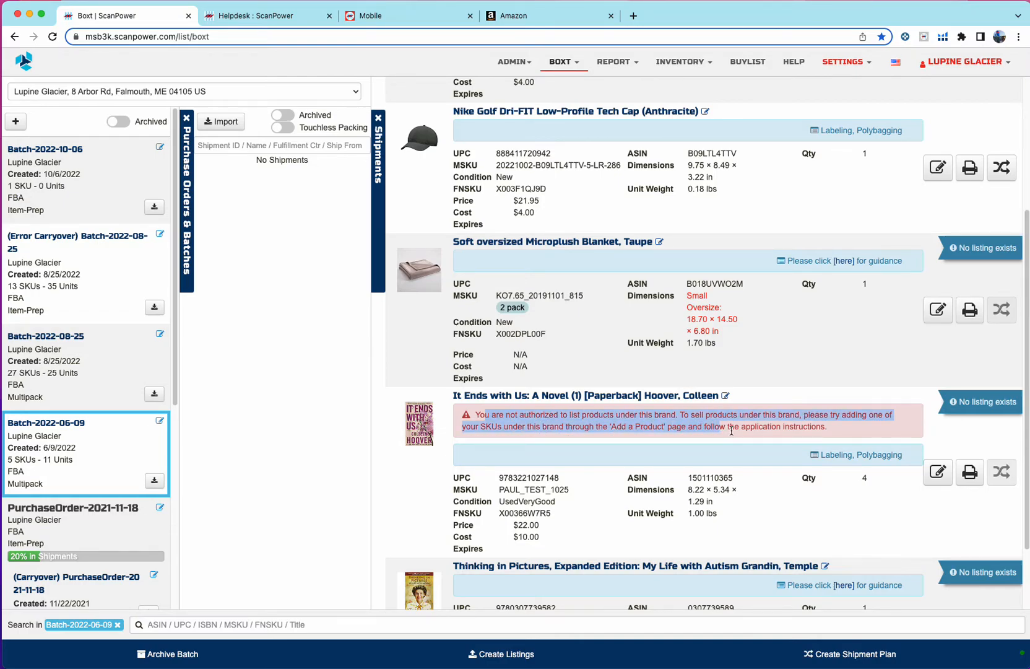
pyautogui.scroll(3)
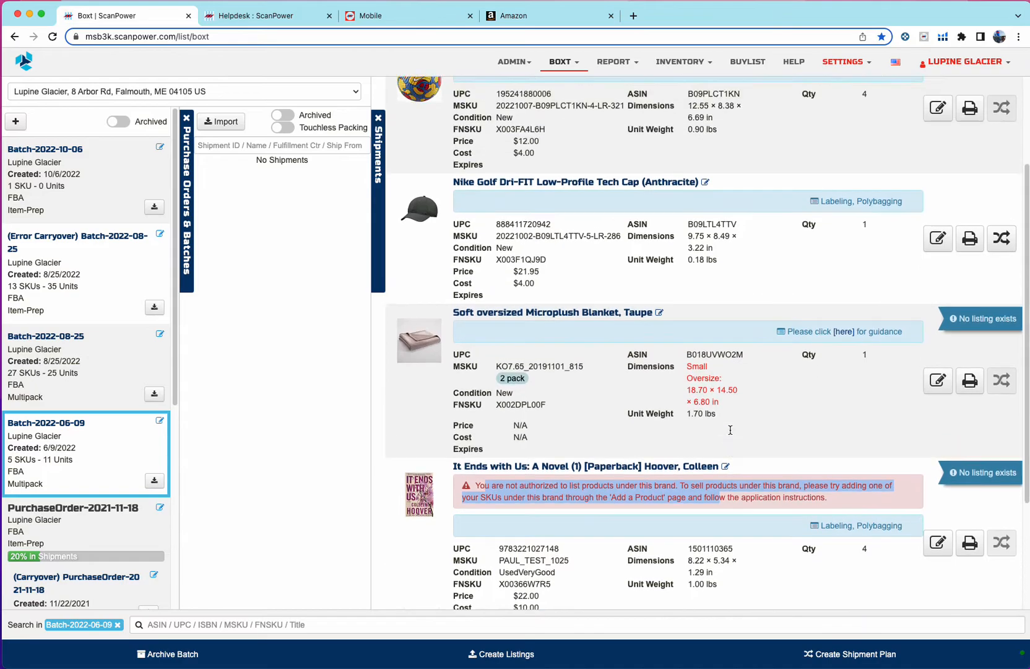
pyautogui.scroll(3)
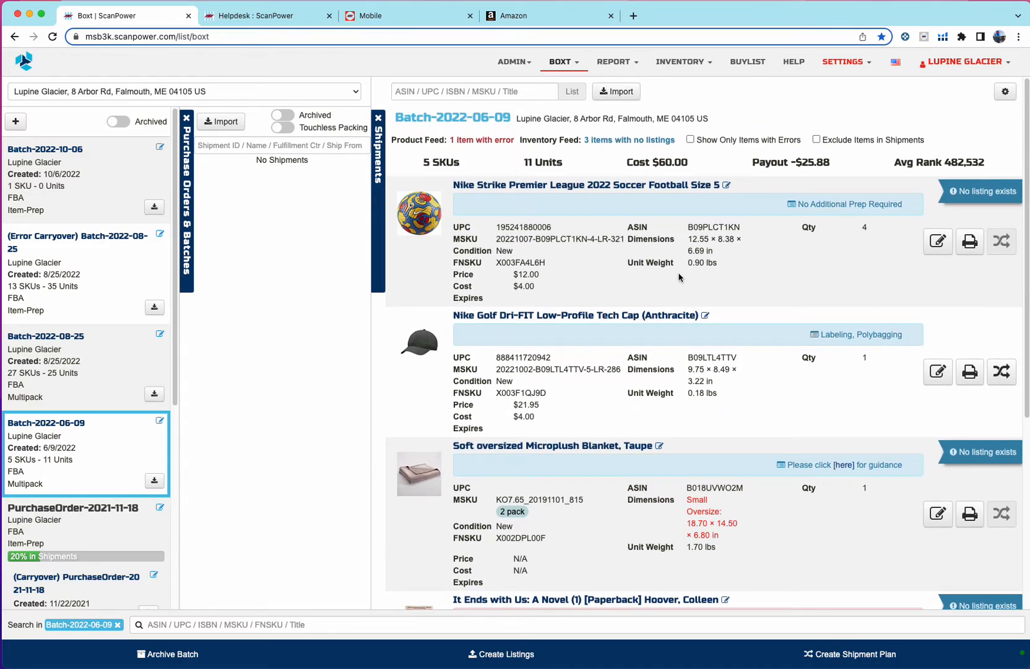
pyautogui.moveTo(537, 204)
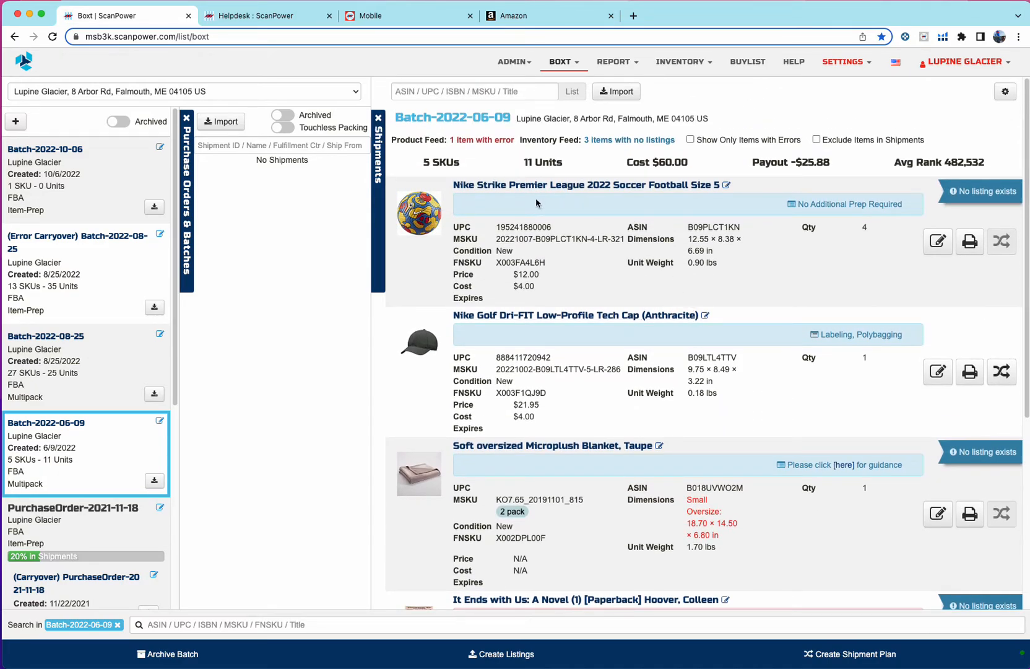
pyautogui.moveTo(763, 222)
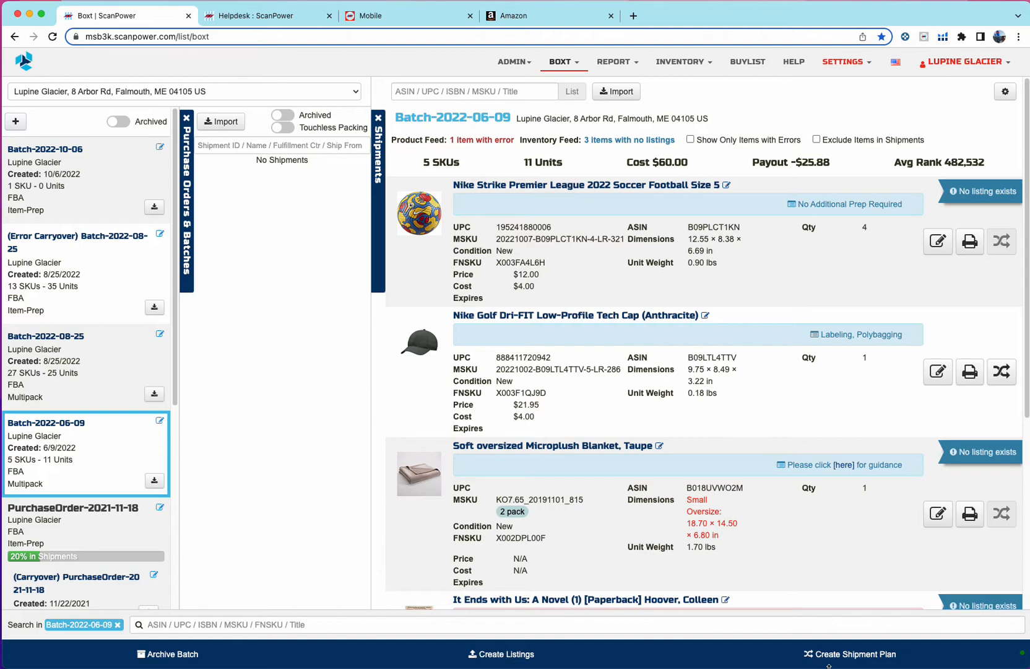
pyautogui.click(614, 61)
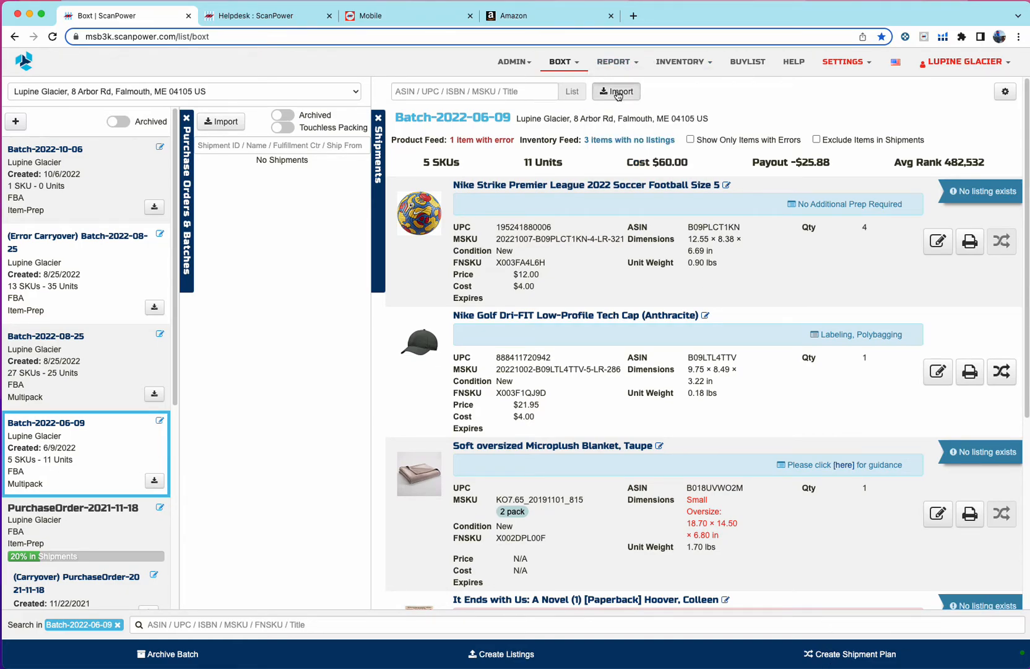
pyautogui.click(615, 91)
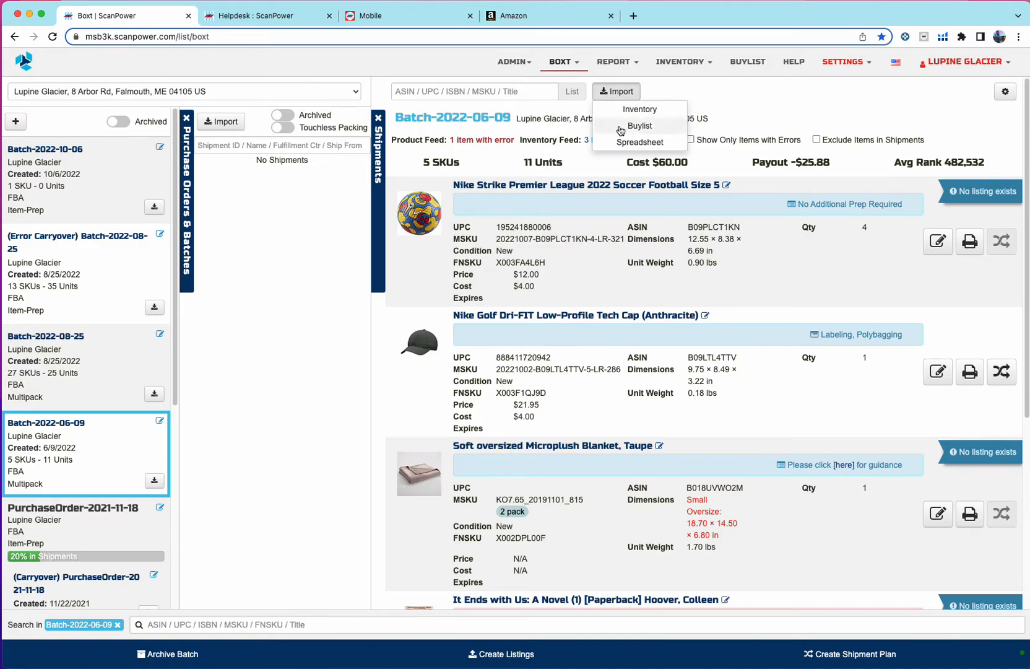
pyautogui.click(640, 125)
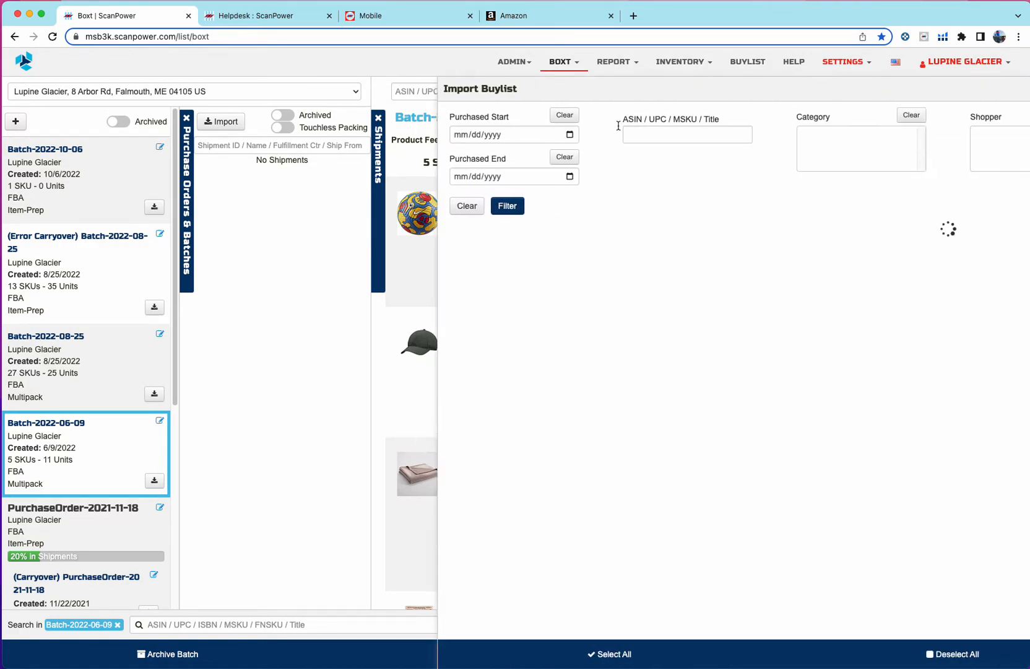
pyautogui.click(507, 205)
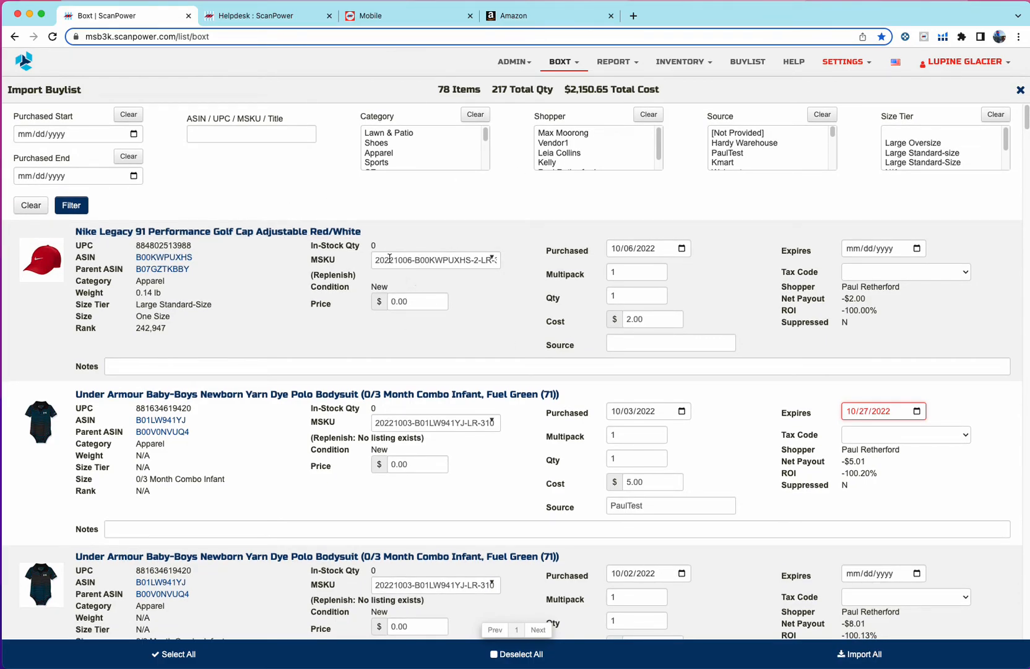
pyautogui.scroll(-3)
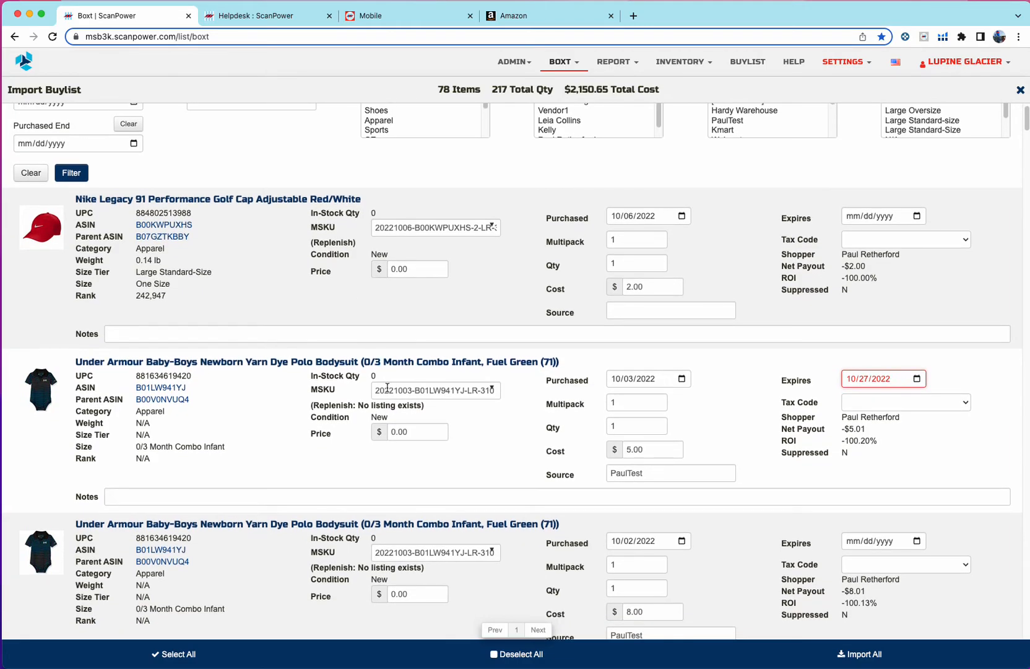
pyautogui.scroll(-3)
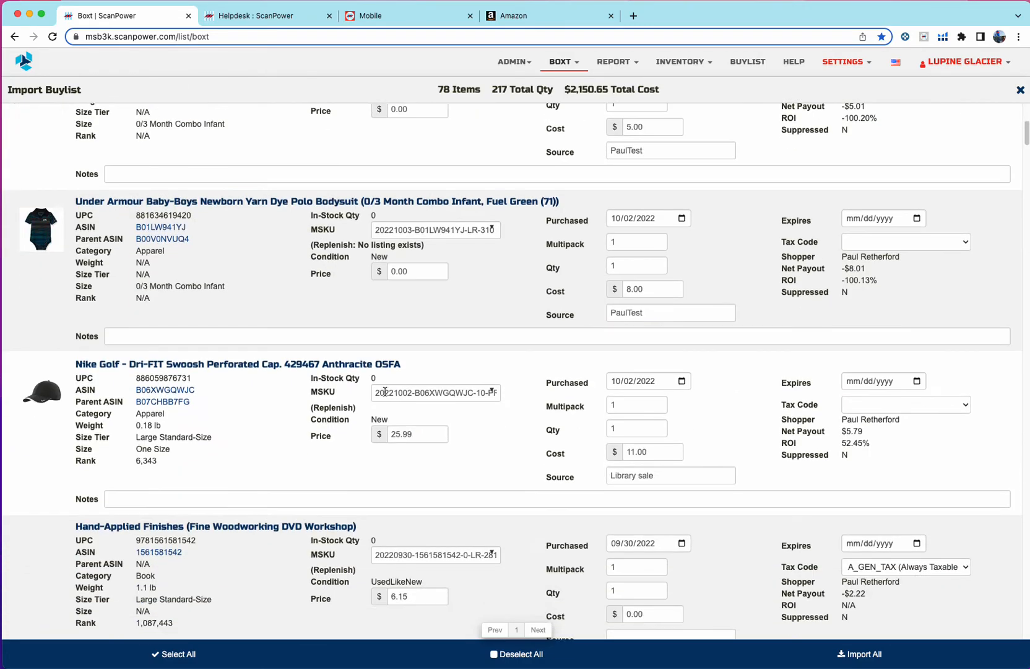
pyautogui.scroll(-3)
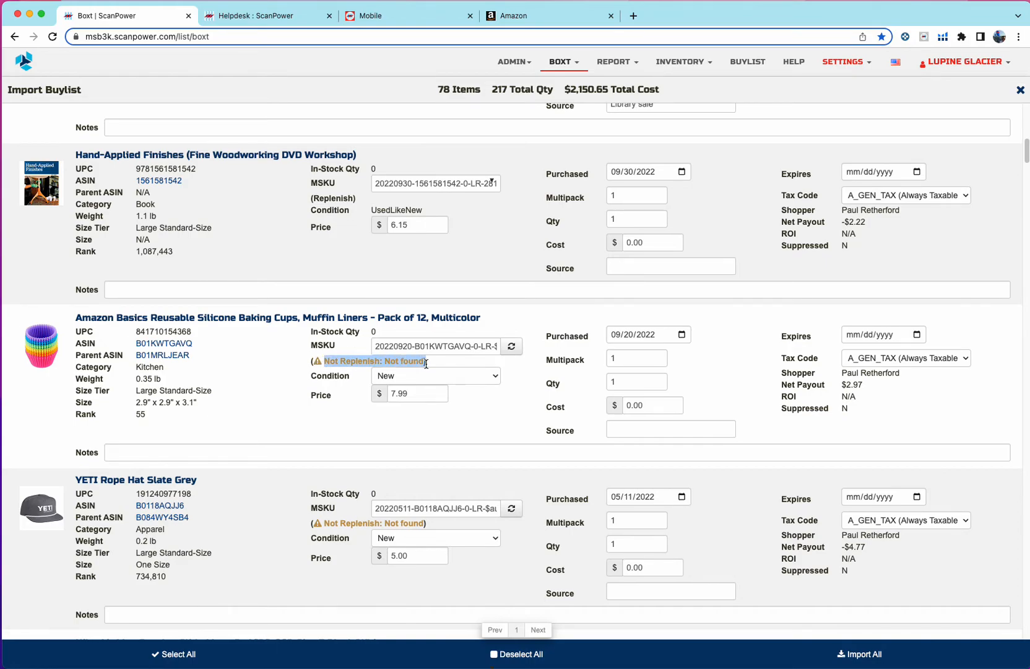
pyautogui.click(262, 317)
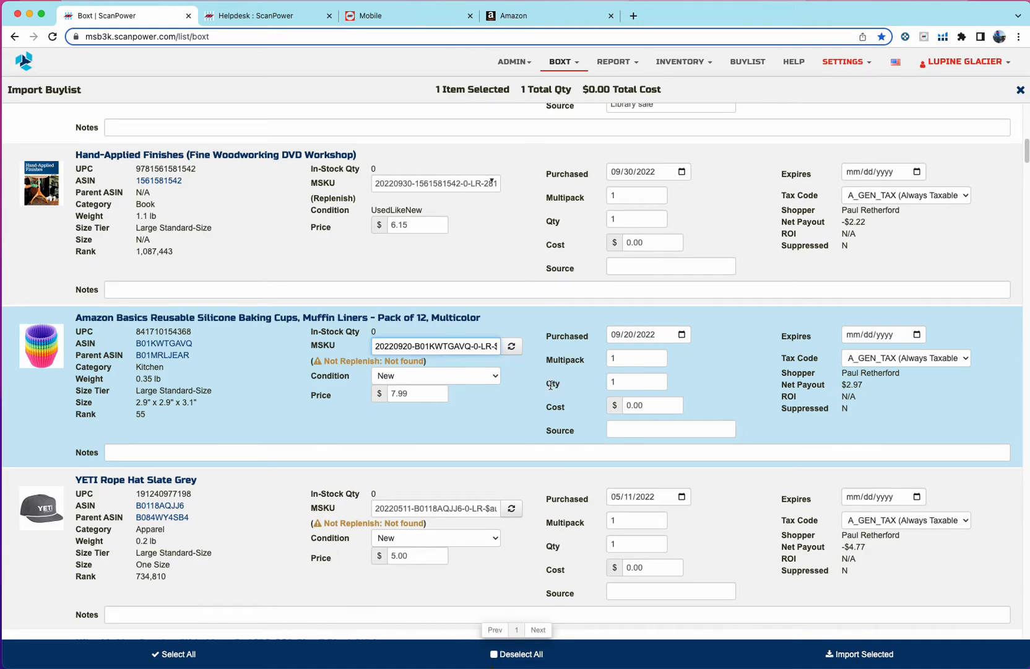
pyautogui.click(671, 429)
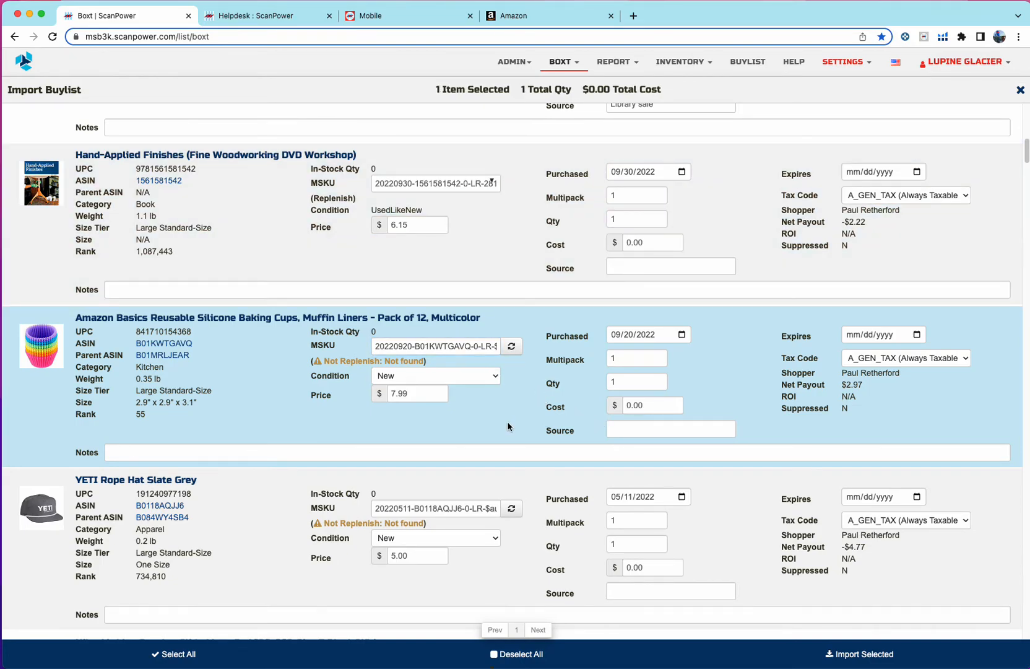
pyautogui.click(173, 654)
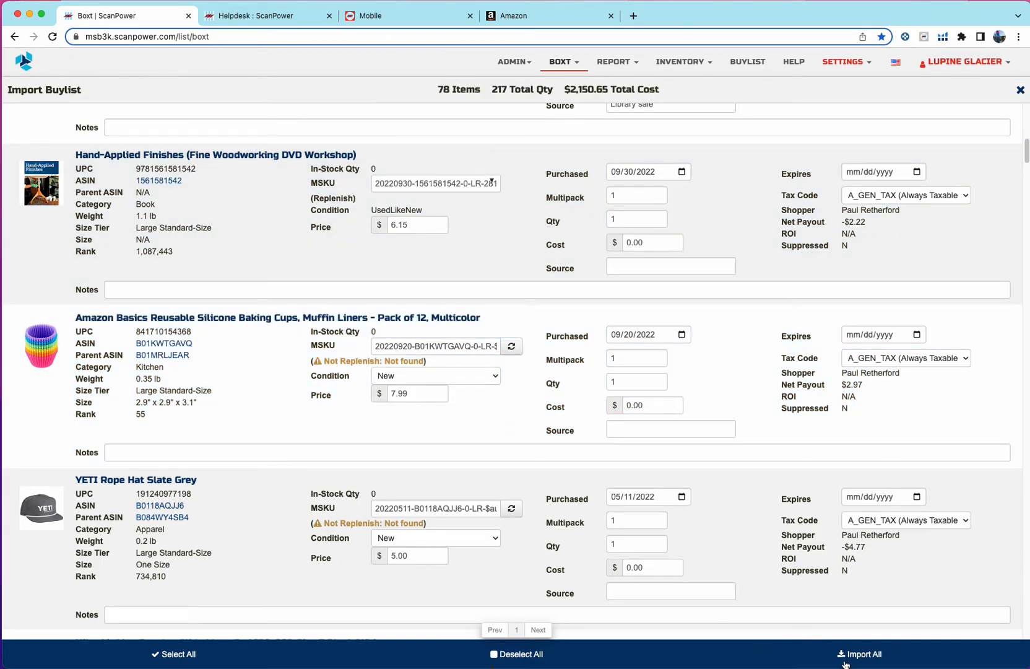
pyautogui.moveTo(985, 172)
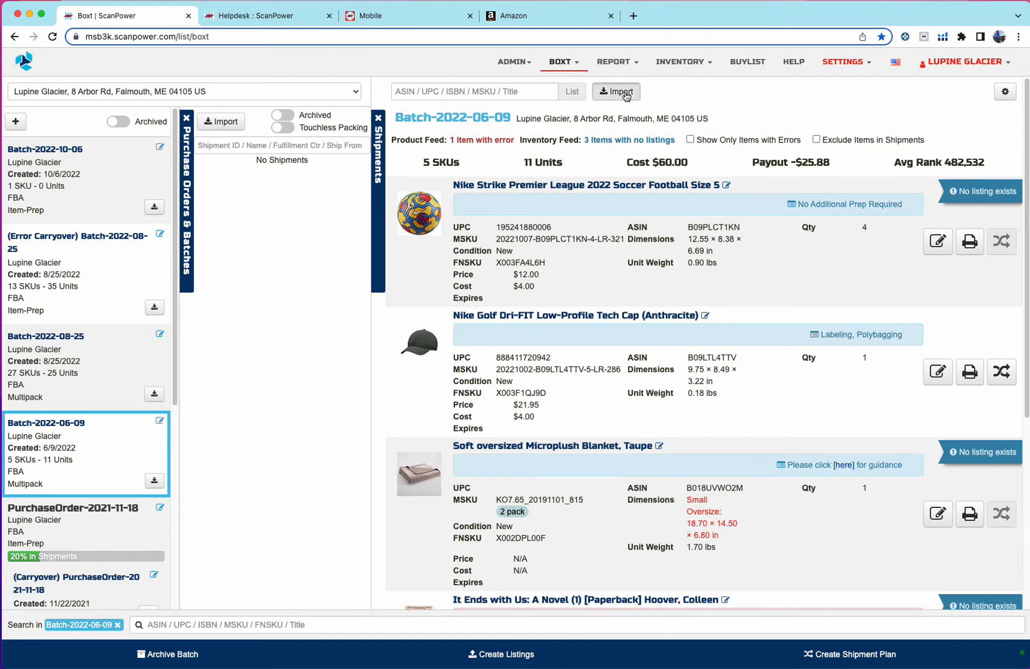
pyautogui.click(616, 91)
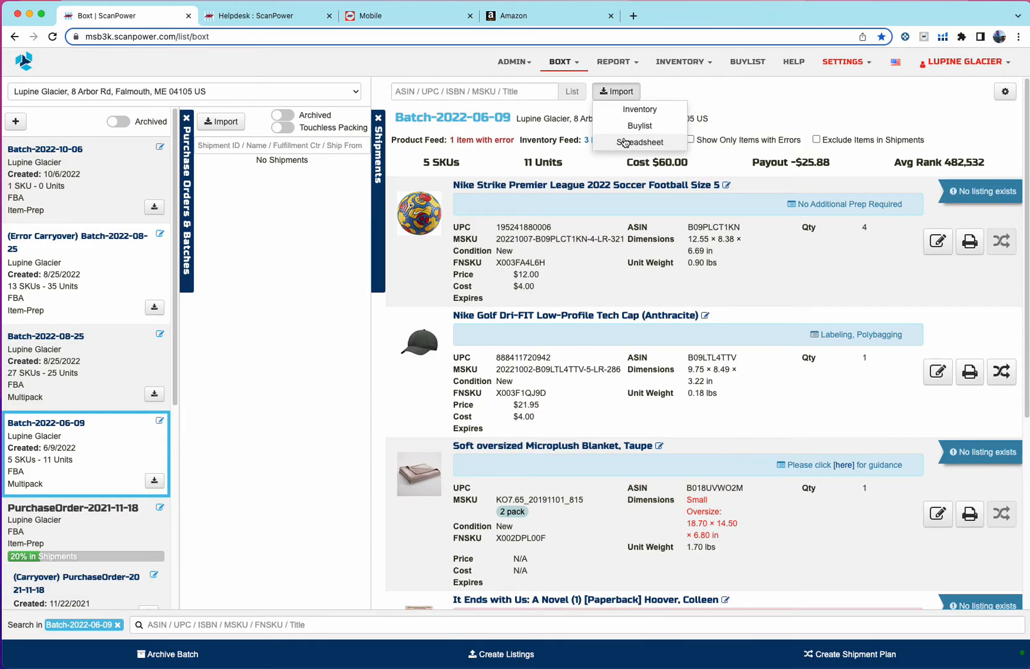
pyautogui.click(639, 142)
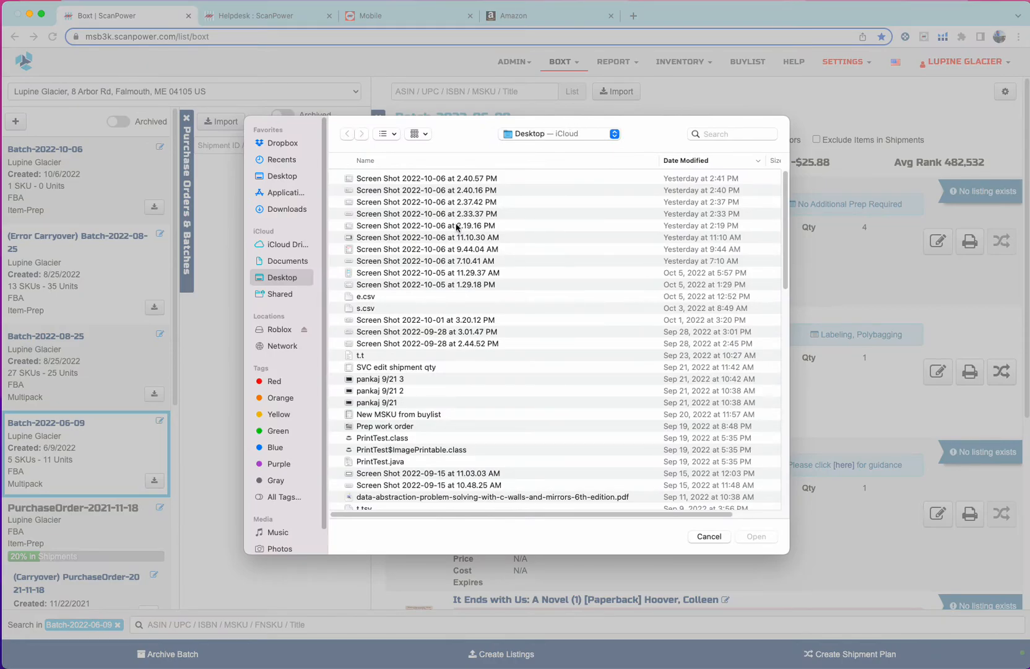
pyautogui.click(708, 536)
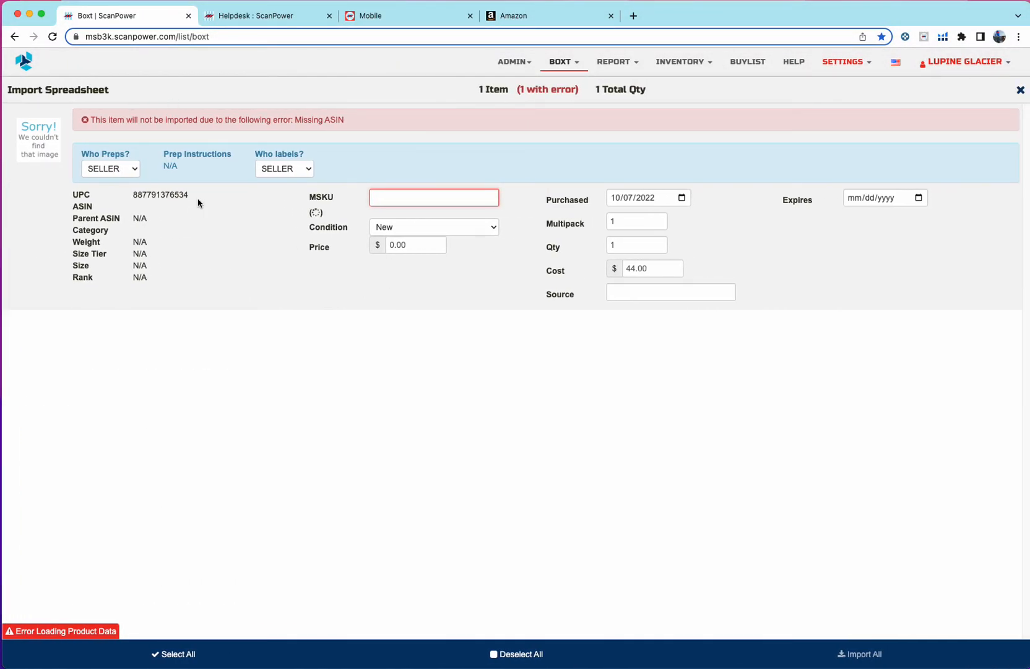
pyautogui.moveTo(186, 219)
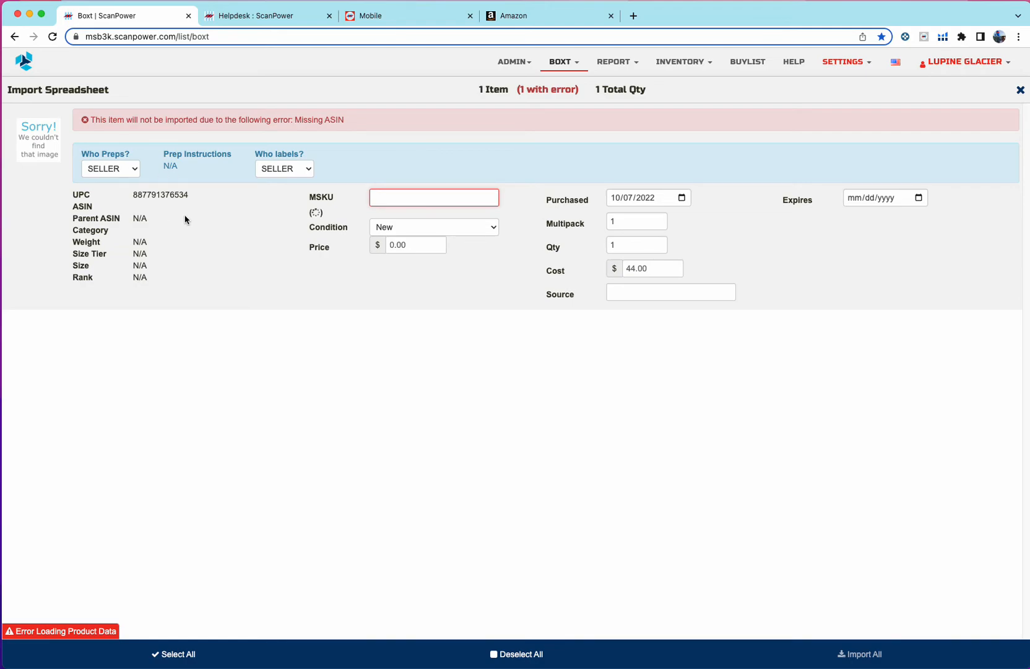
pyautogui.moveTo(114, 192)
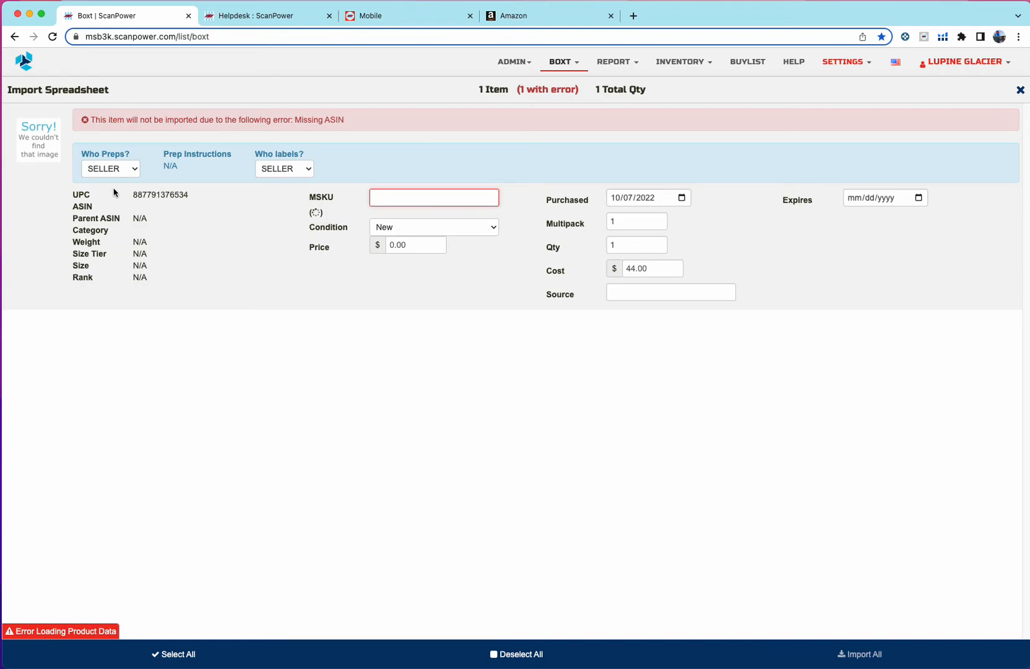
pyautogui.moveTo(149, 195)
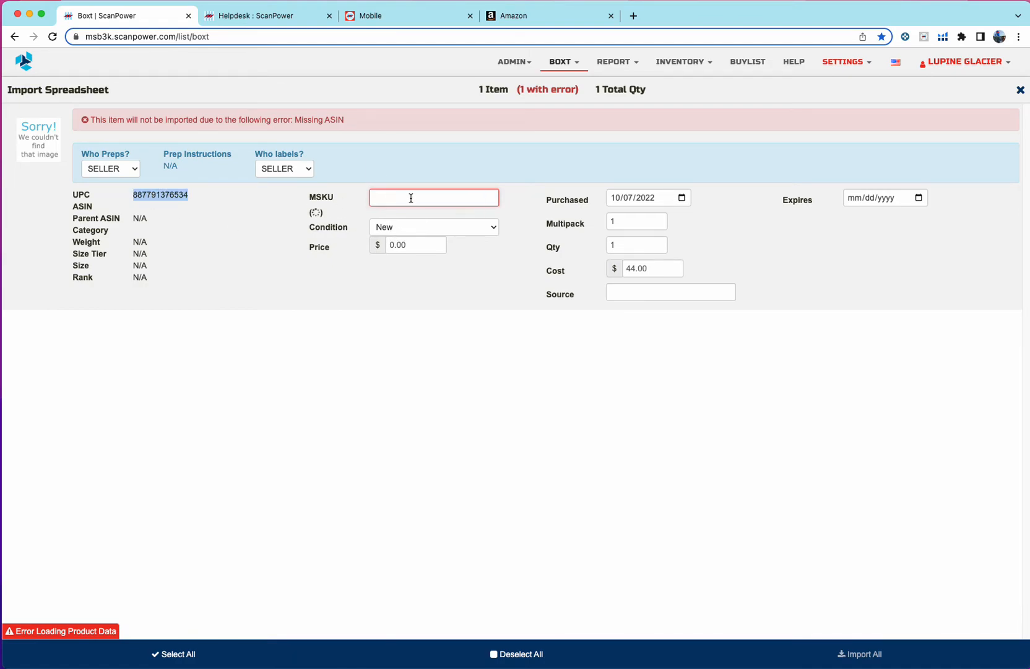
pyautogui.moveTo(791, 588)
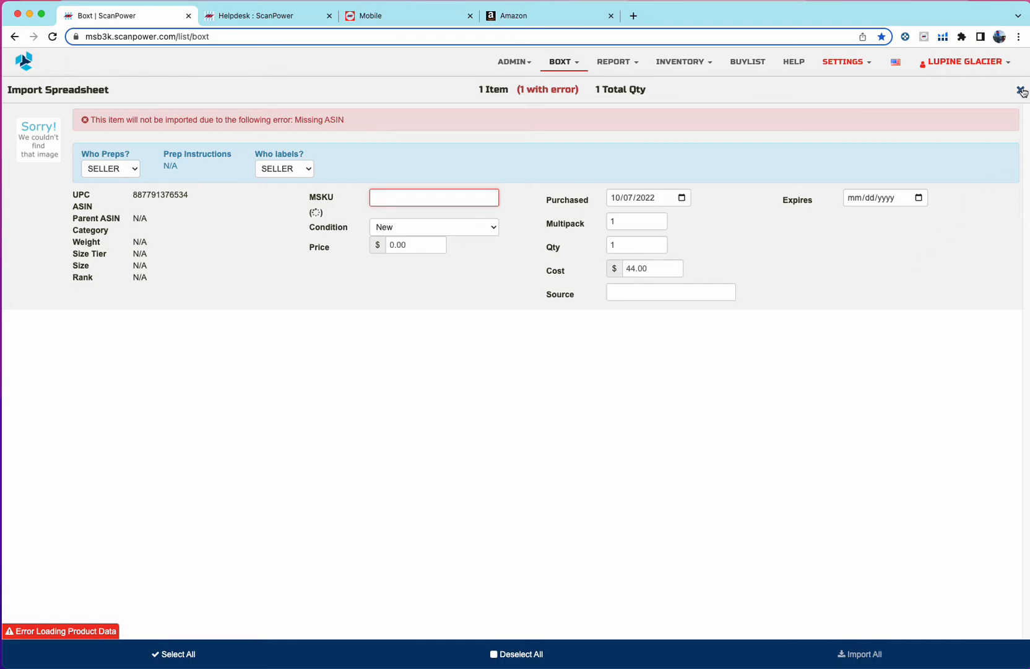
pyautogui.click(1022, 90)
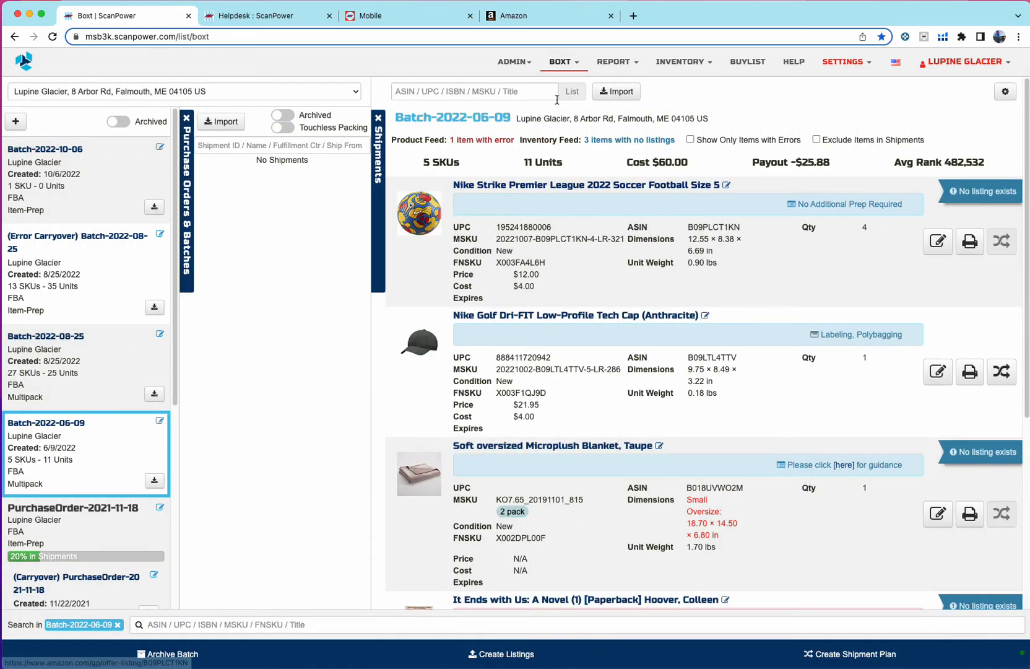
pyautogui.moveTo(560, 101)
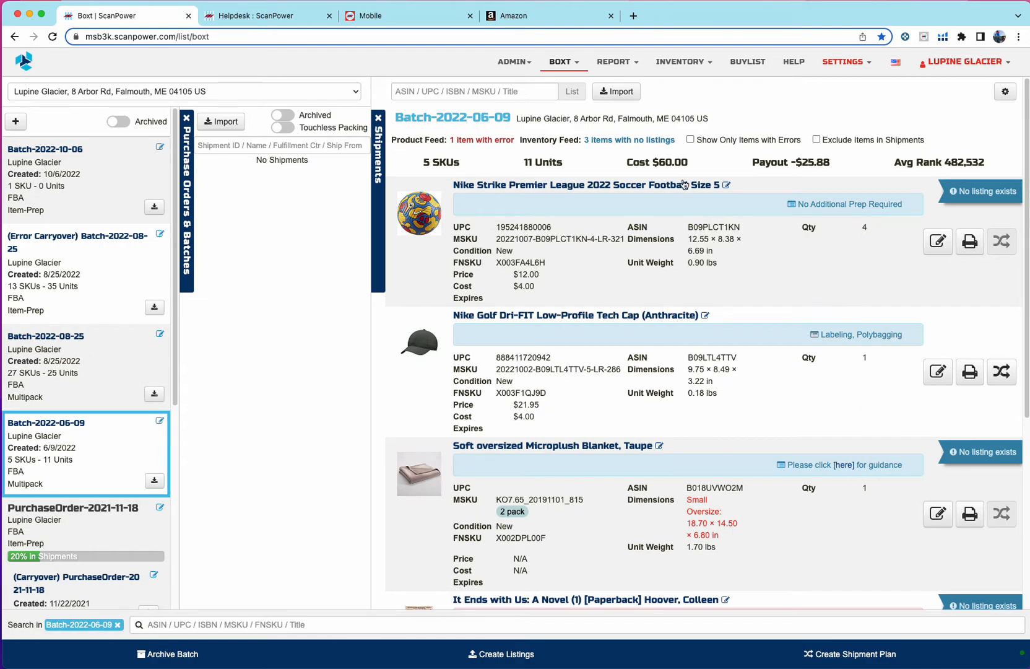
pyautogui.scroll(-3)
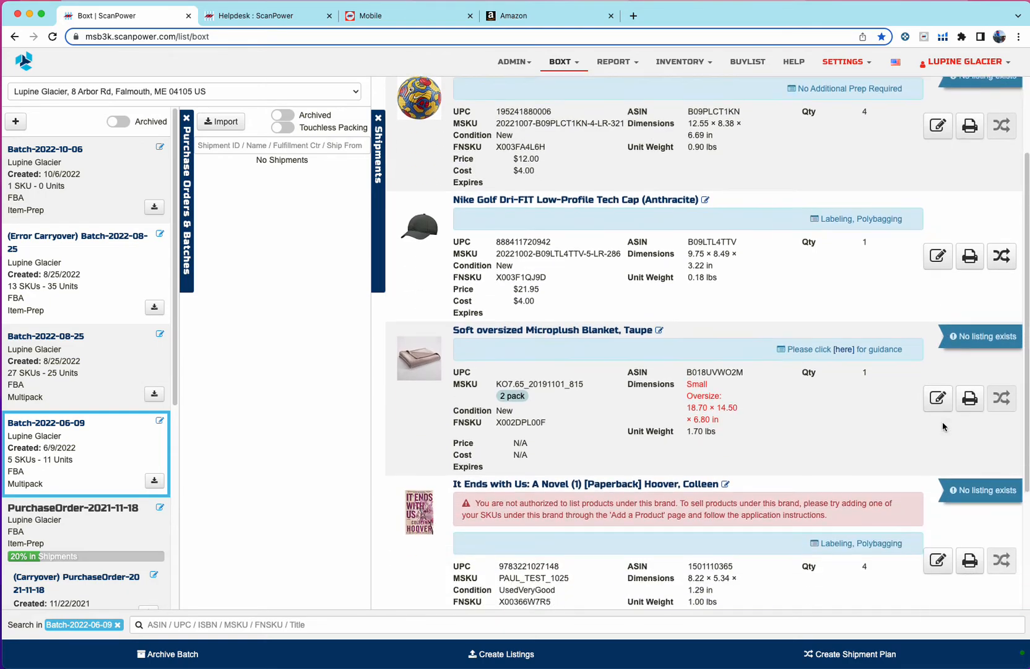
pyautogui.scroll(-3)
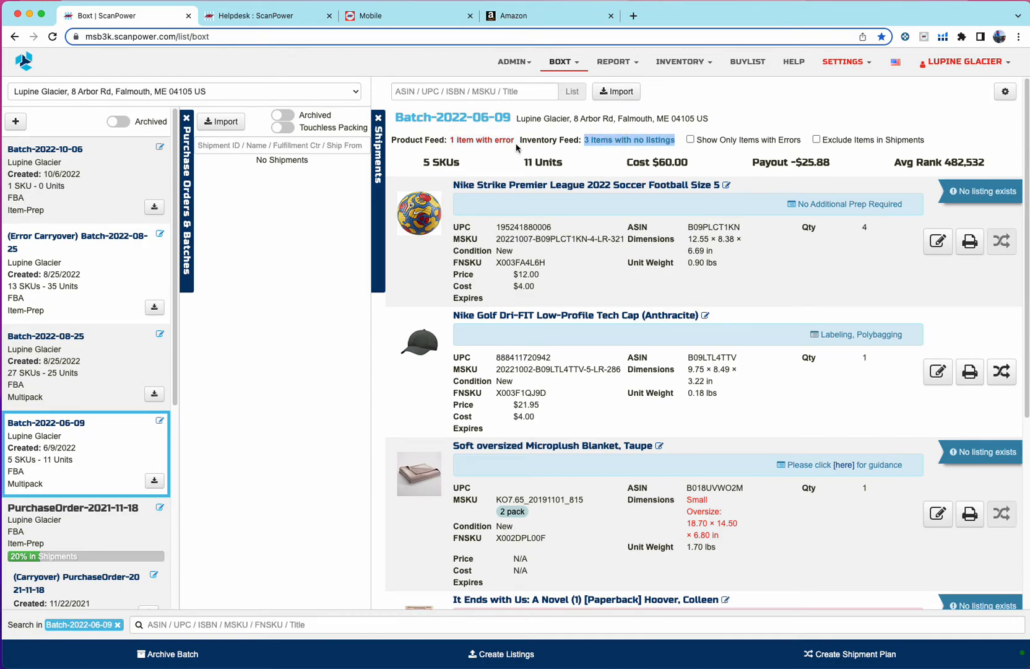
pyautogui.moveTo(776, 586)
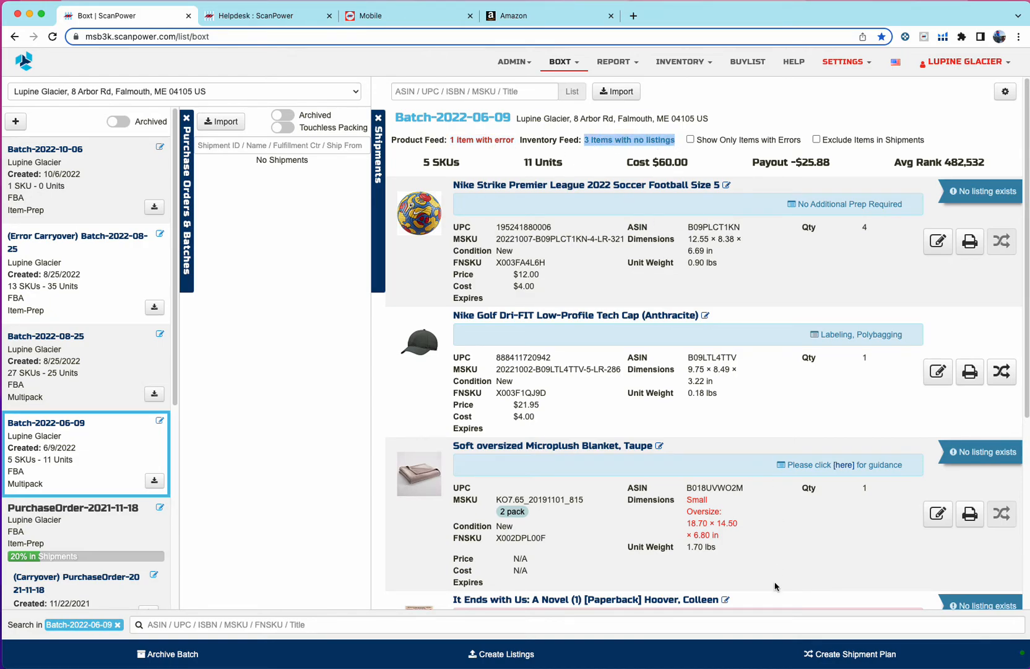
pyautogui.moveTo(840, 668)
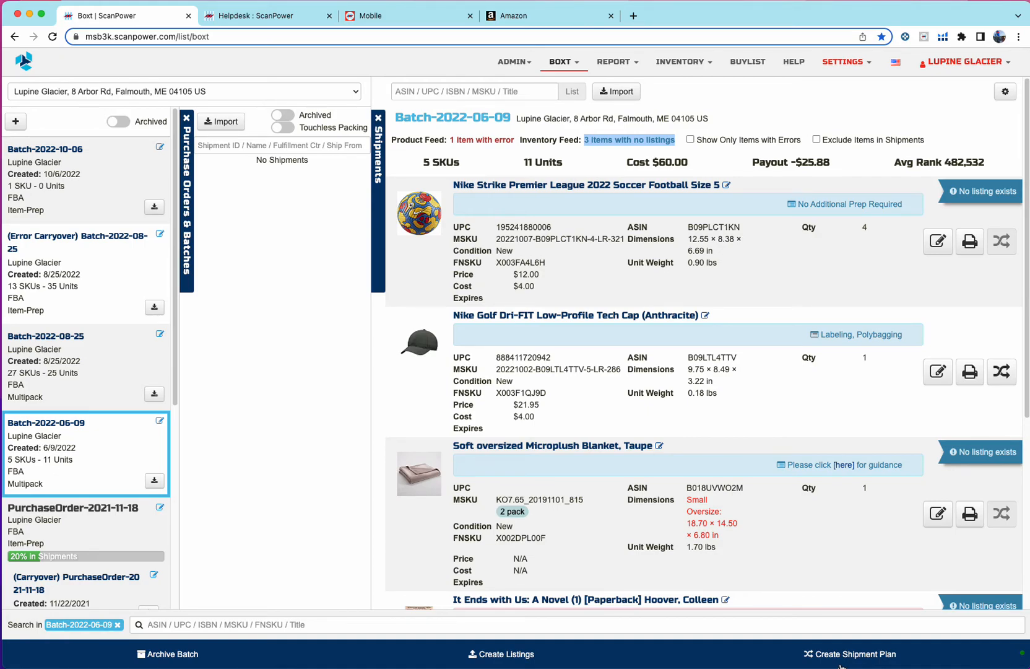
# Step: Set the Nike Legacy 91 cap's quantity to 1 in Batch-2022-10-06, then create listings
pyautogui.click(72, 149)
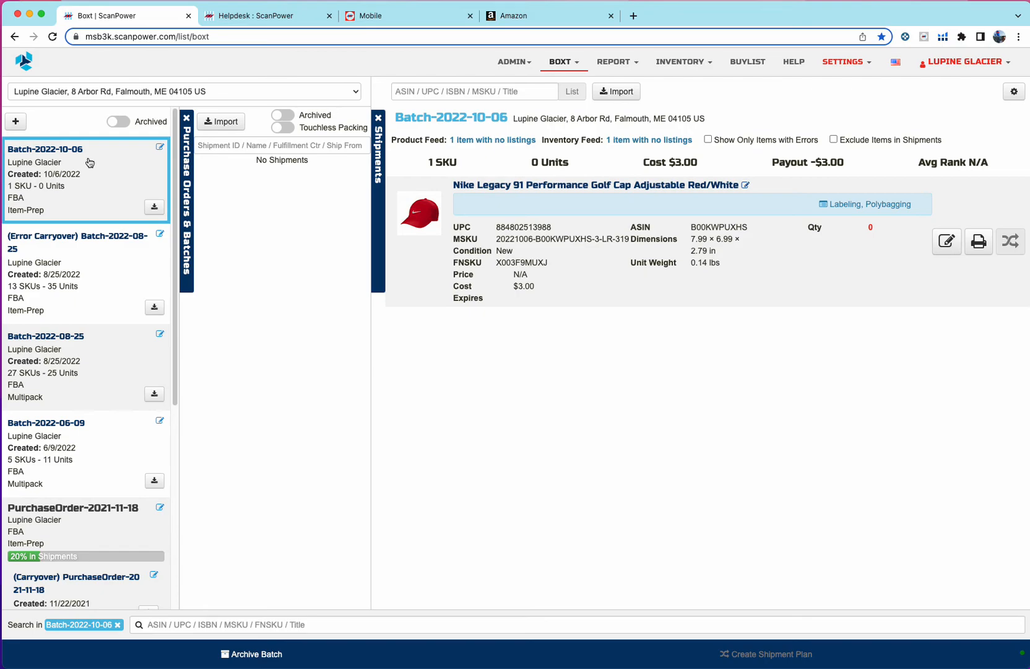
pyautogui.moveTo(963, 248)
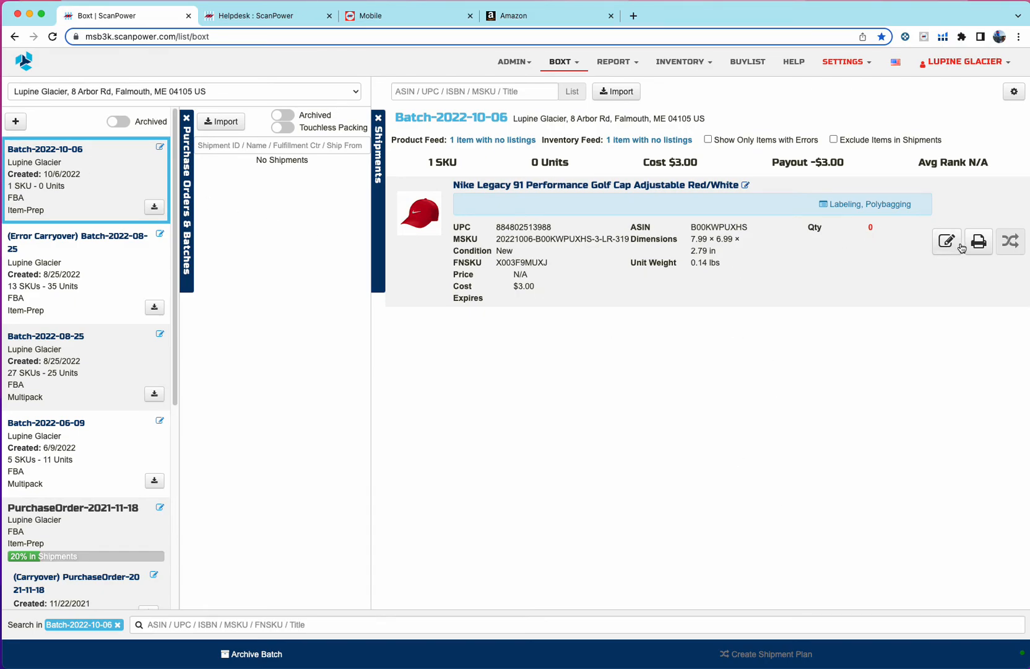
pyautogui.click(946, 241)
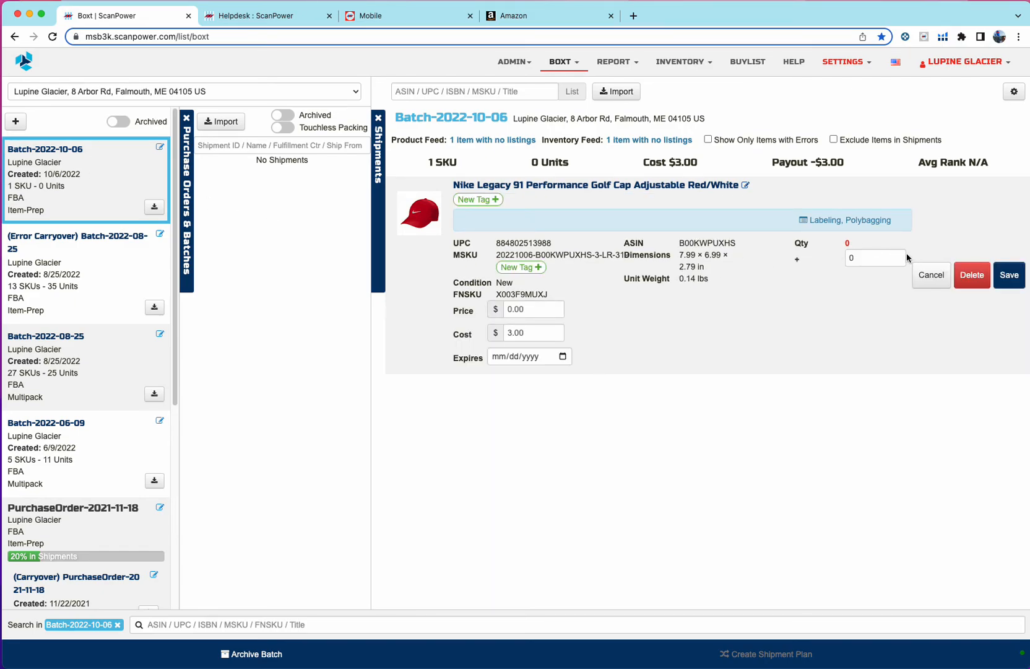
pyautogui.click(899, 254)
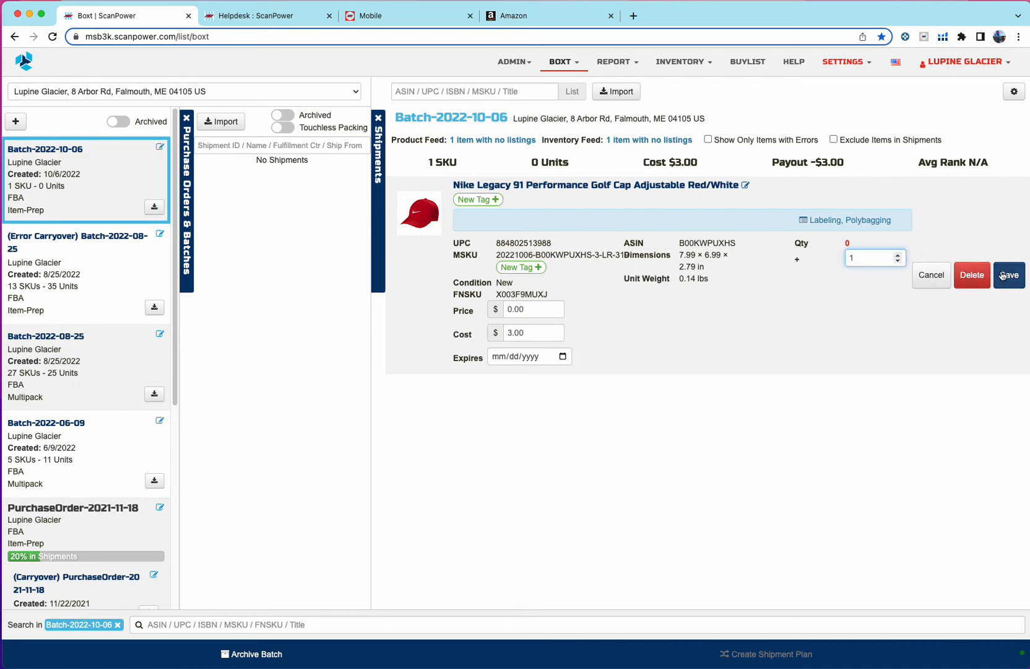
pyautogui.click(1009, 274)
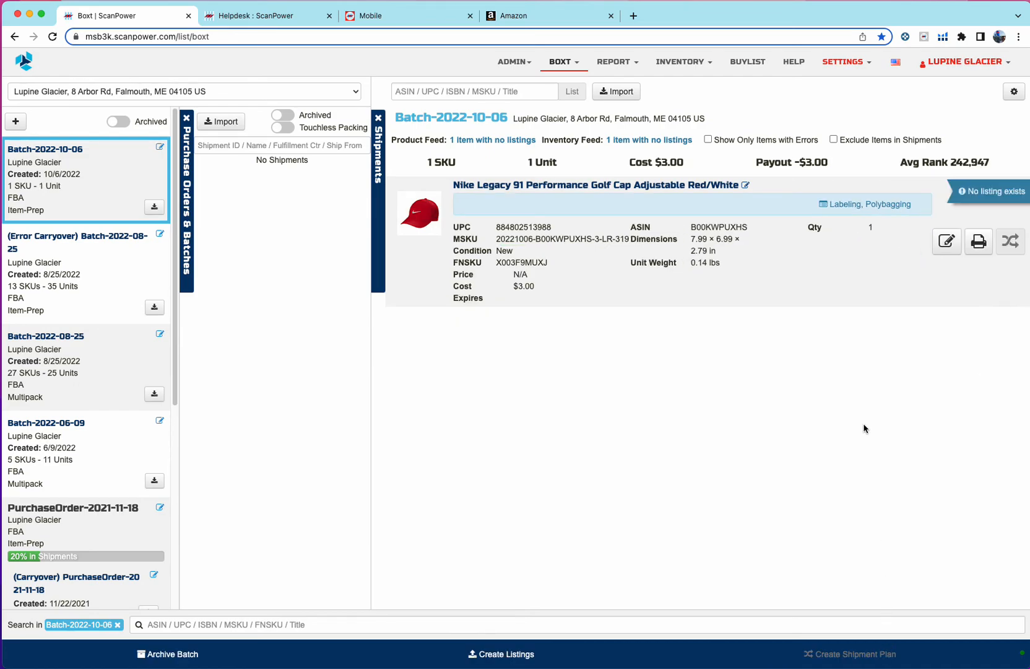
pyautogui.click(506, 653)
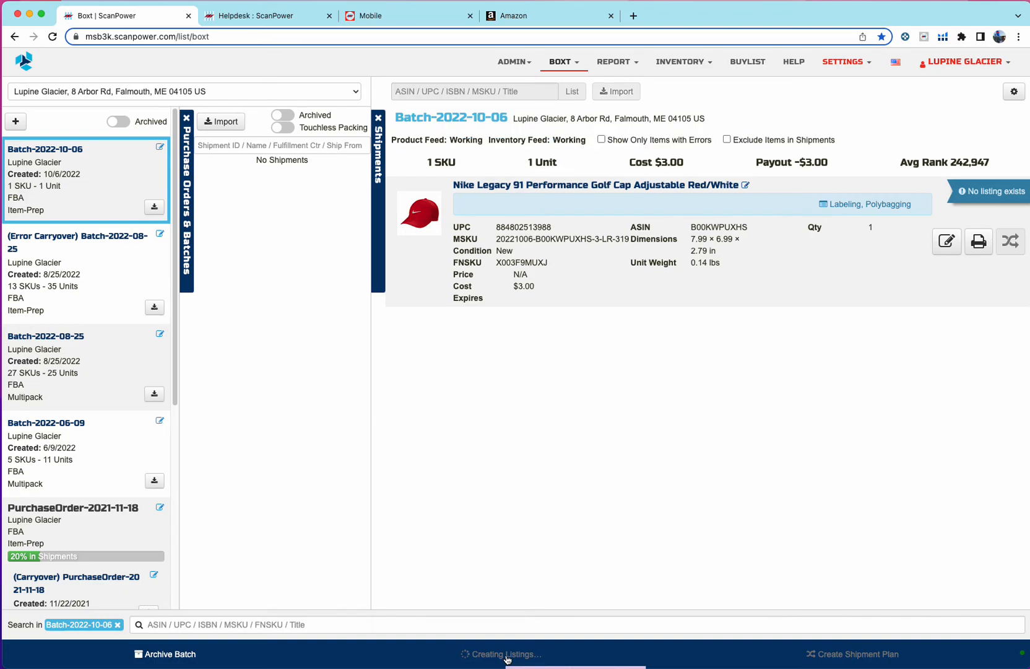
pyautogui.click(560, 61)
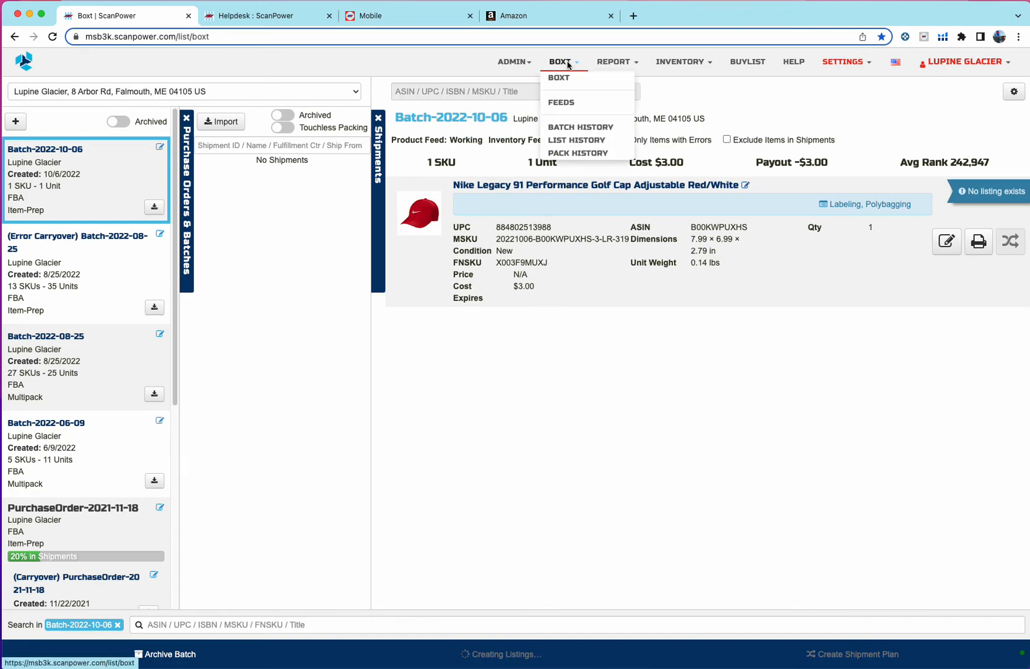
pyautogui.moveTo(557, 77)
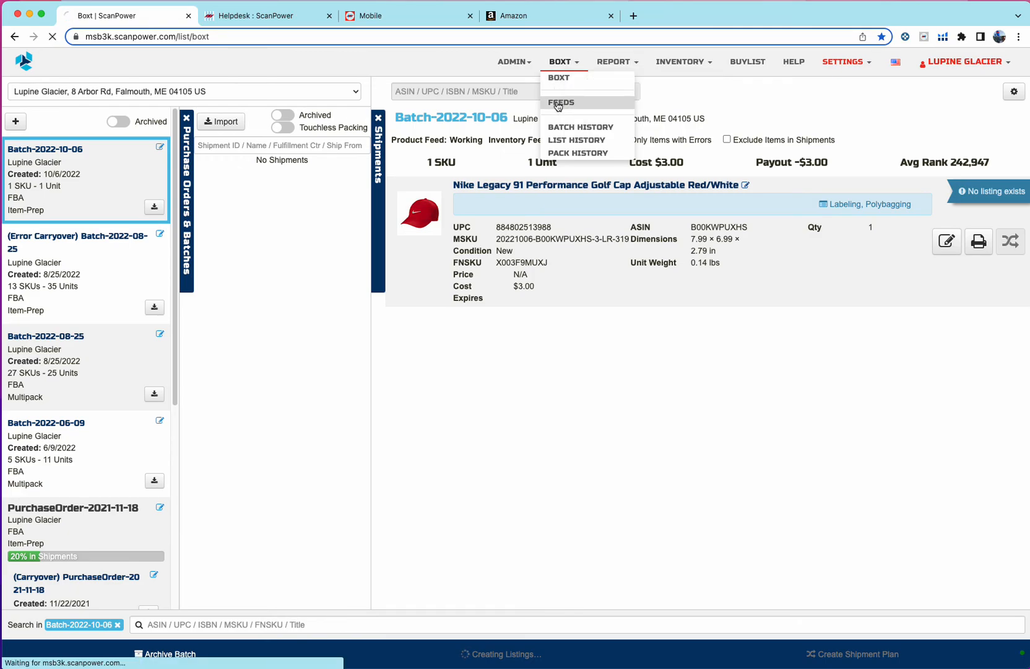
pyautogui.click(562, 103)
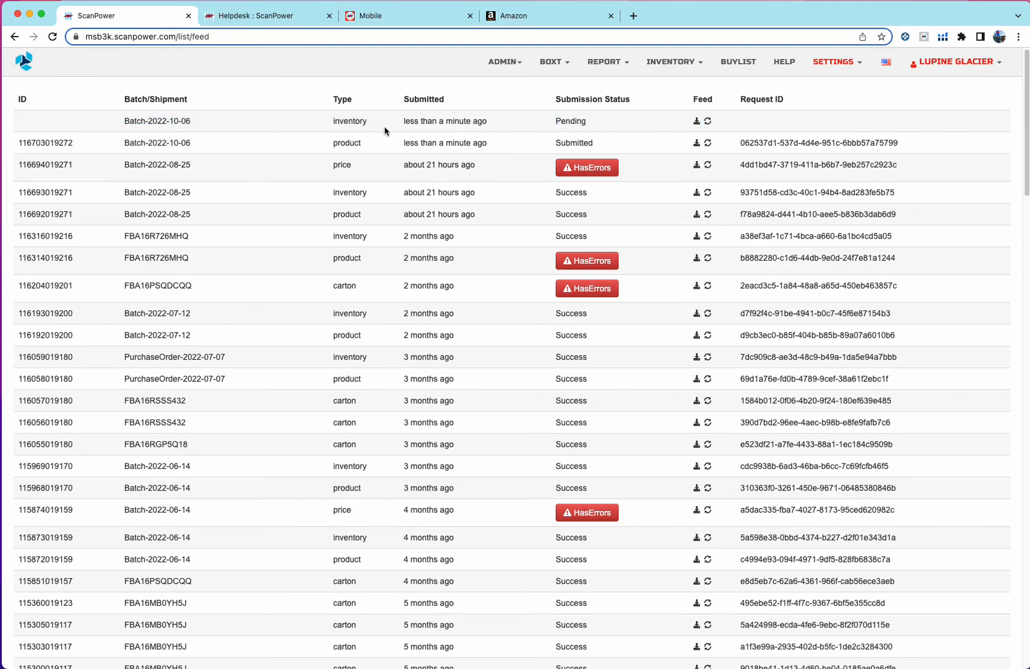
pyautogui.moveTo(526, 143)
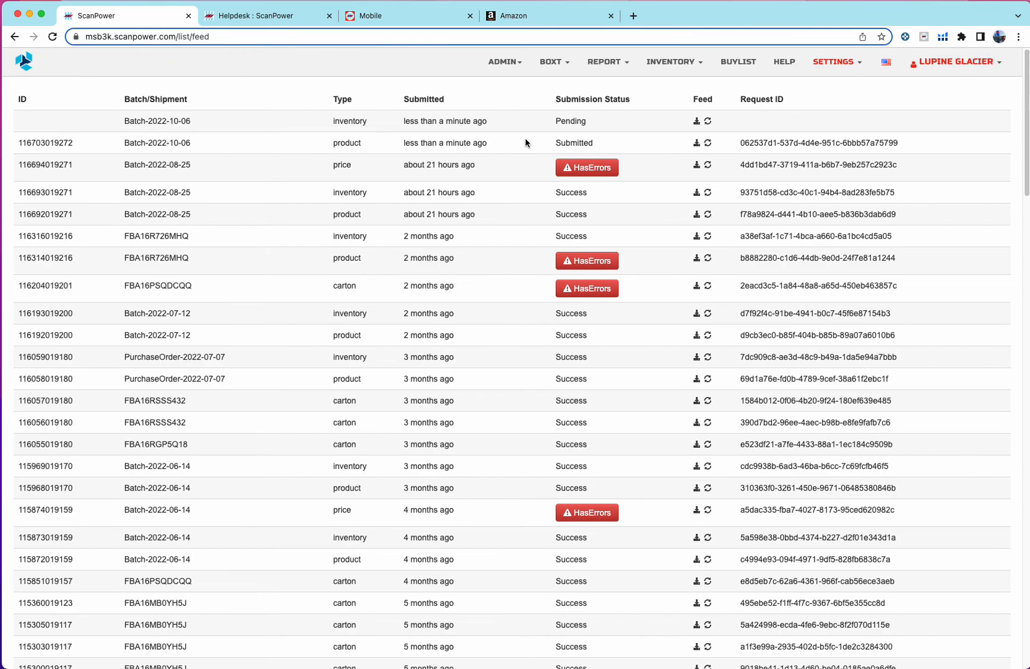
pyautogui.moveTo(506, 88)
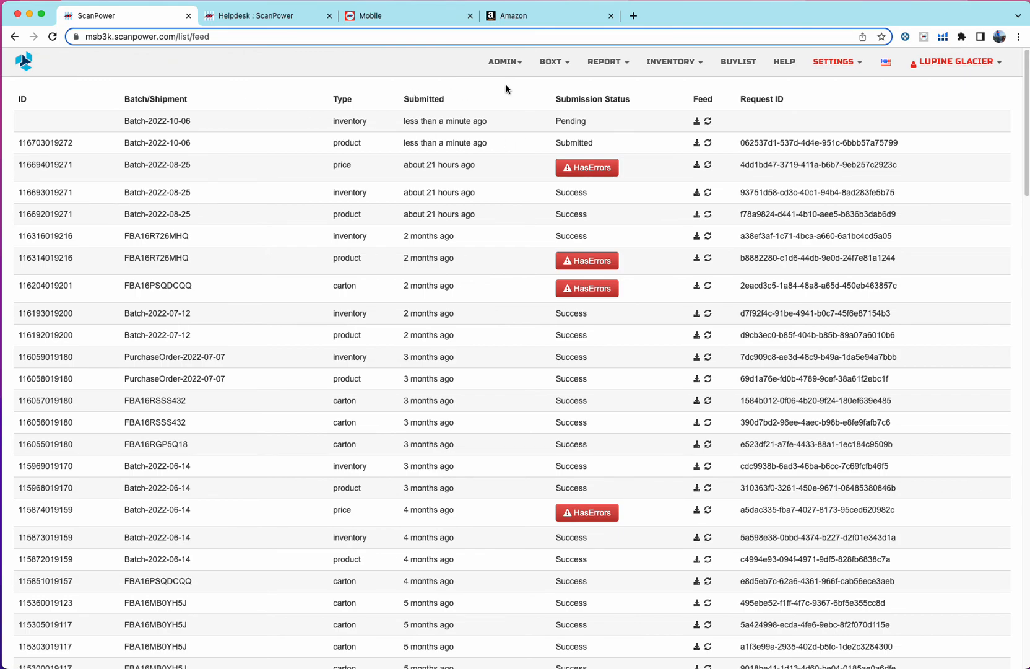
pyautogui.click(550, 61)
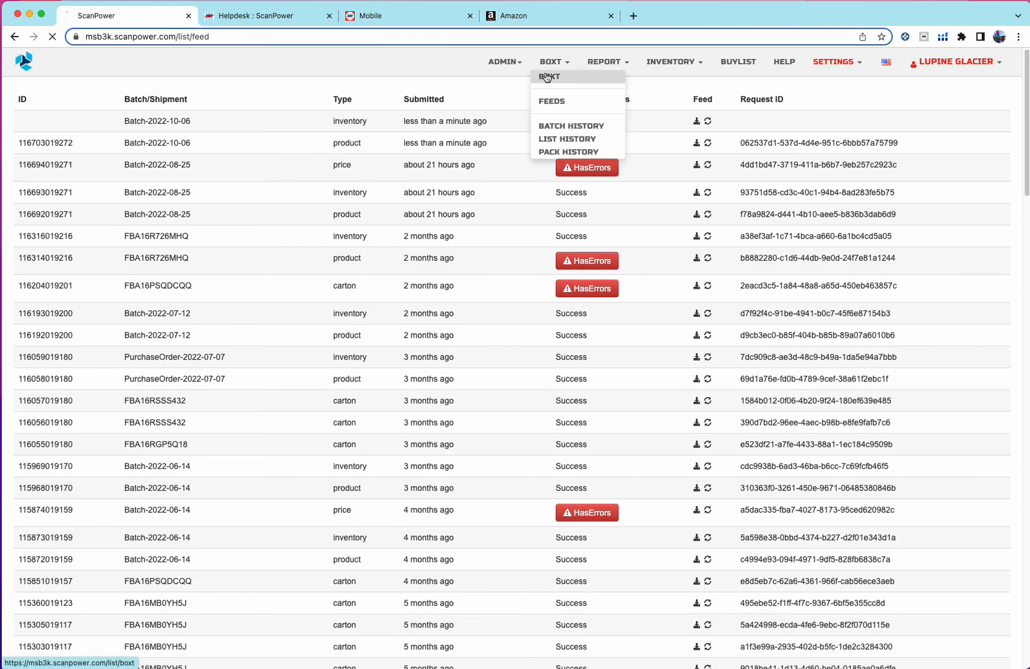
pyautogui.click(549, 77)
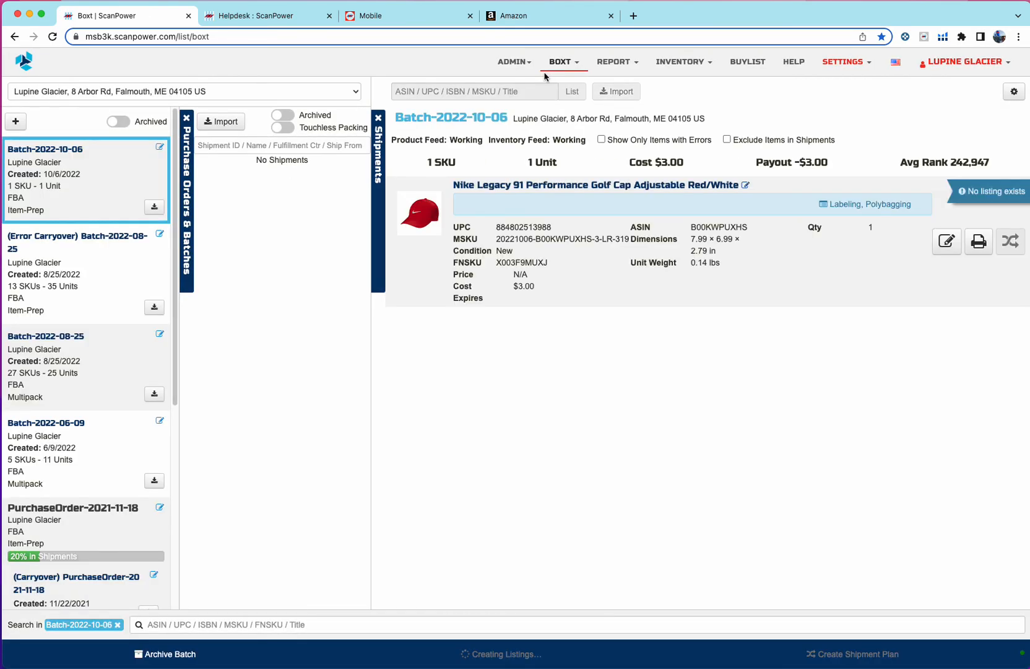
pyautogui.moveTo(484, 271)
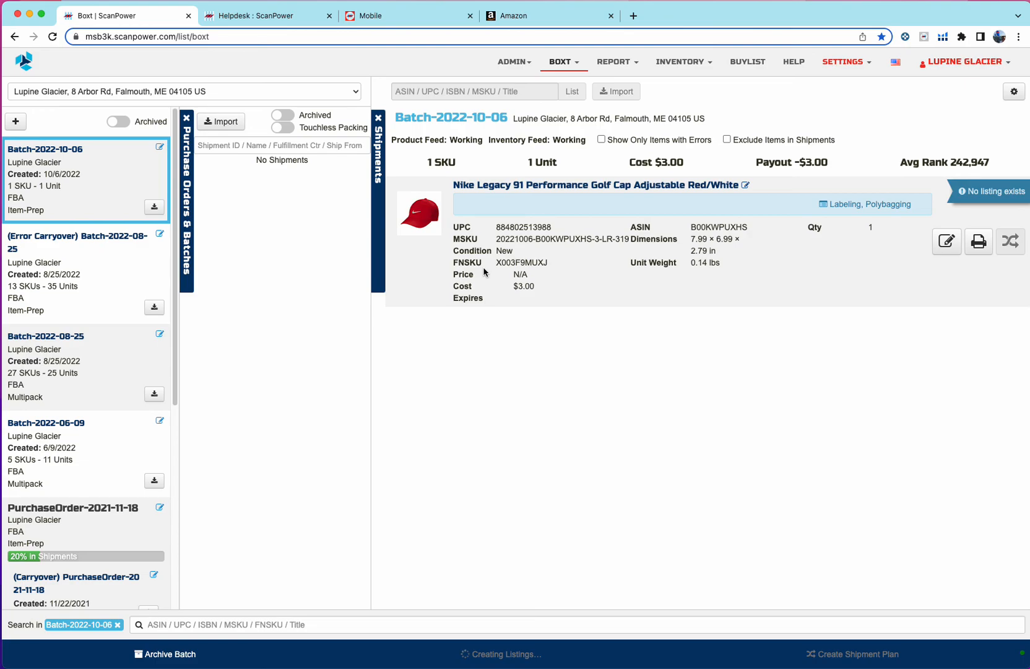